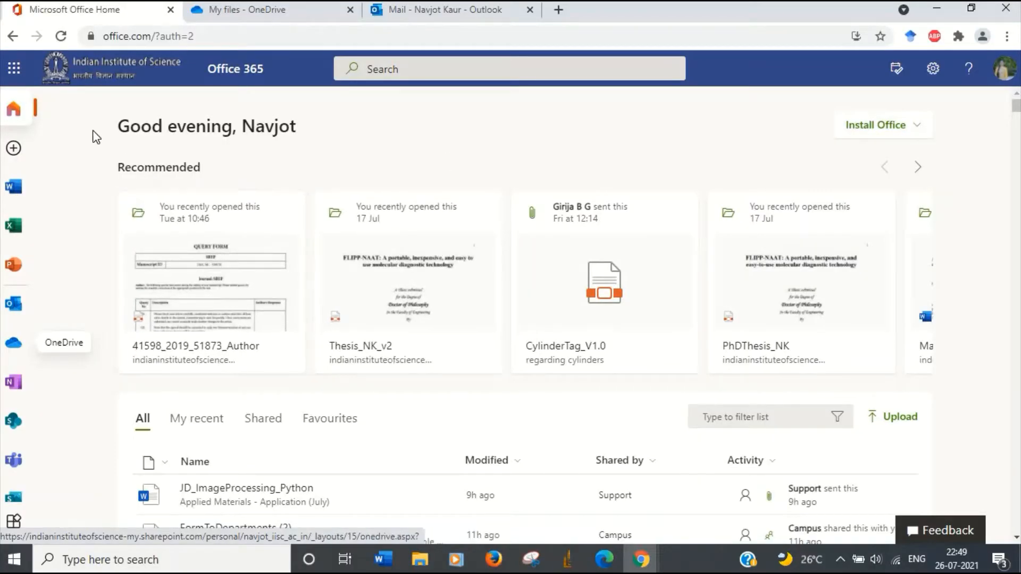
pyautogui.moveTo(14, 343)
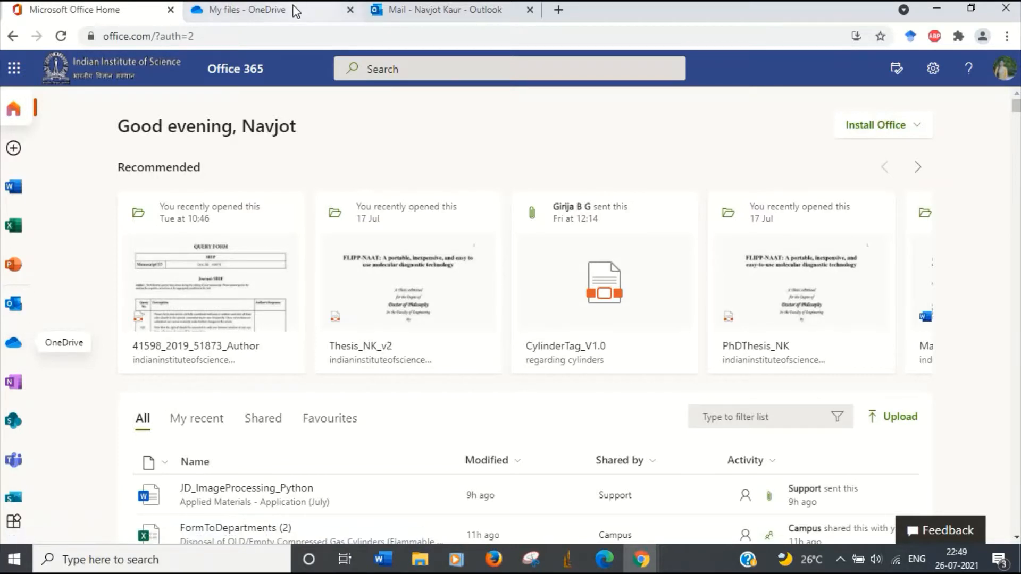
# Switch to the 'My files - OneDrive' tab listing Attachments, PhD and a OneNote notebook.
pyautogui.click(241, 9)
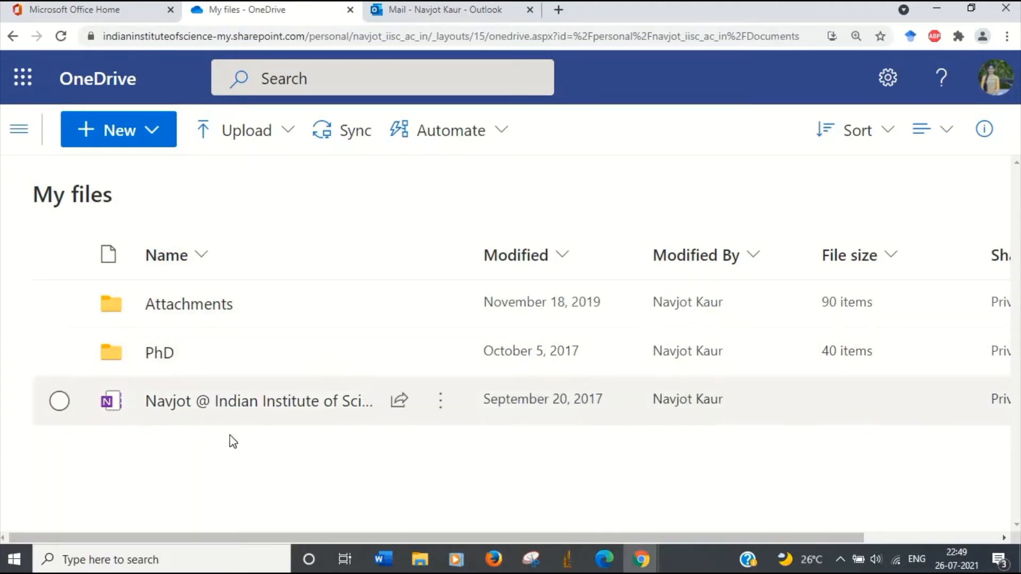
pyautogui.moveTo(290, 353)
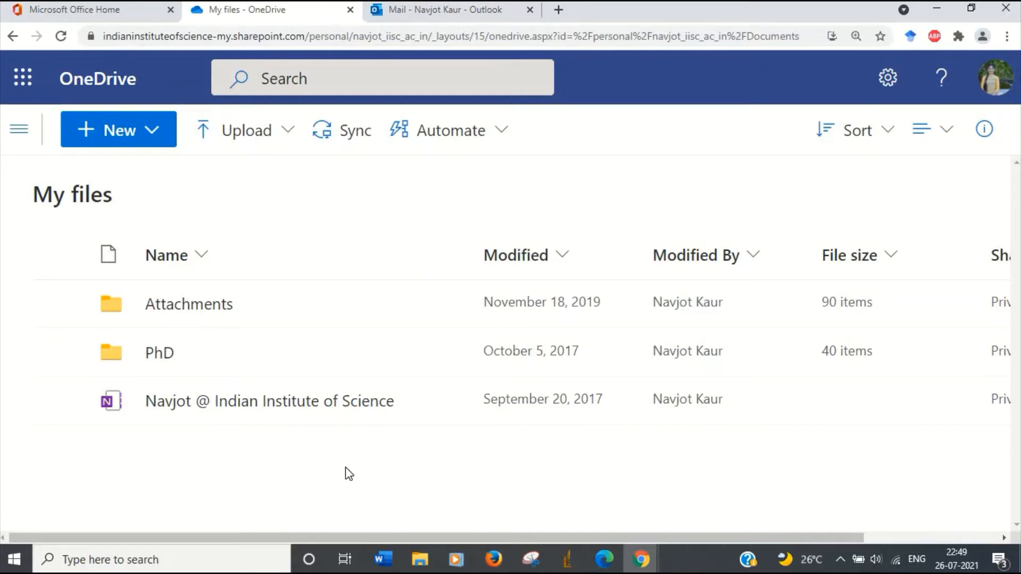
pyautogui.moveTo(197, 479)
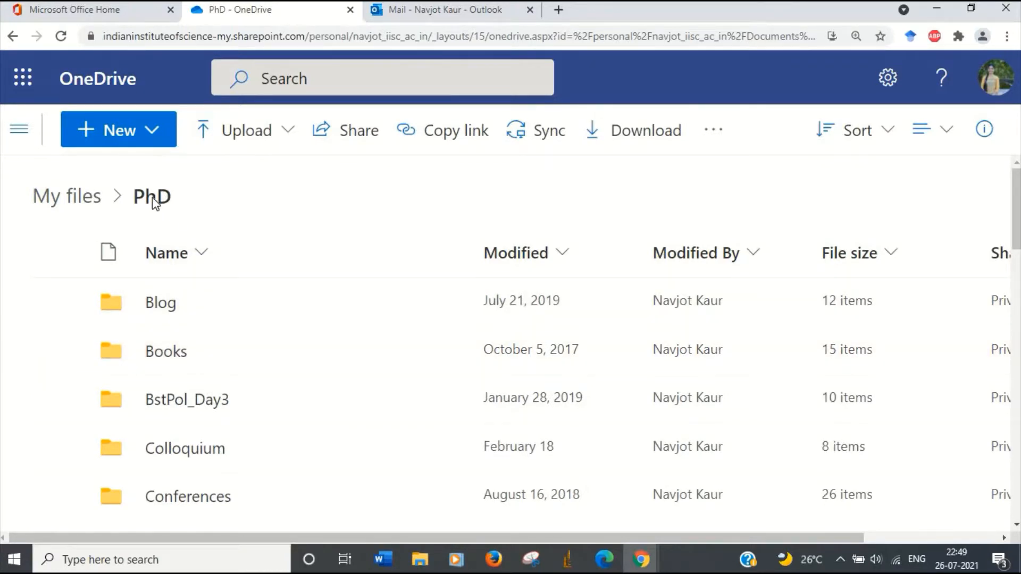
pyautogui.moveTo(197, 206)
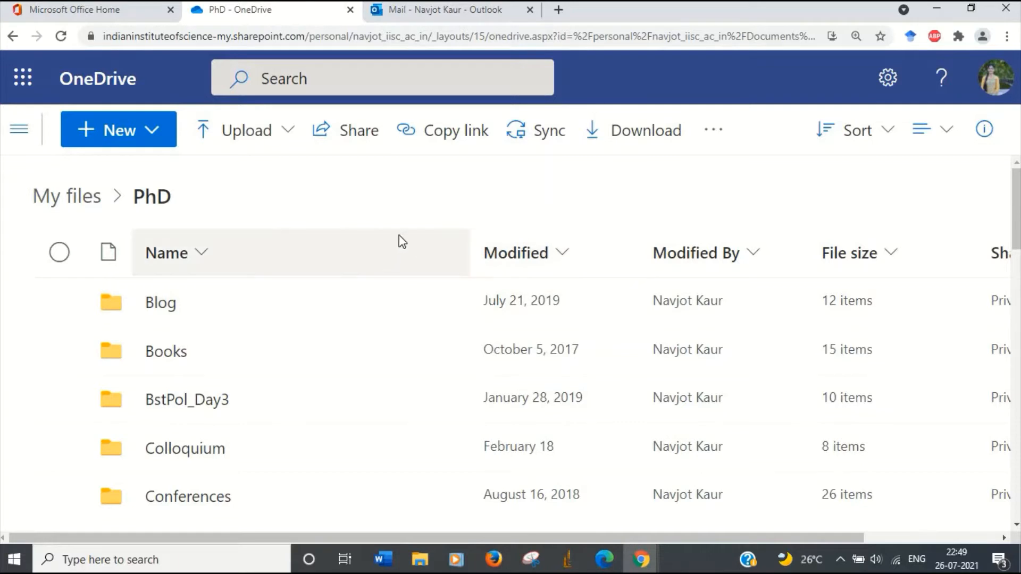
pyautogui.moveTo(290, 230)
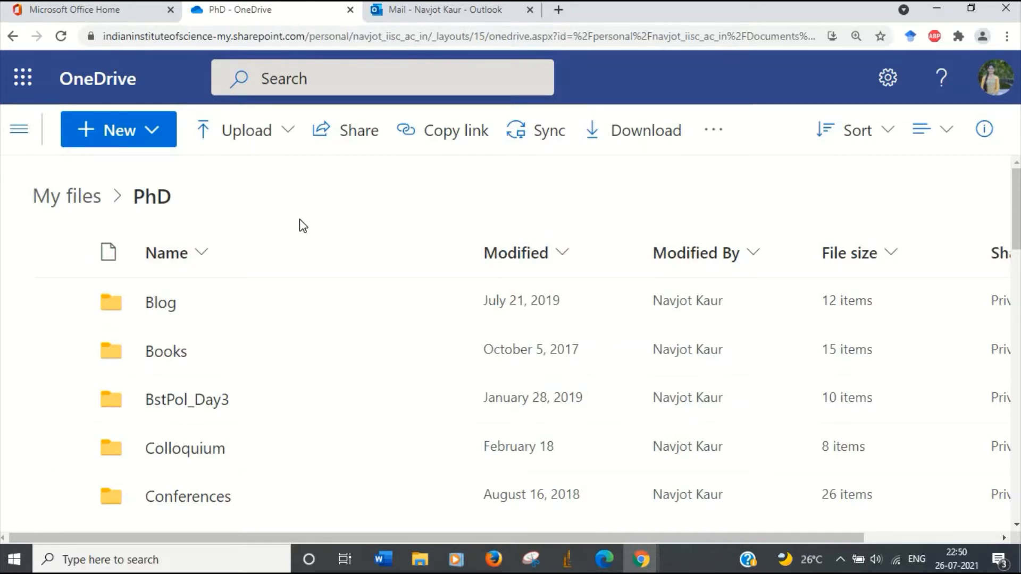
pyautogui.moveTo(517, 140)
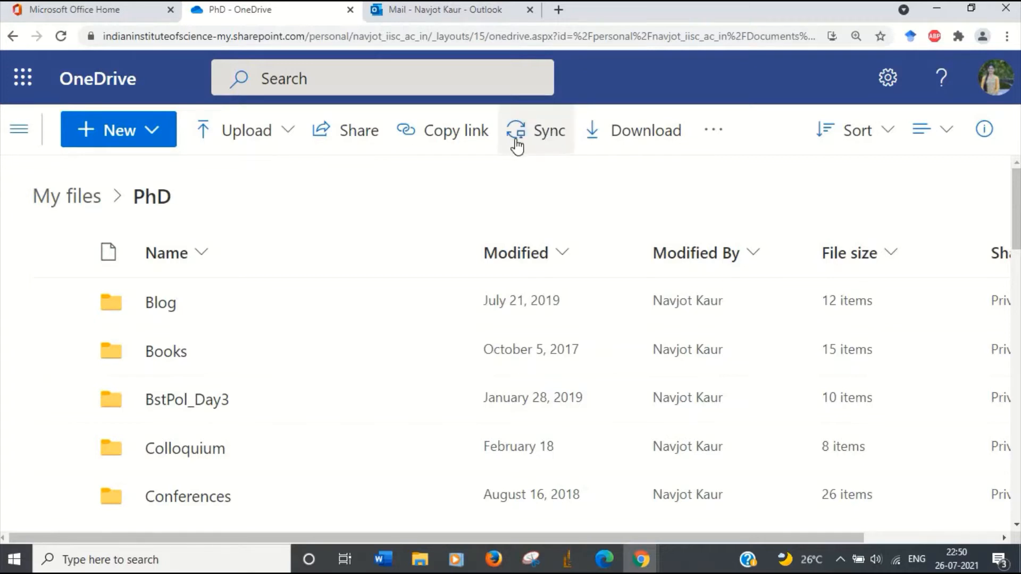
pyautogui.moveTo(363, 208)
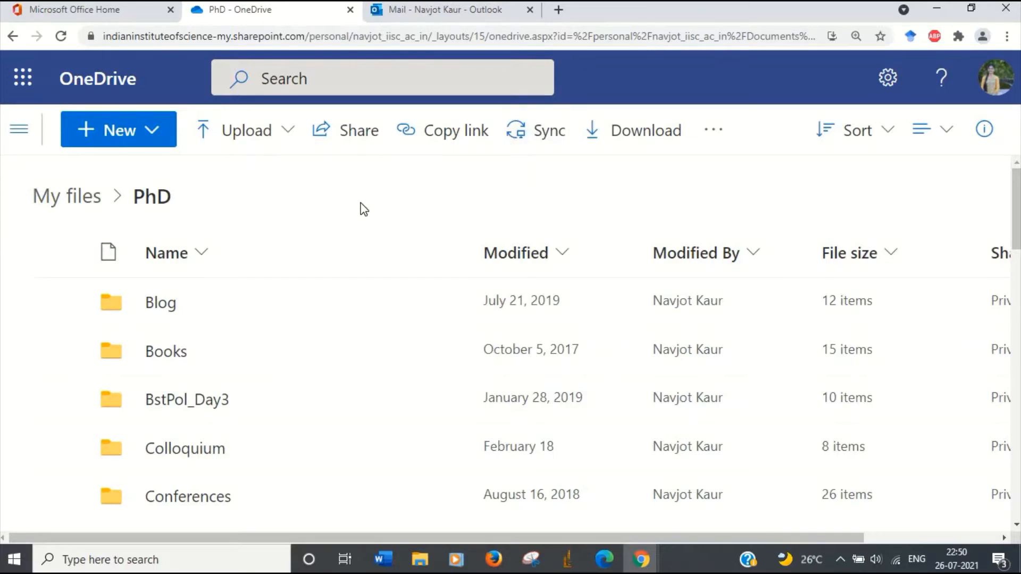
pyautogui.moveTo(351, 284)
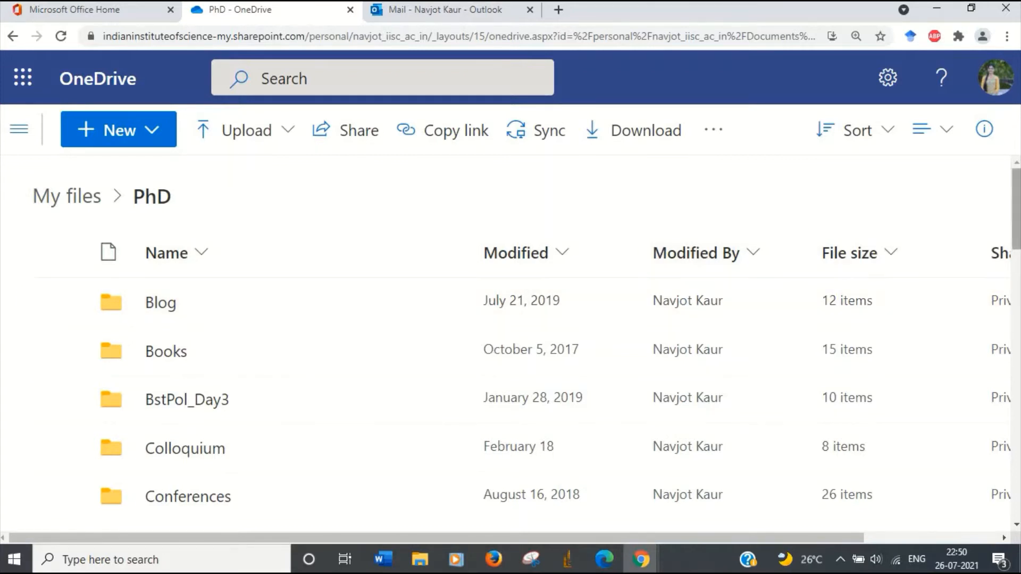
# Scroll through the PhD folder's subfolder list to locate the Blog folder.
pyautogui.scroll(-3)
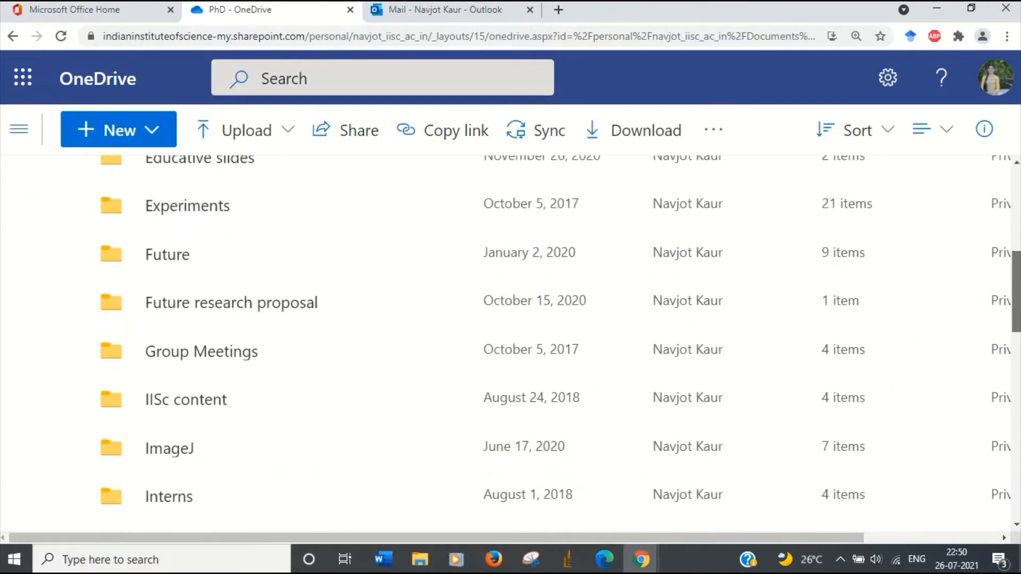
pyautogui.scroll(-3)
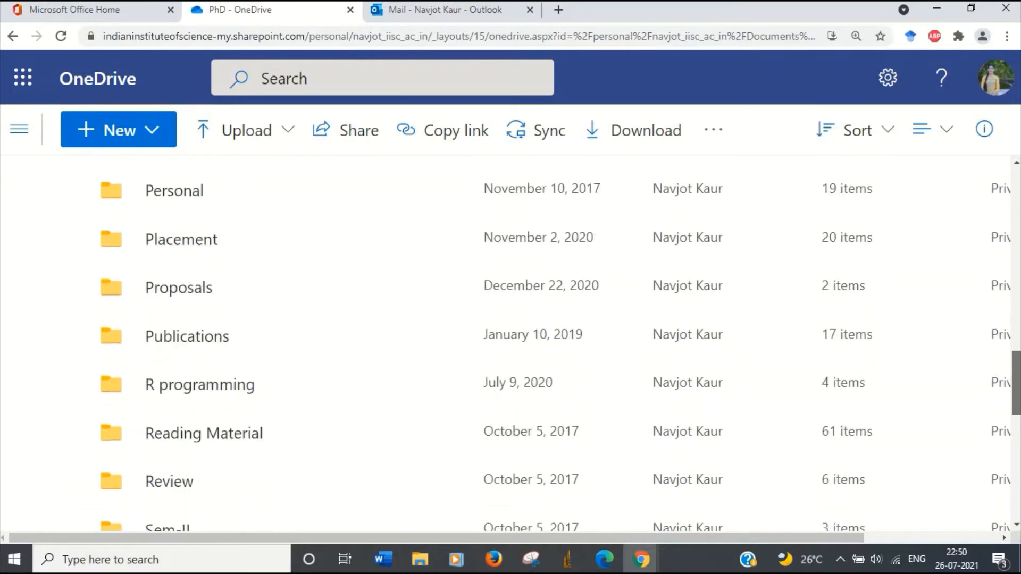
pyautogui.scroll(-3)
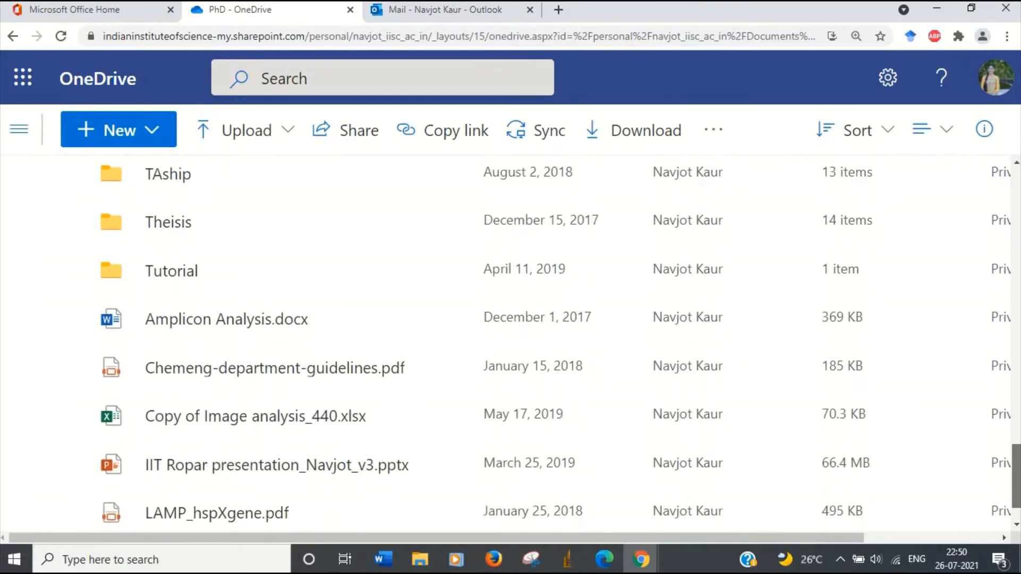
pyautogui.scroll(3)
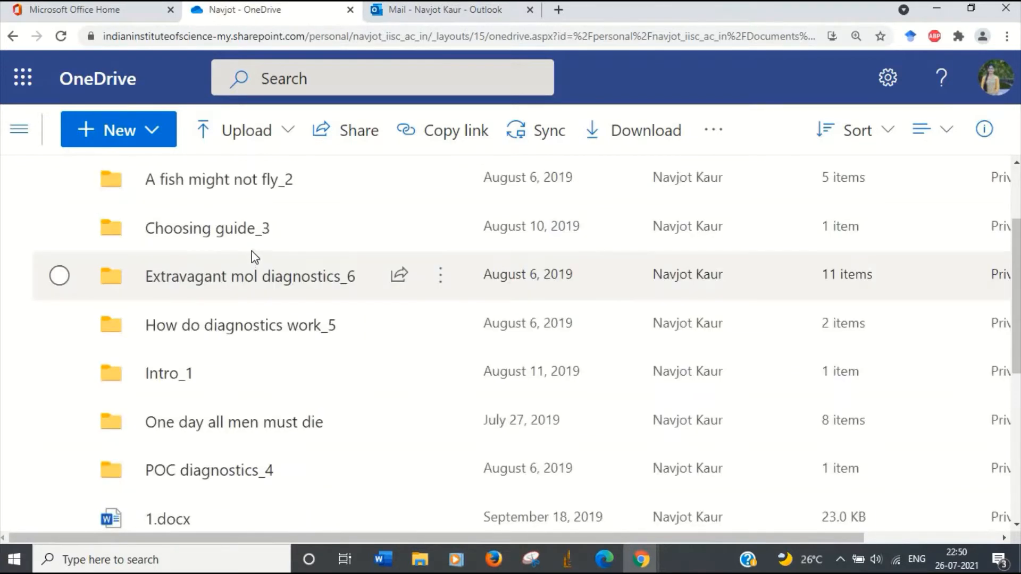
pyautogui.moveTo(215, 464)
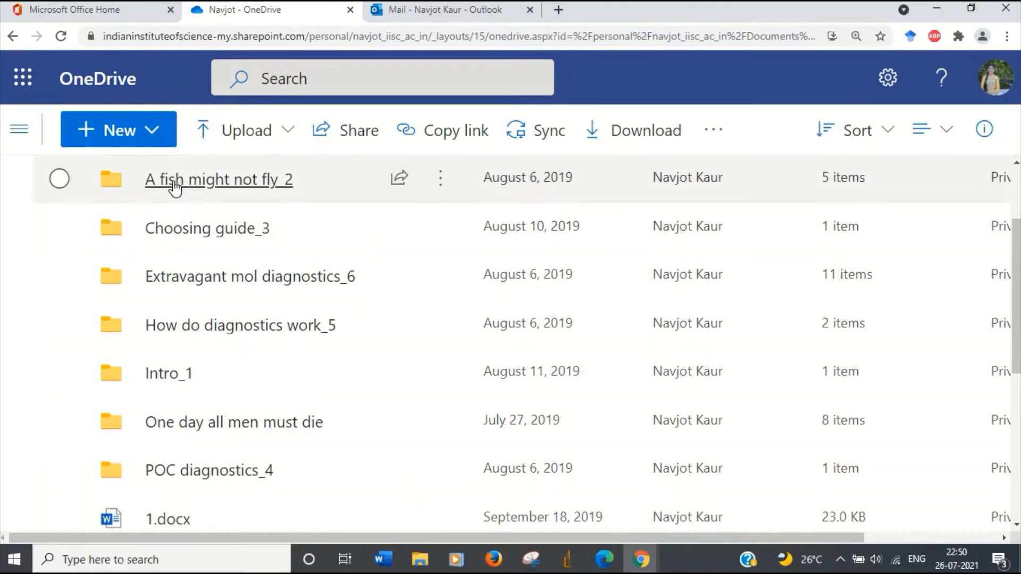
pyautogui.moveTo(191, 191)
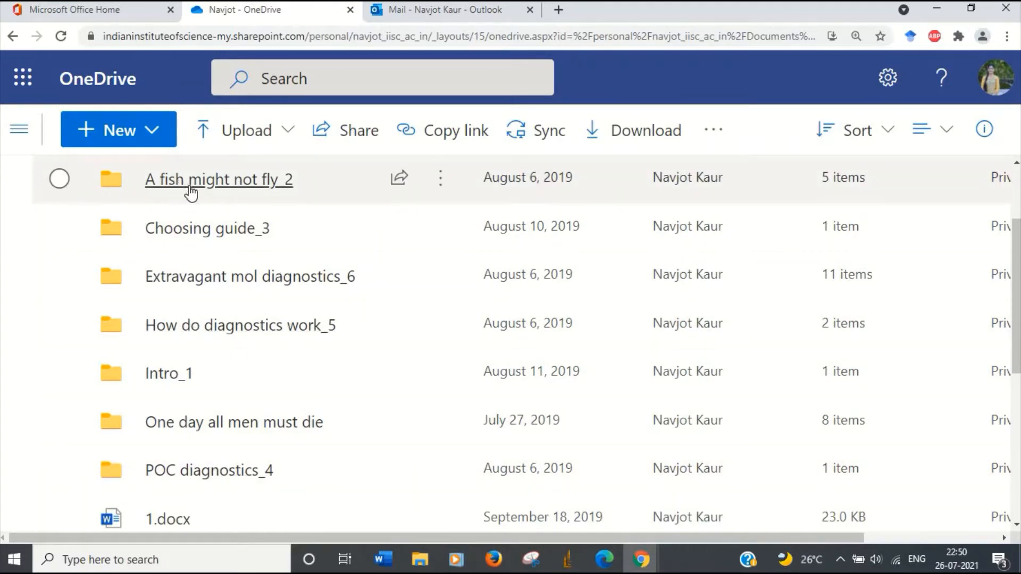
pyautogui.moveTo(219, 180)
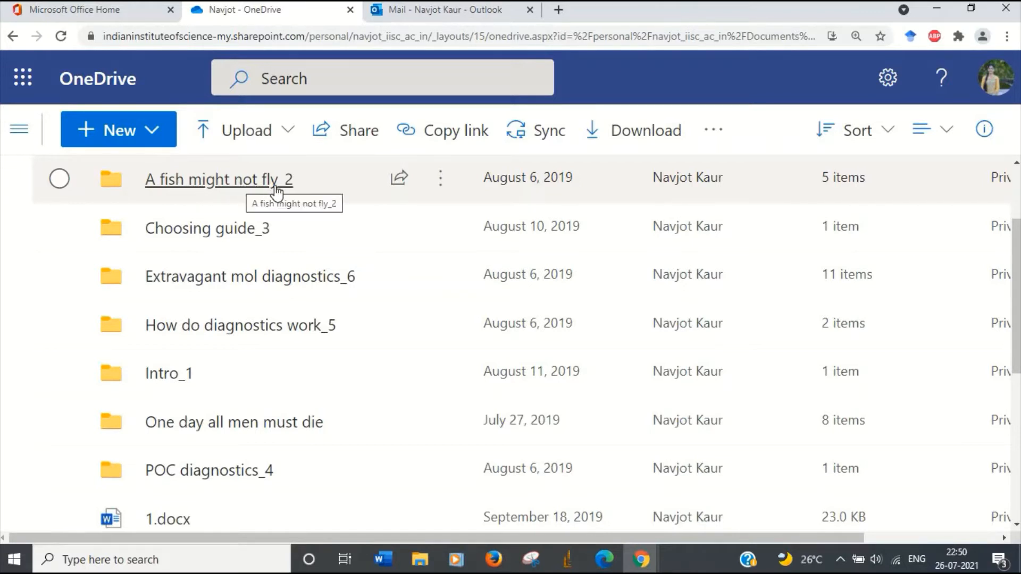
pyautogui.moveTo(206, 189)
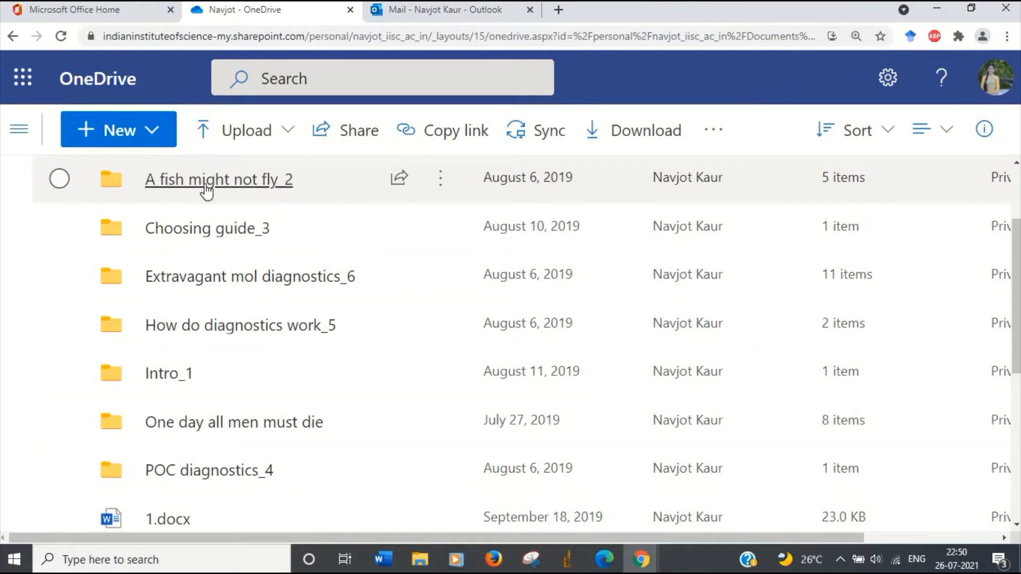
pyautogui.moveTo(179, 228)
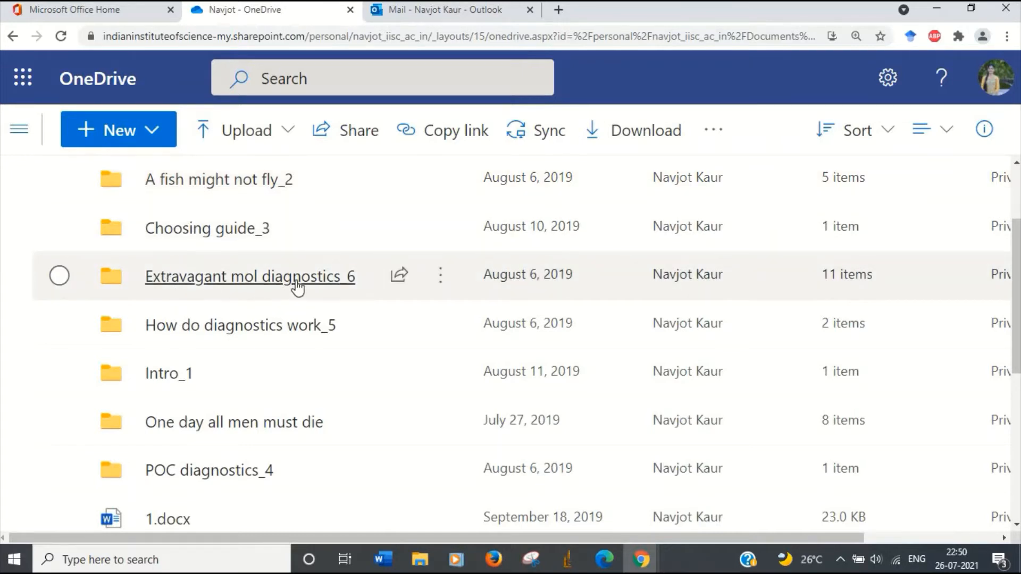
pyautogui.moveTo(182, 326)
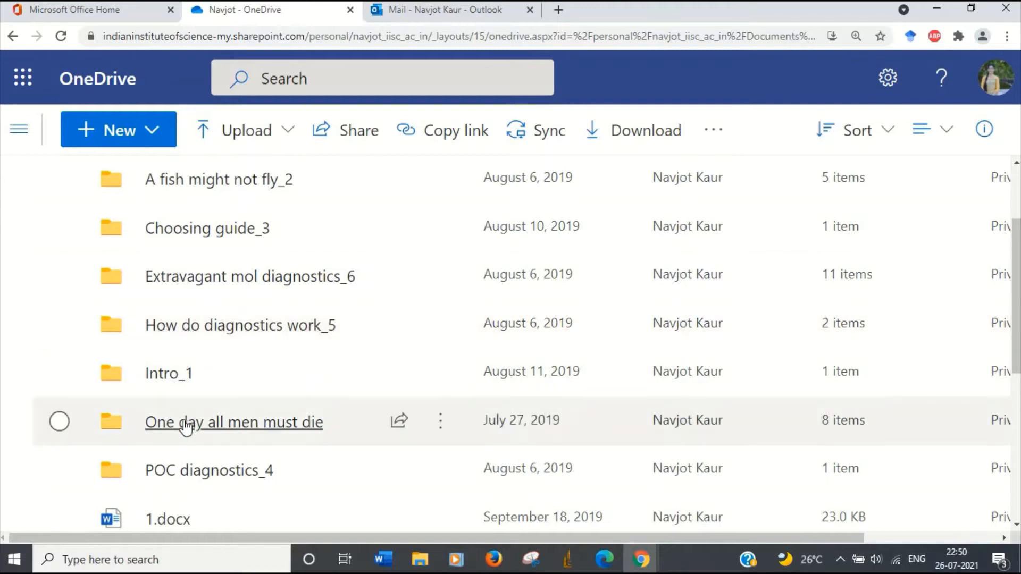
pyautogui.moveTo(234, 433)
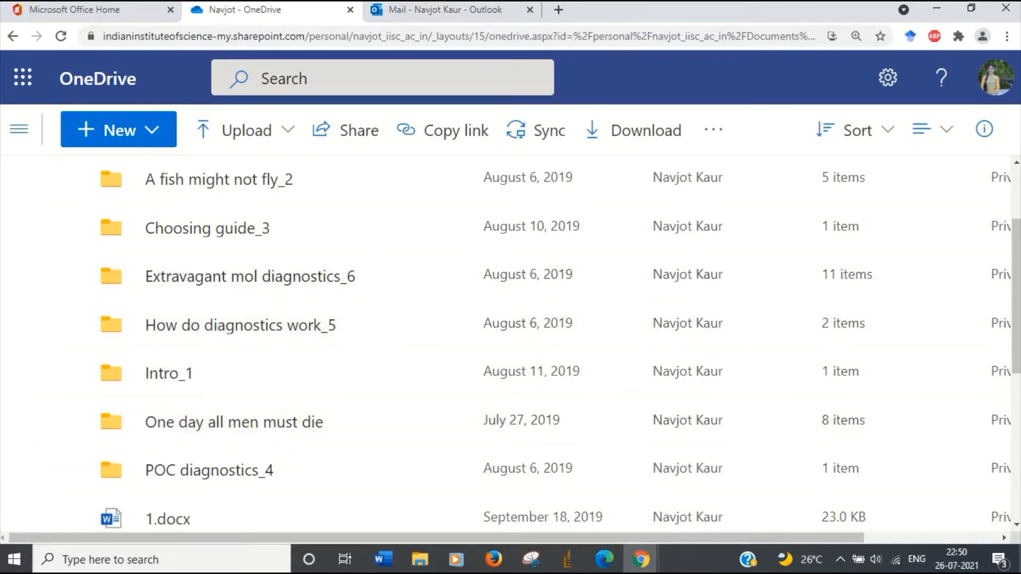
pyautogui.scroll(3)
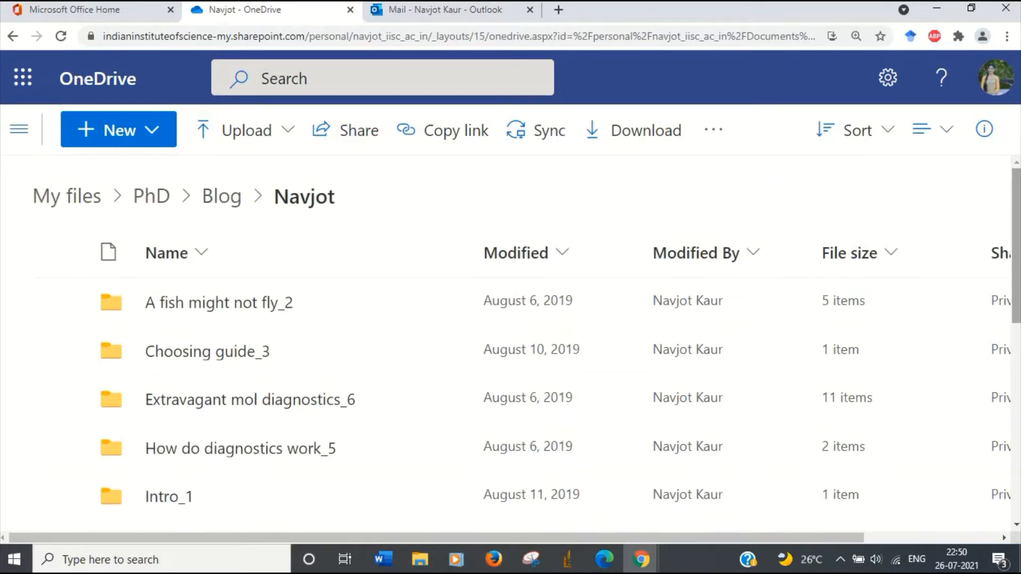
# Go back up via Blog to PhD, then open and browse the ASM NGS conference folder.
pyautogui.click(222, 196)
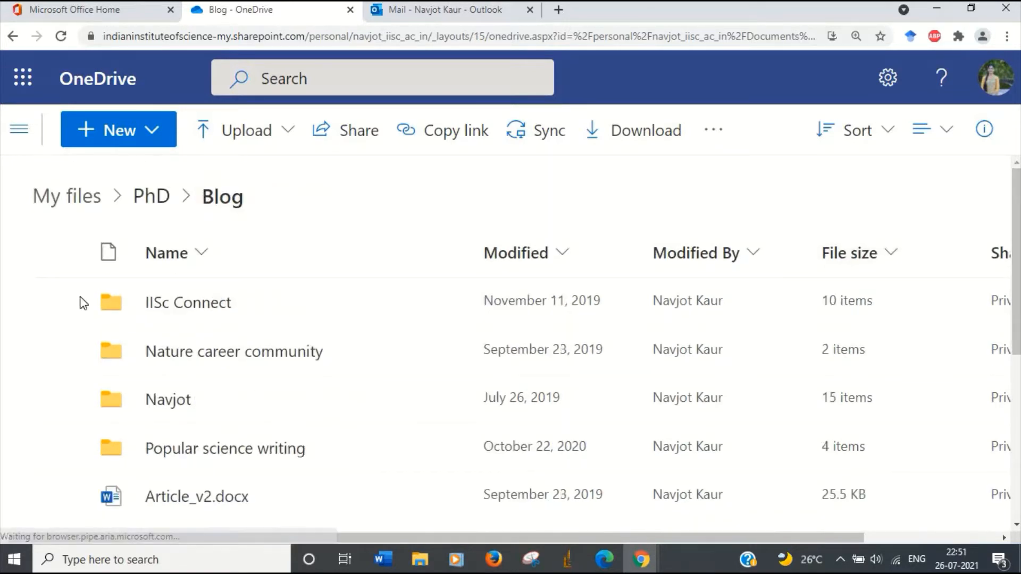
pyautogui.moveTo(129, 186)
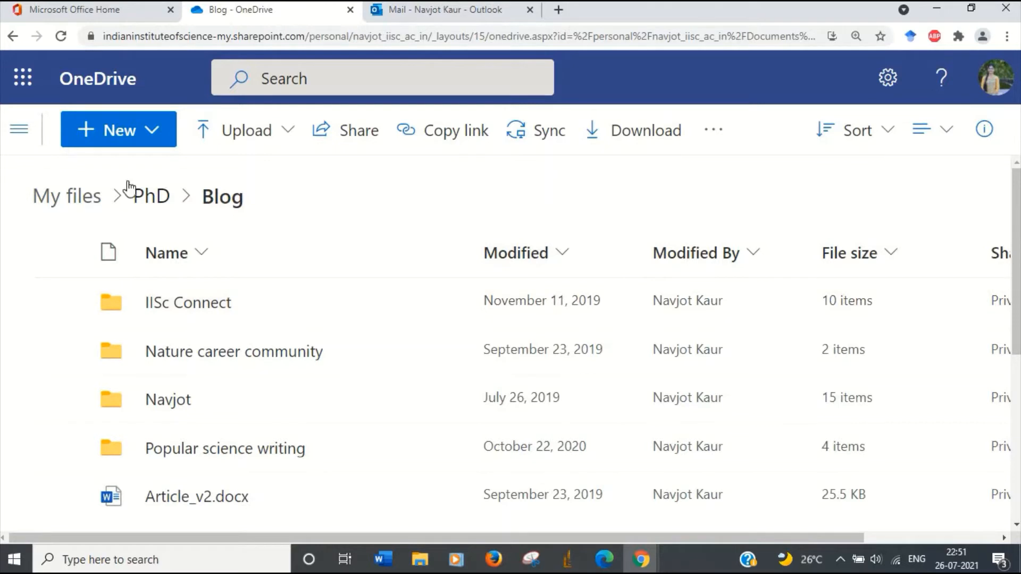
pyautogui.click(151, 196)
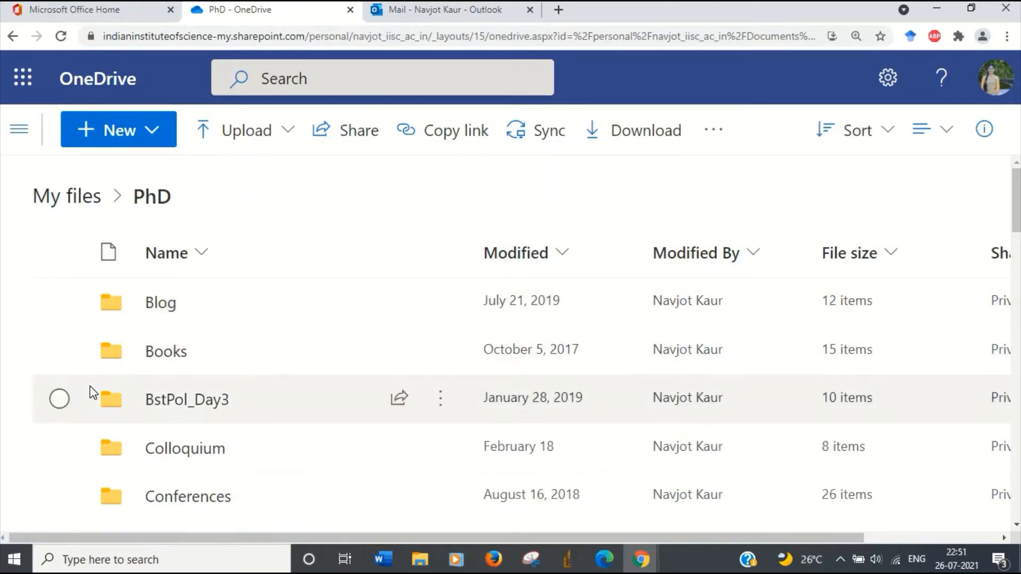
pyautogui.moveTo(1014, 235)
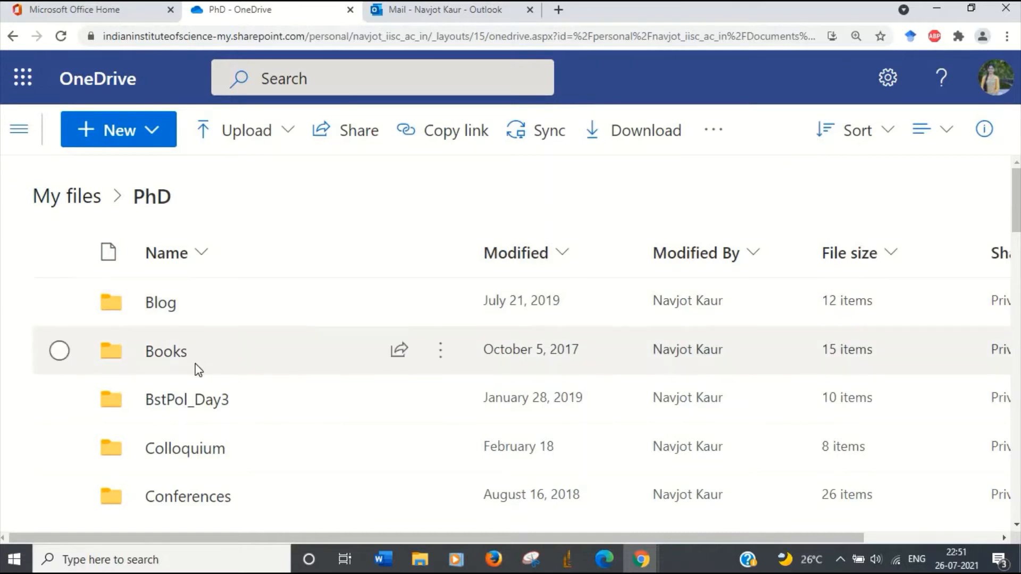
pyautogui.moveTo(222, 501)
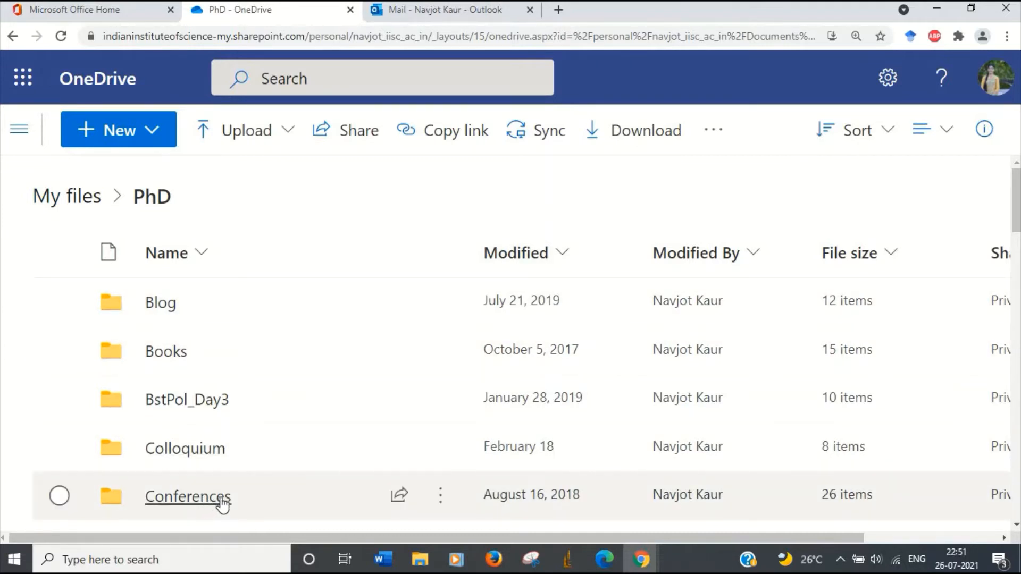
pyautogui.moveTo(207, 507)
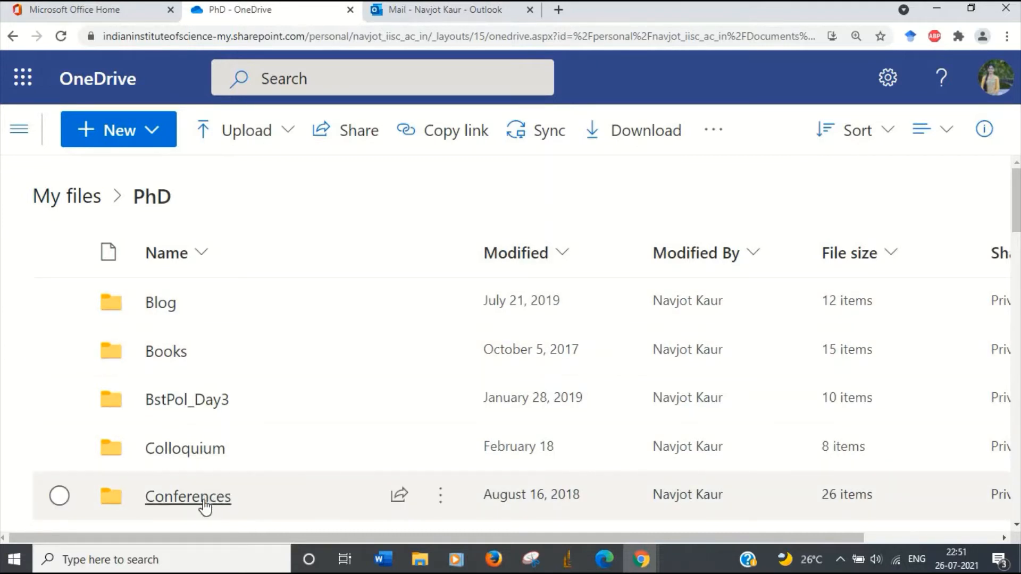
pyautogui.moveTo(188, 496)
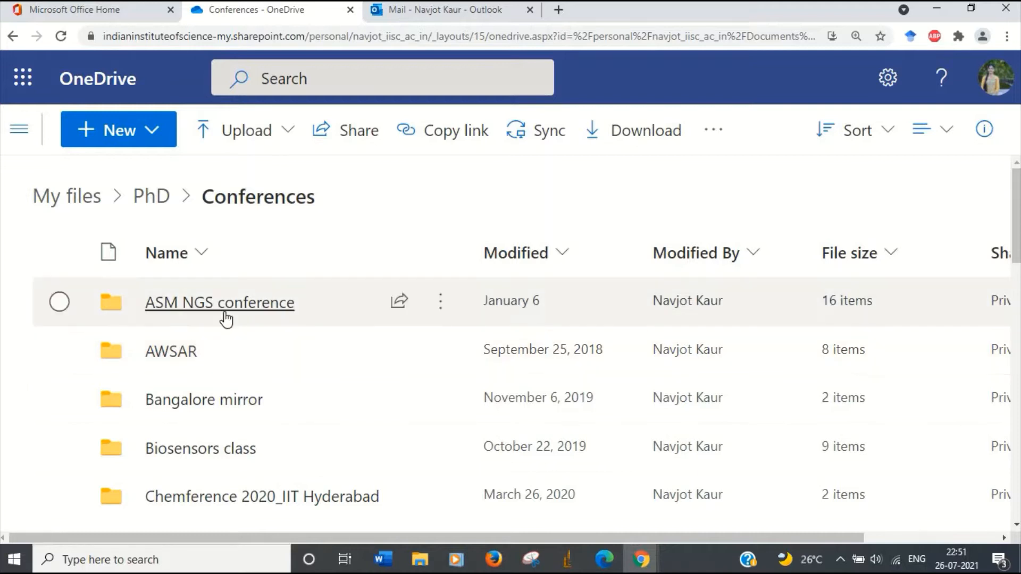
pyautogui.click(218, 302)
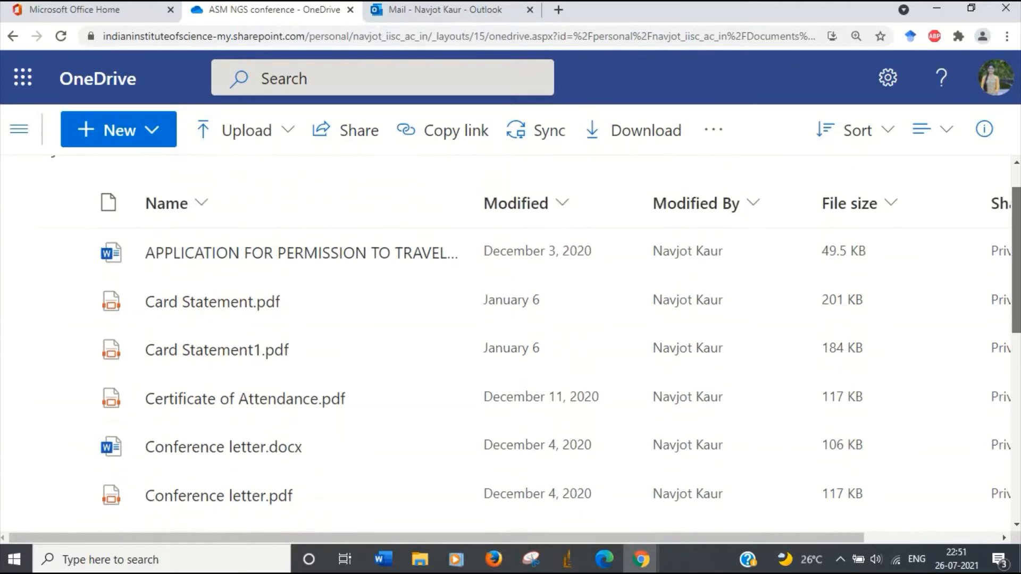
pyautogui.scroll(-3)
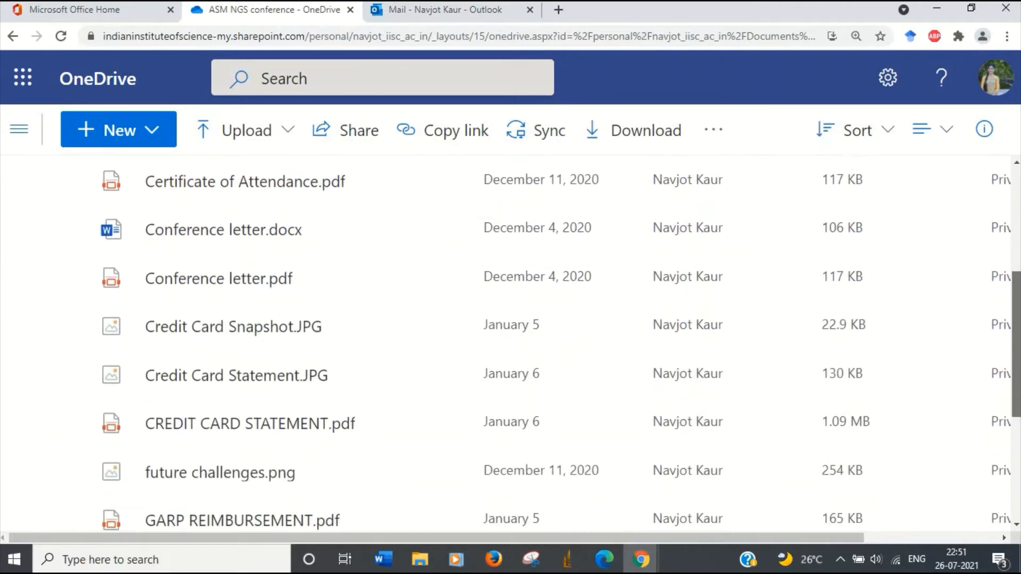
pyautogui.scroll(-3)
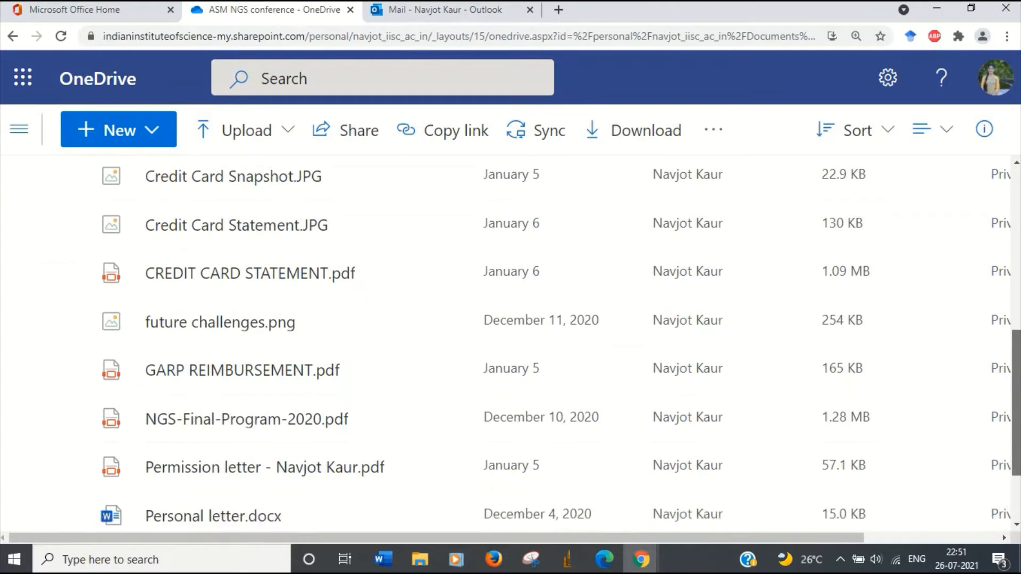
pyautogui.scroll(3)
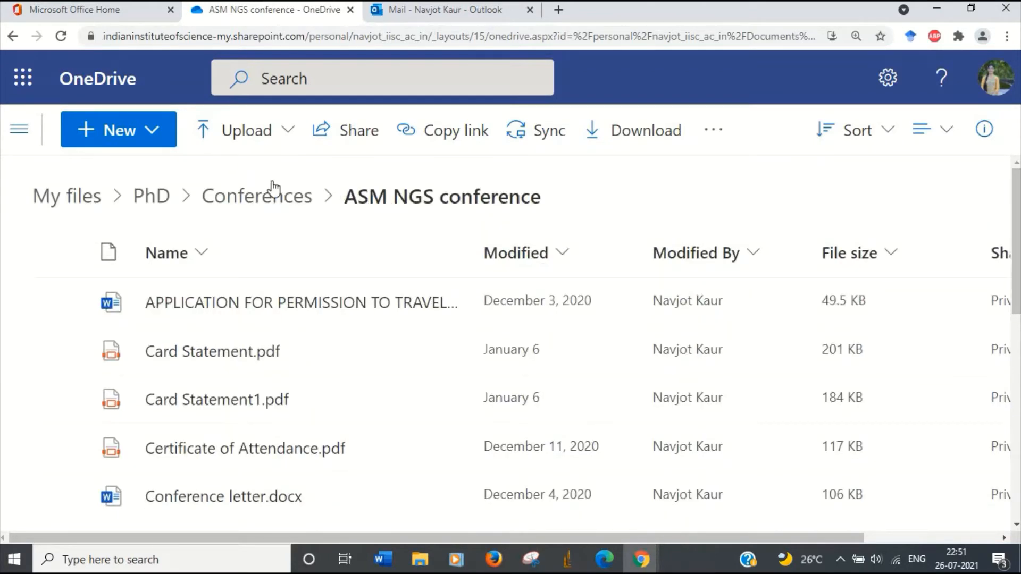
# Go up to the PhD folder and scroll through its subfolder list.
pyautogui.click(151, 196)
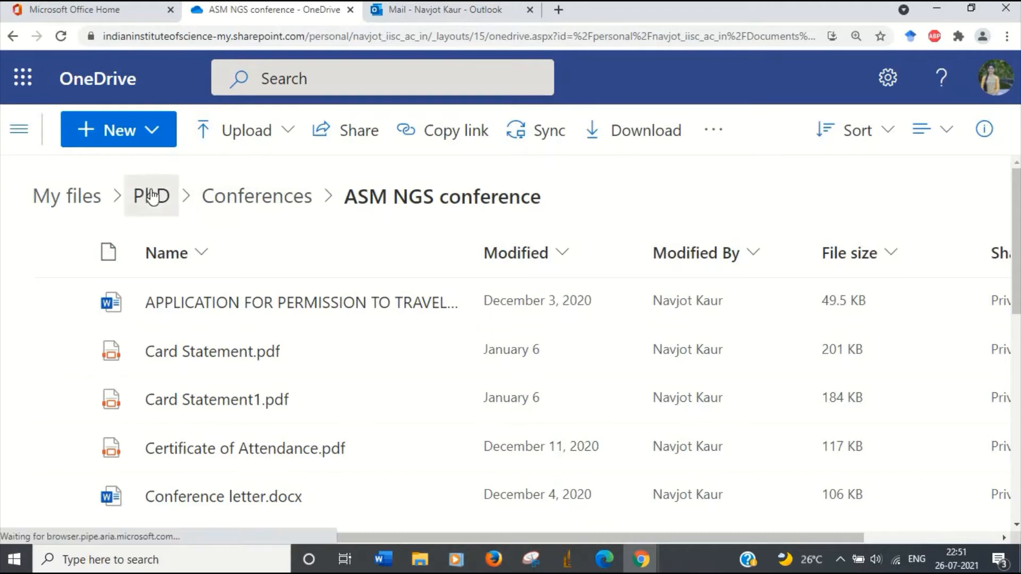
pyautogui.click(151, 196)
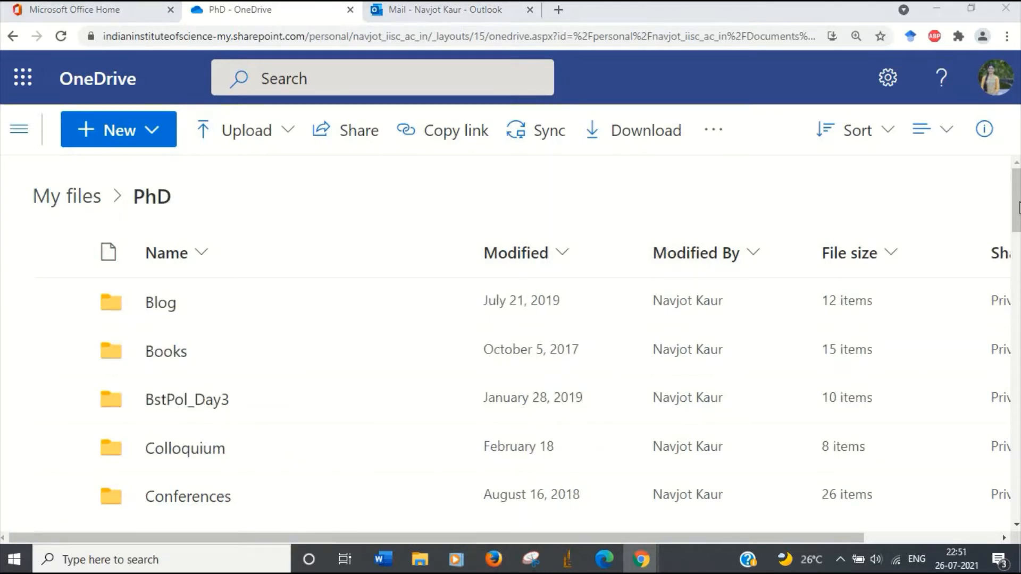
pyautogui.scroll(-3)
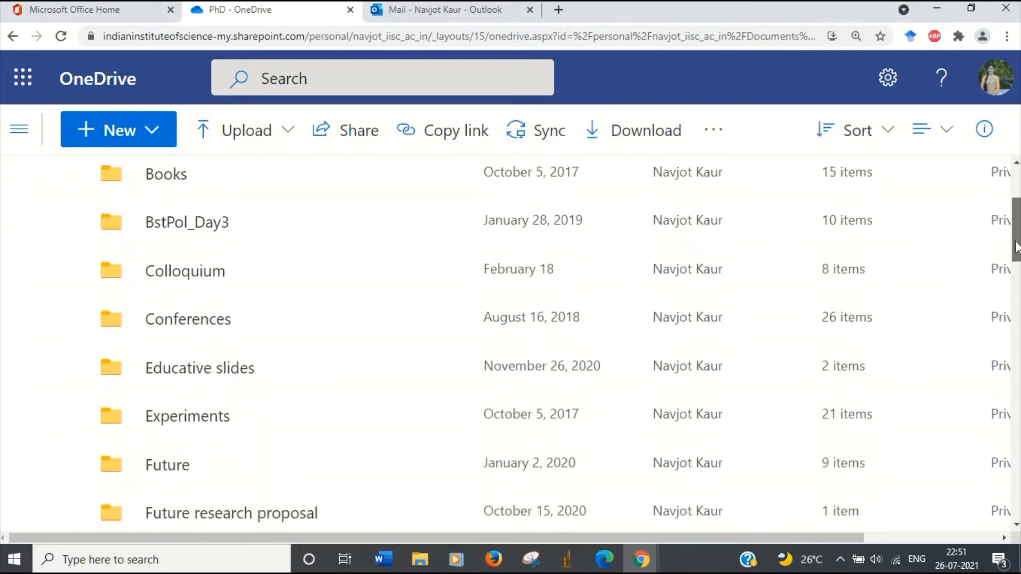
pyautogui.scroll(-3)
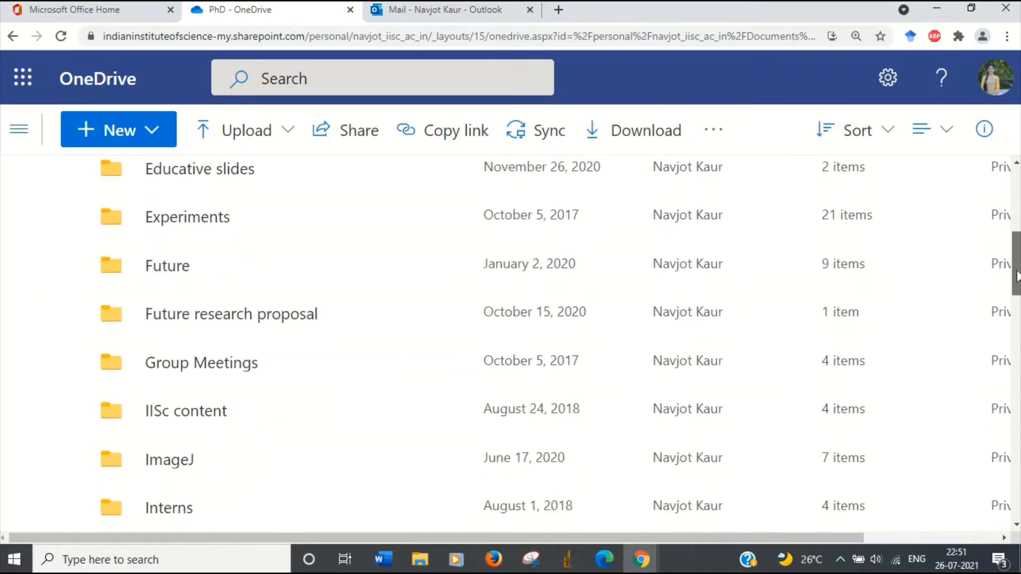
pyautogui.scroll(-3)
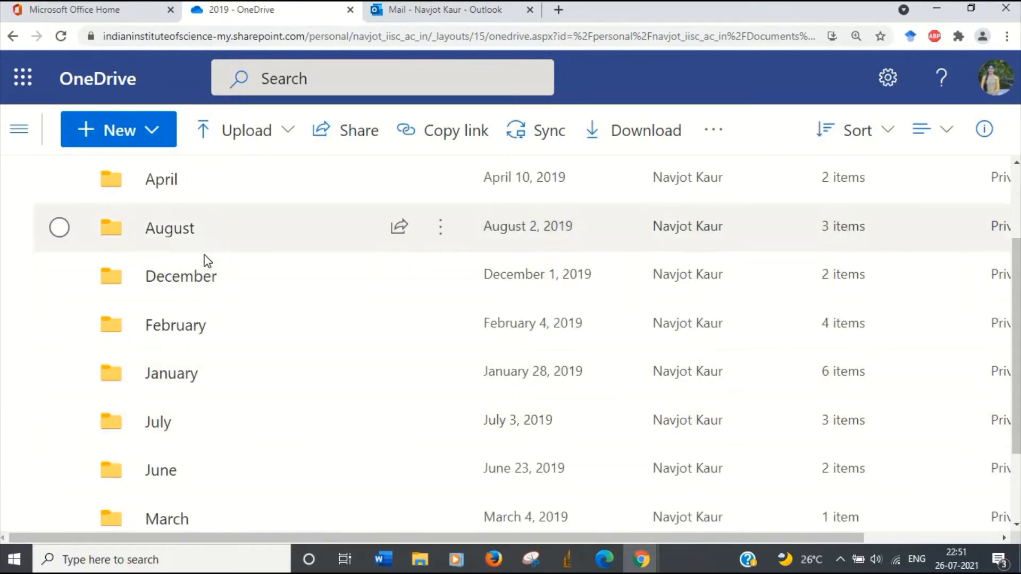
pyautogui.moveTo(175, 325)
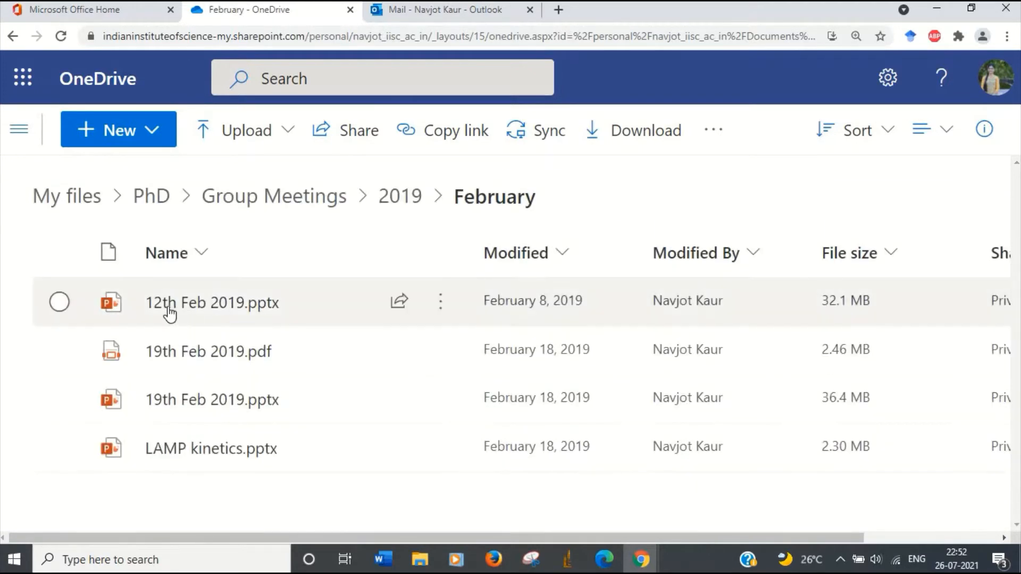
pyautogui.moveTo(212, 302)
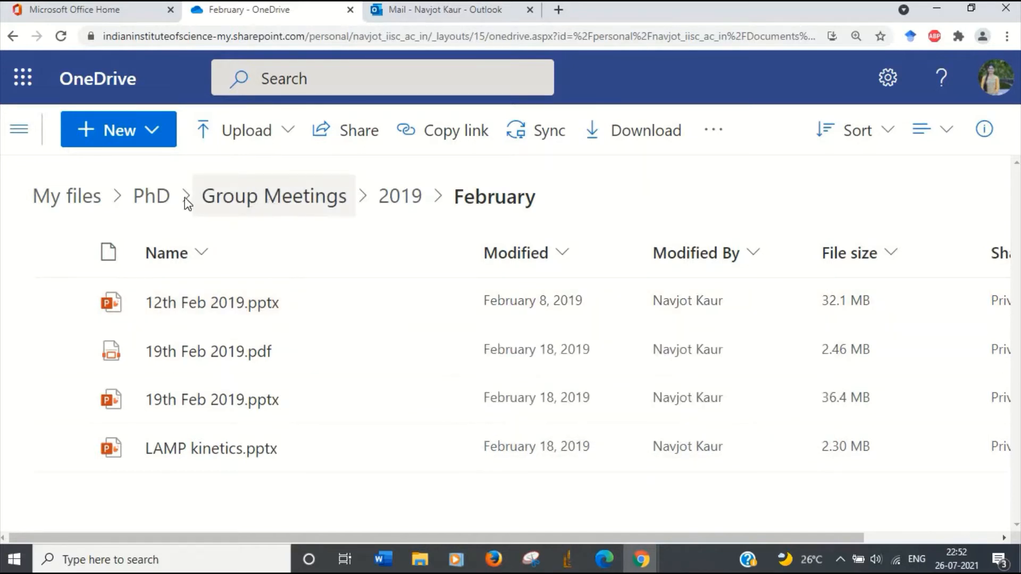
# Return from February to PhD and scroll down to Proposals, Publications, Reading Material and Softwares.
pyautogui.click(151, 196)
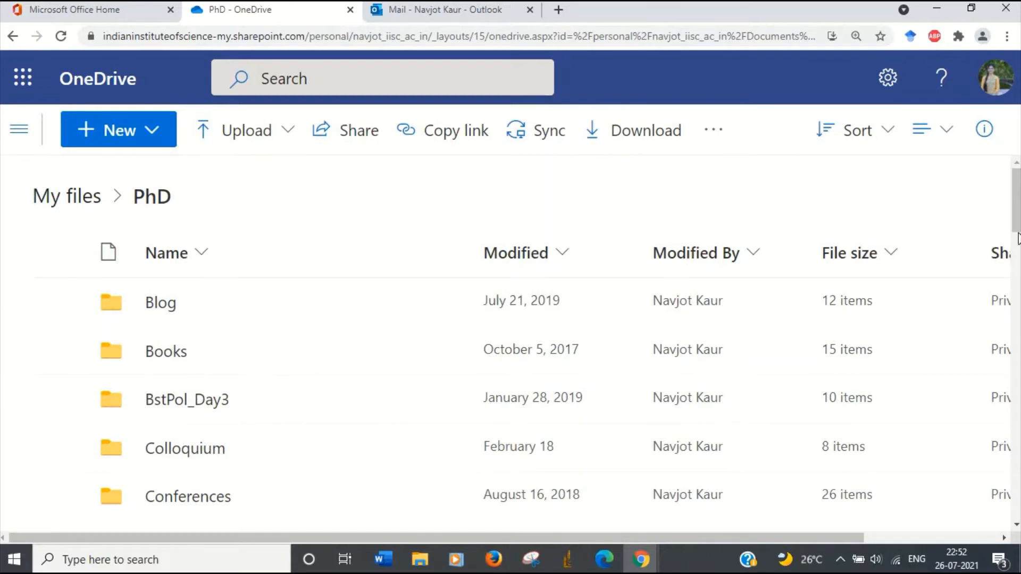
pyautogui.scroll(-3)
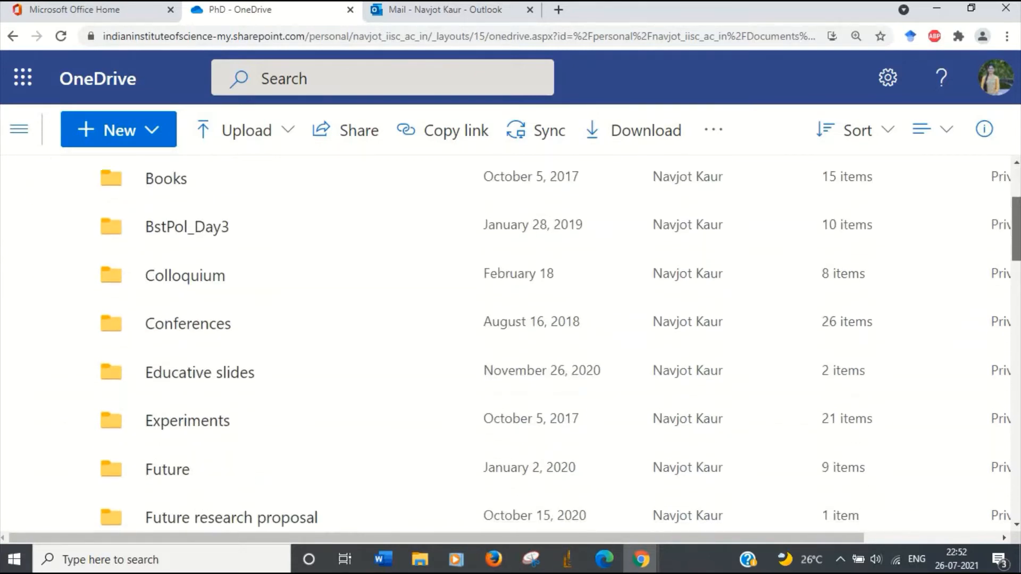
pyautogui.scroll(-3)
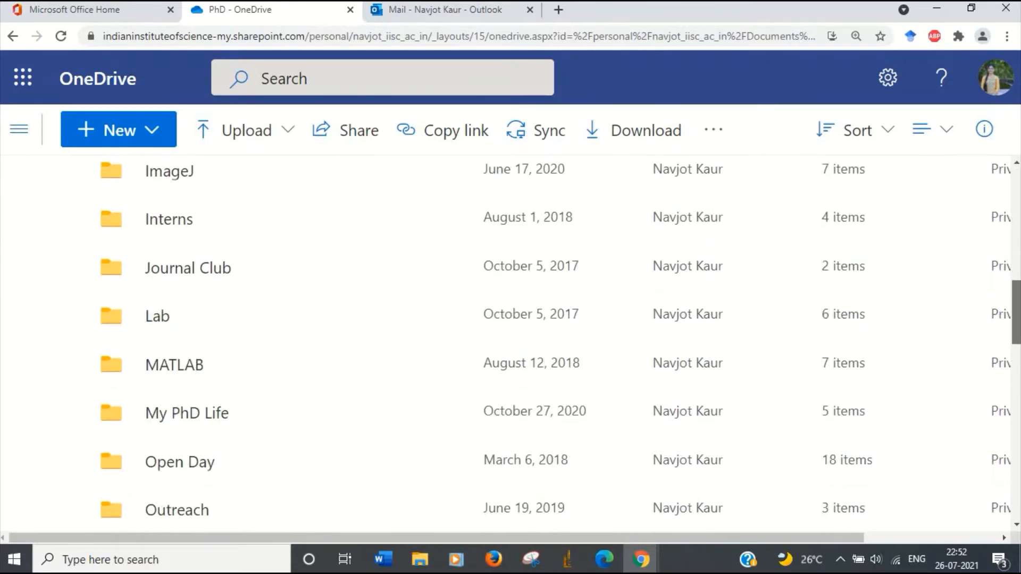
pyautogui.scroll(-3)
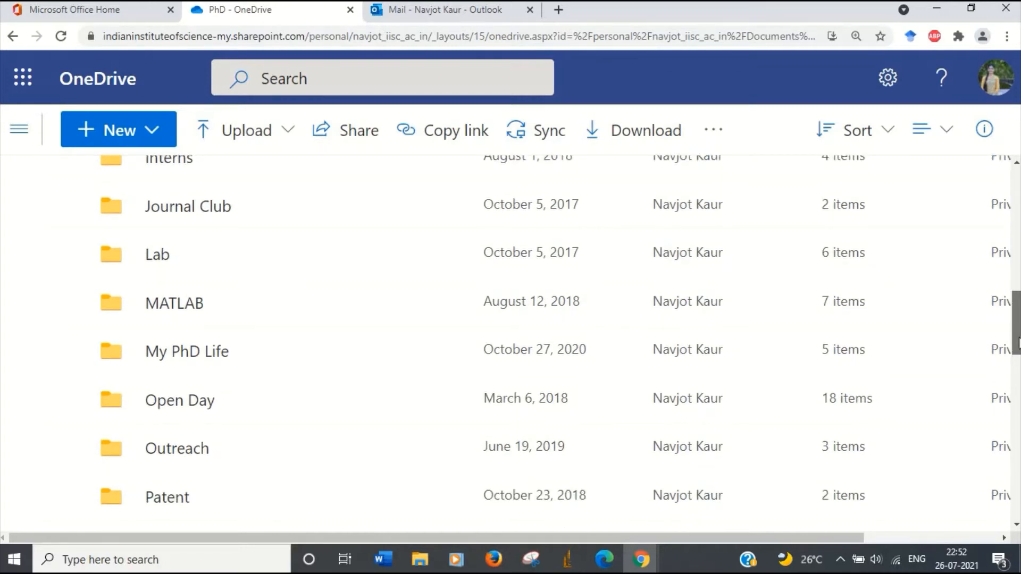
pyautogui.scroll(-3)
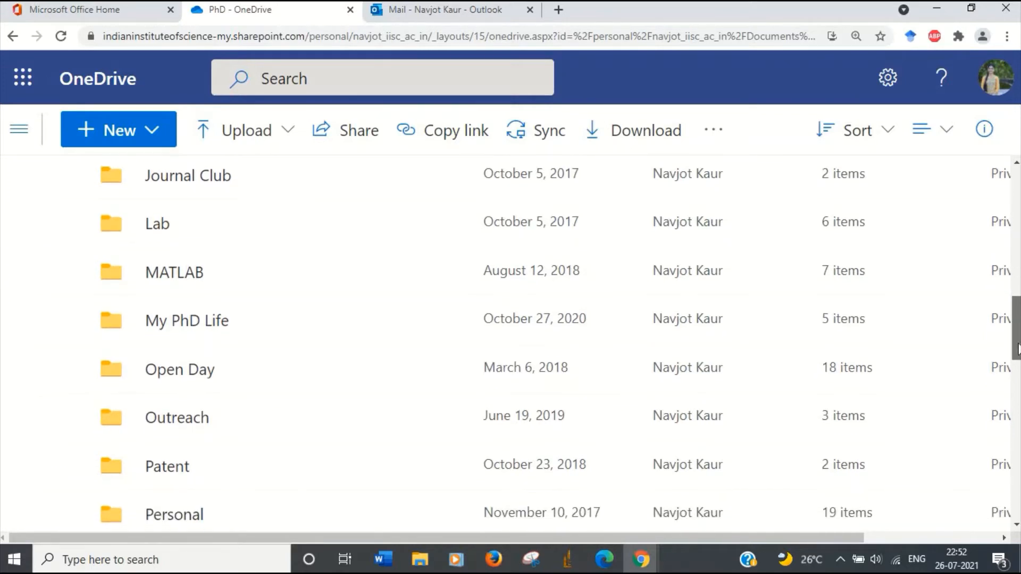
pyautogui.scroll(-3)
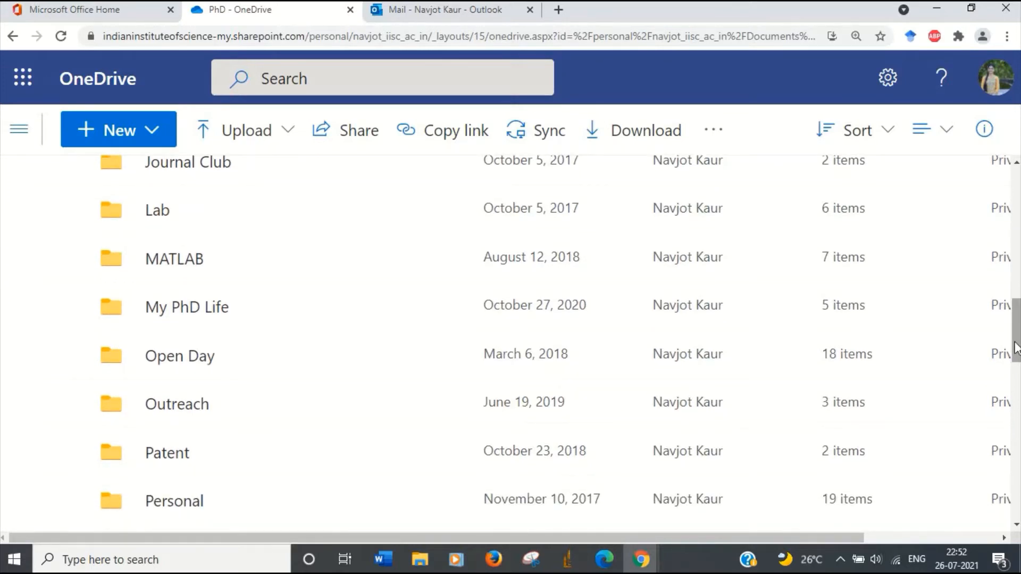
pyautogui.moveTo(187, 307)
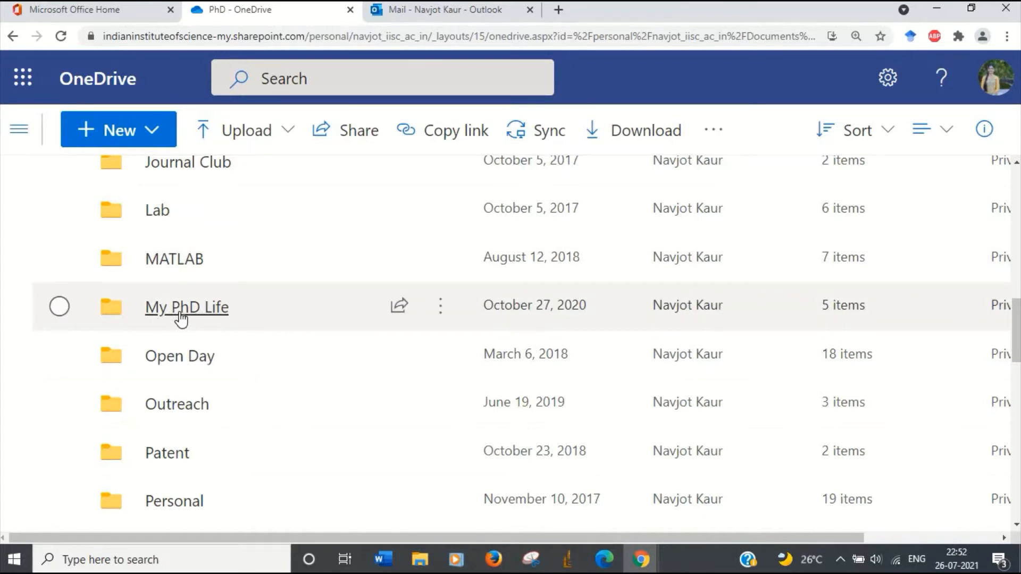
pyautogui.moveTo(214, 309)
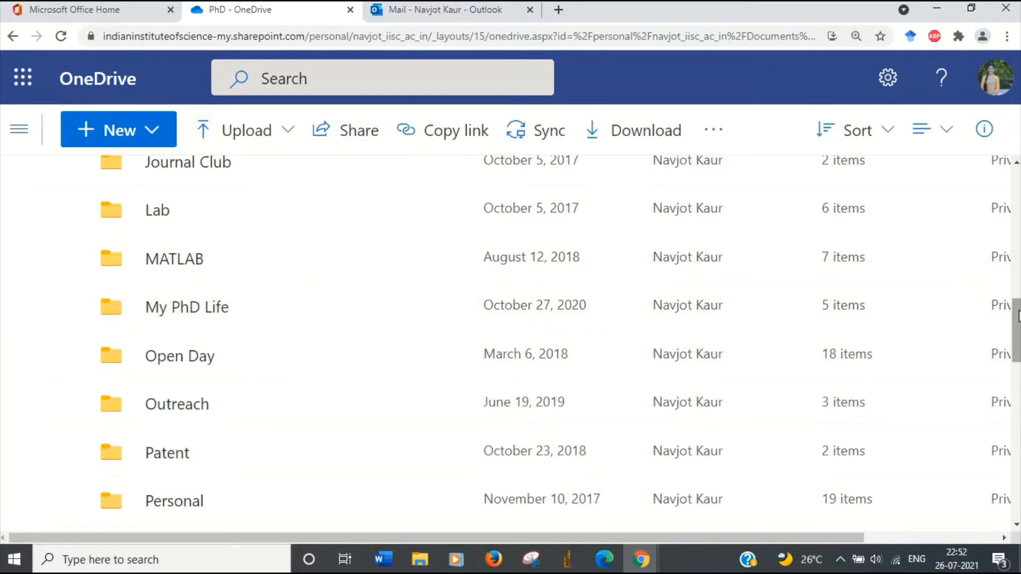
pyautogui.scroll(-3)
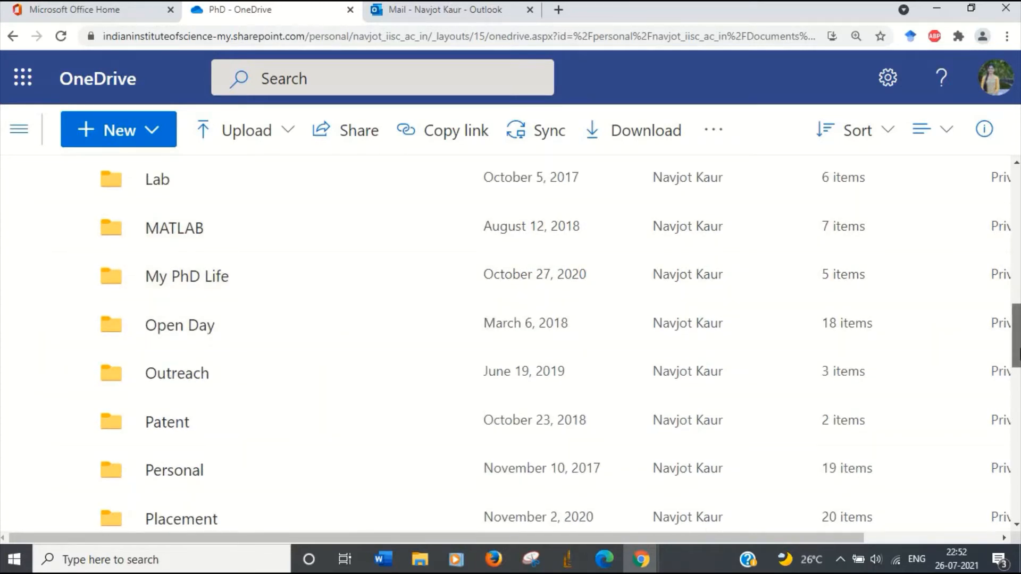
pyautogui.scroll(-3)
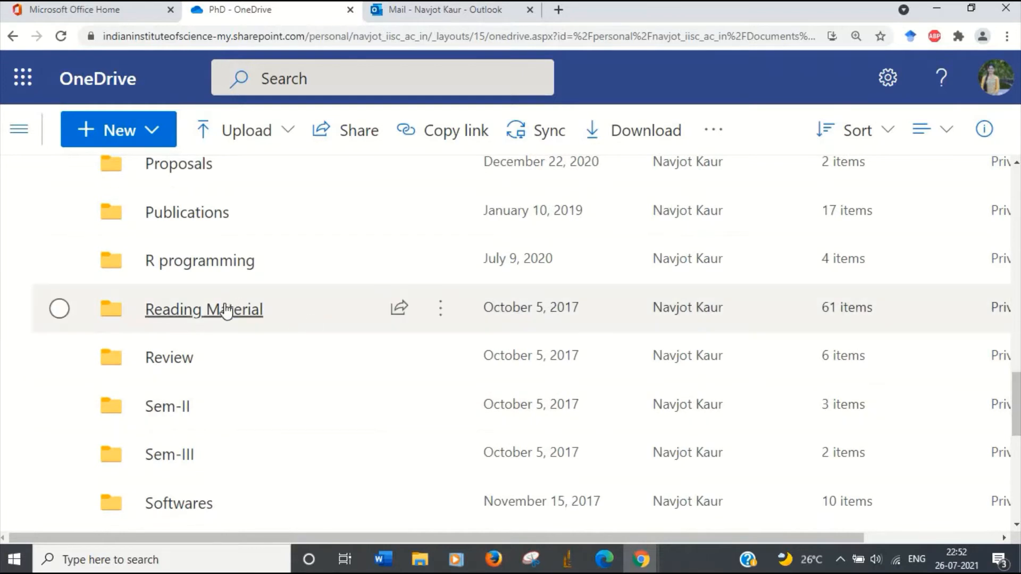
pyautogui.moveTo(203, 310)
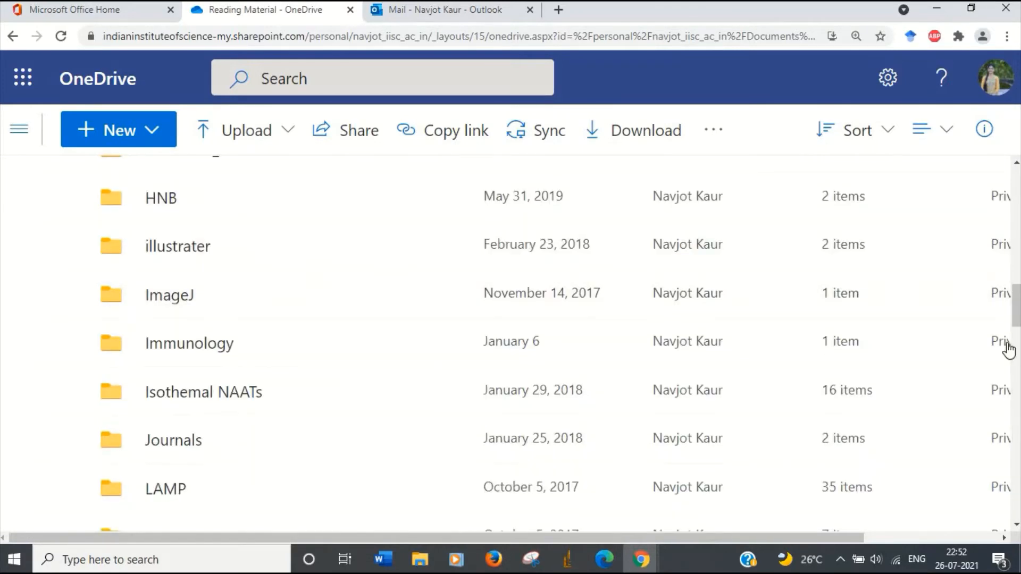
pyautogui.scroll(3)
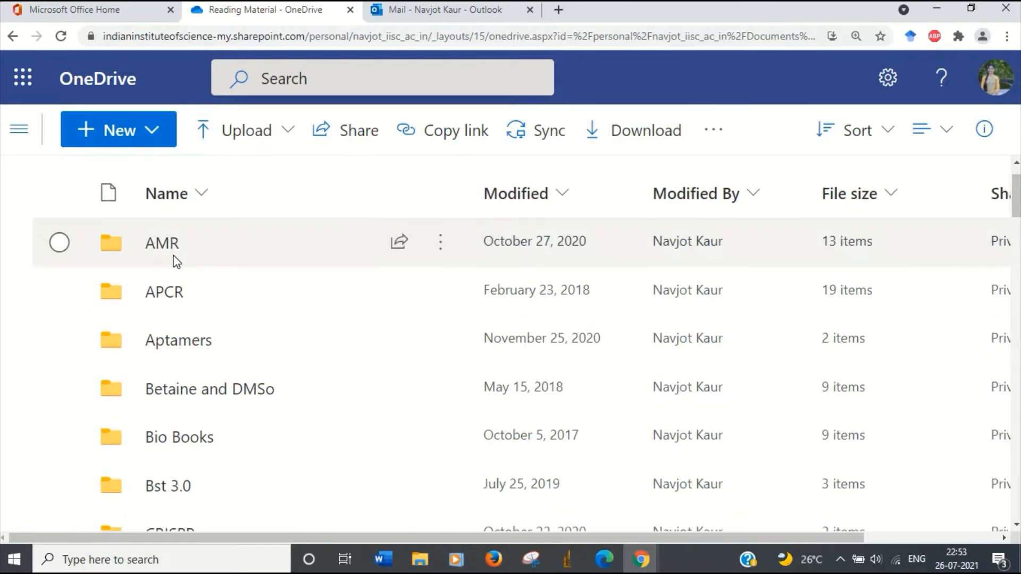
pyautogui.moveTo(168, 338)
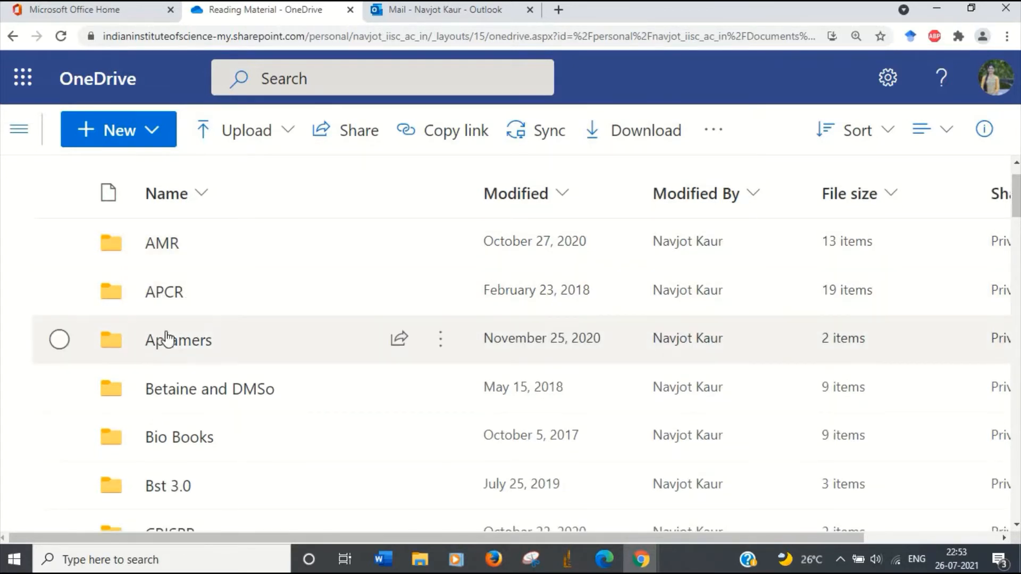
pyautogui.moveTo(433, 436)
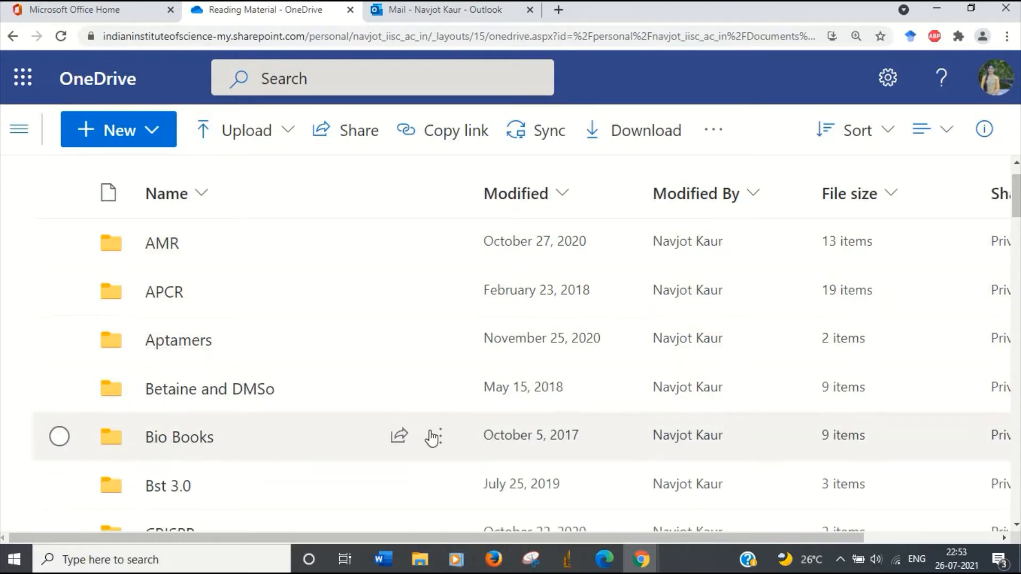
pyautogui.scroll(-3)
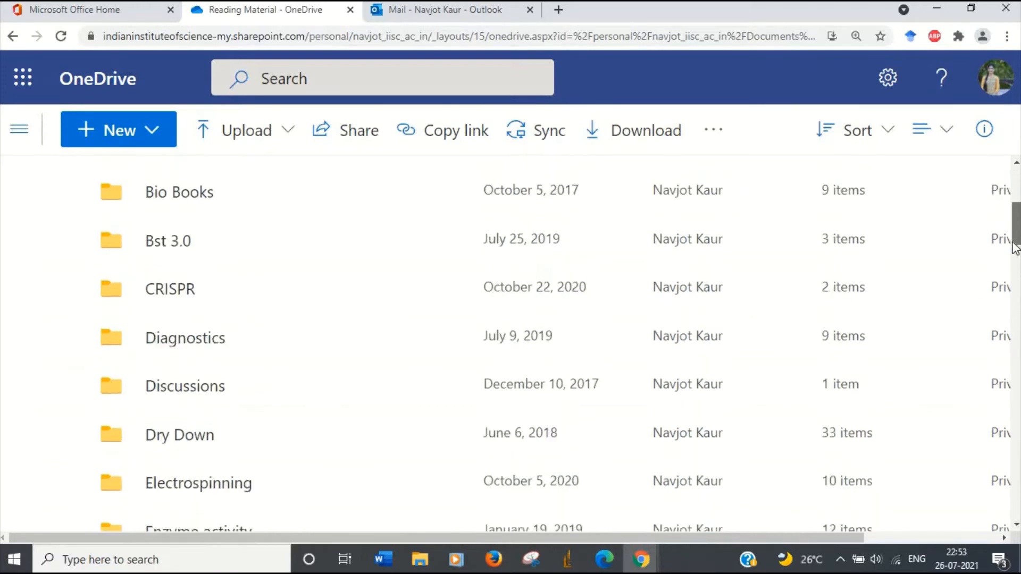
pyautogui.moveTo(169, 284)
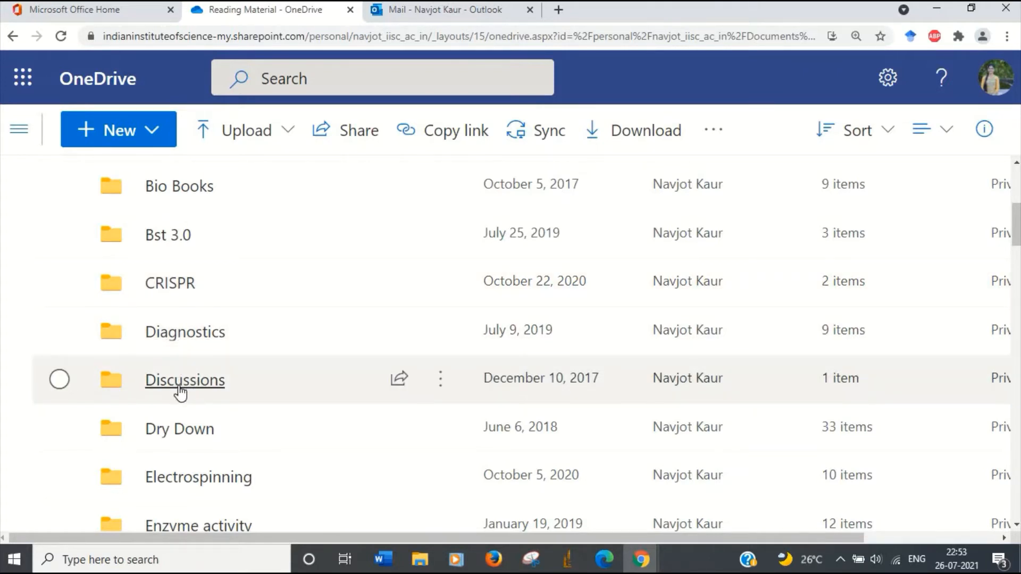
pyautogui.moveTo(156, 384)
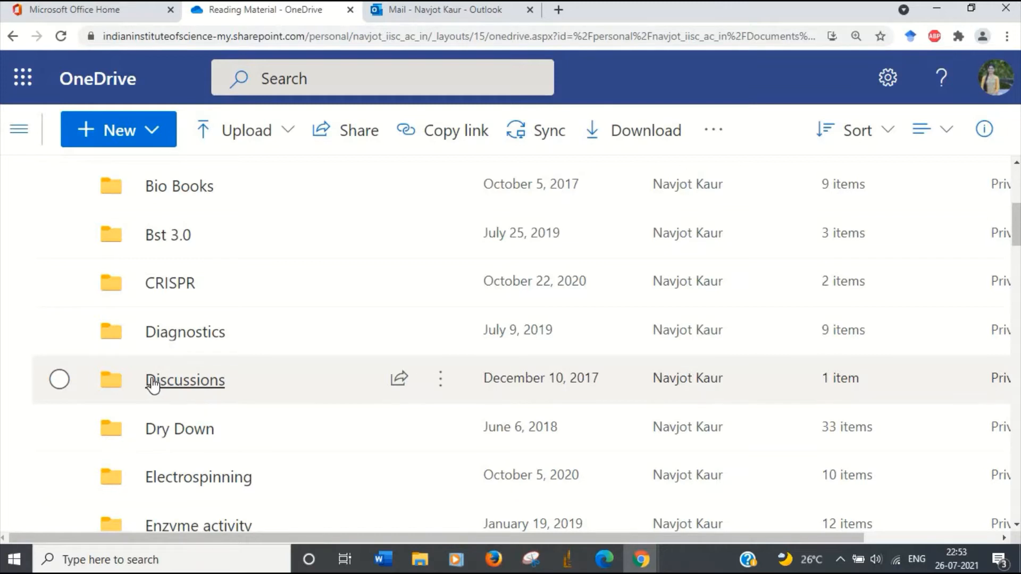
pyautogui.moveTo(985, 245)
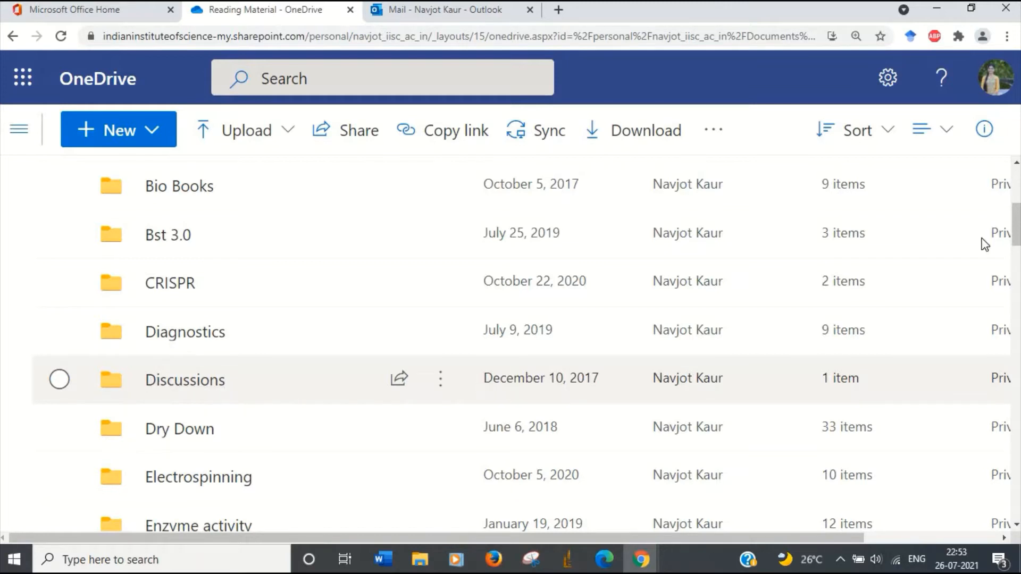
pyautogui.scroll(-3)
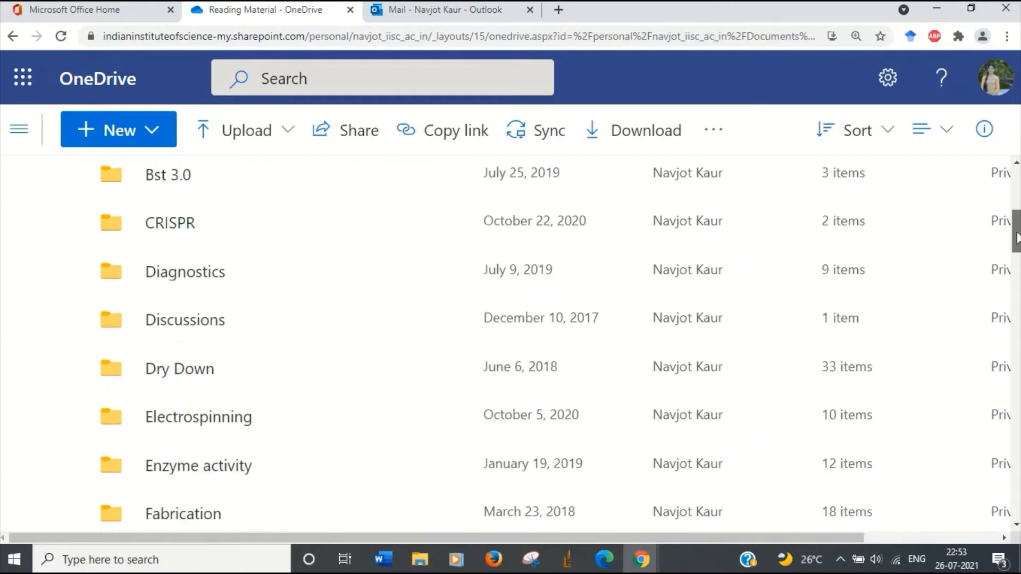
pyautogui.scroll(-3)
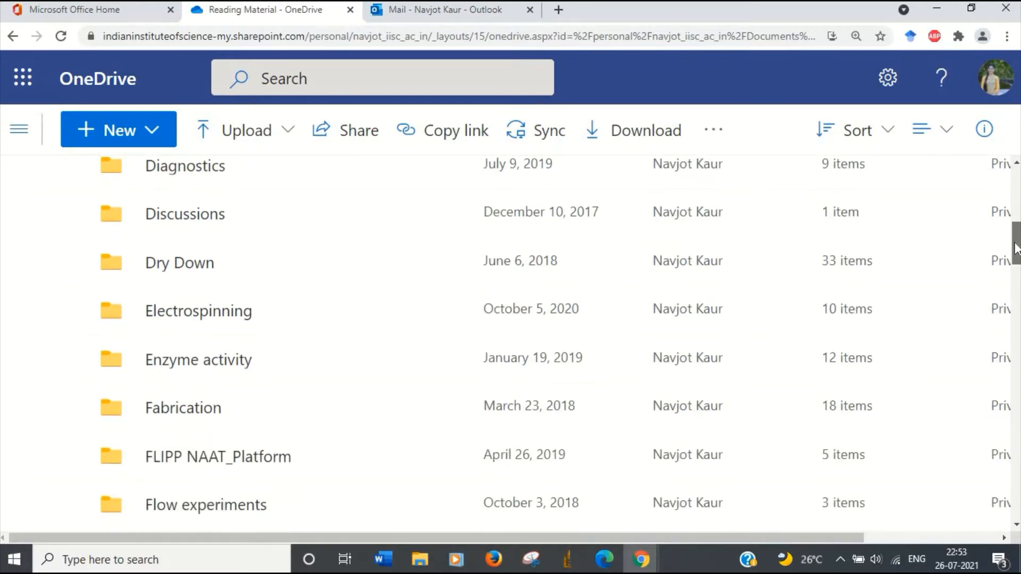
pyautogui.scroll(-3)
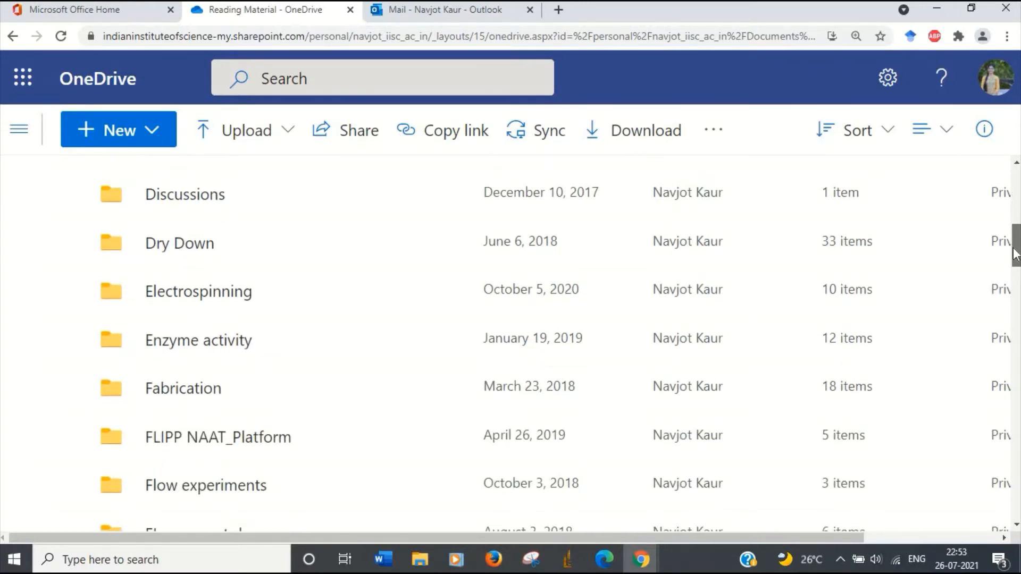
pyautogui.scroll(-3)
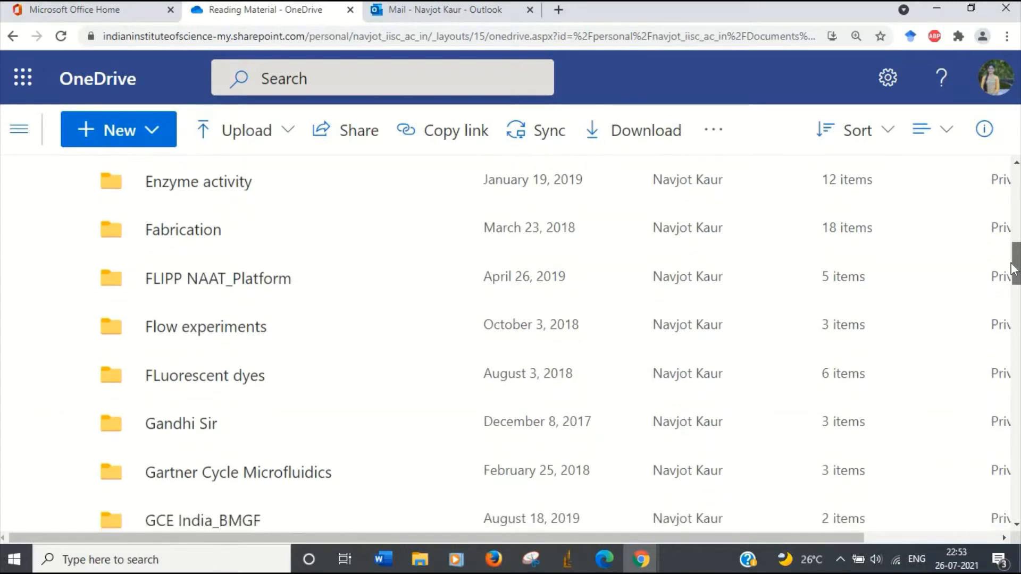
pyautogui.scroll(-3)
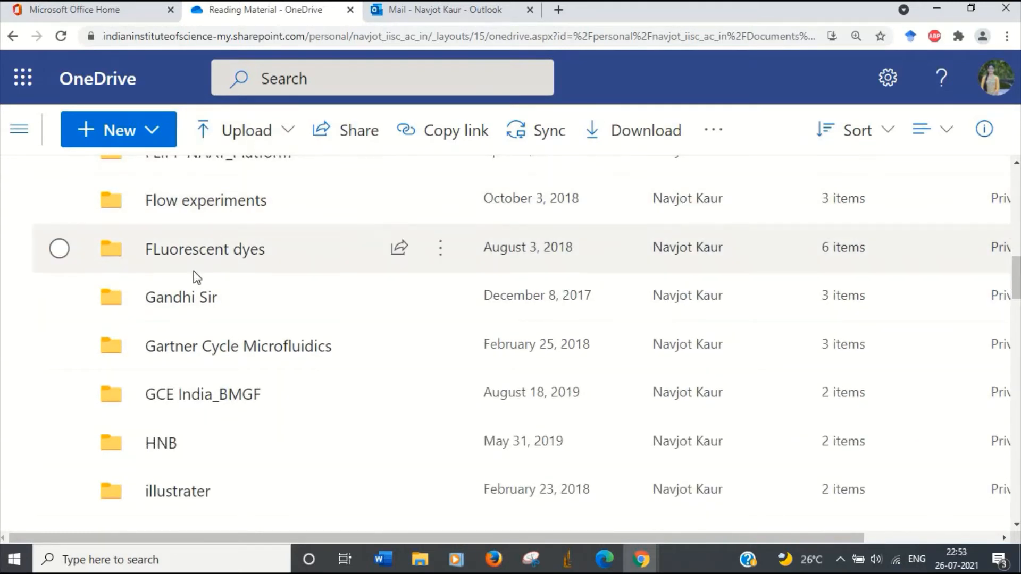
pyautogui.moveTo(186, 297)
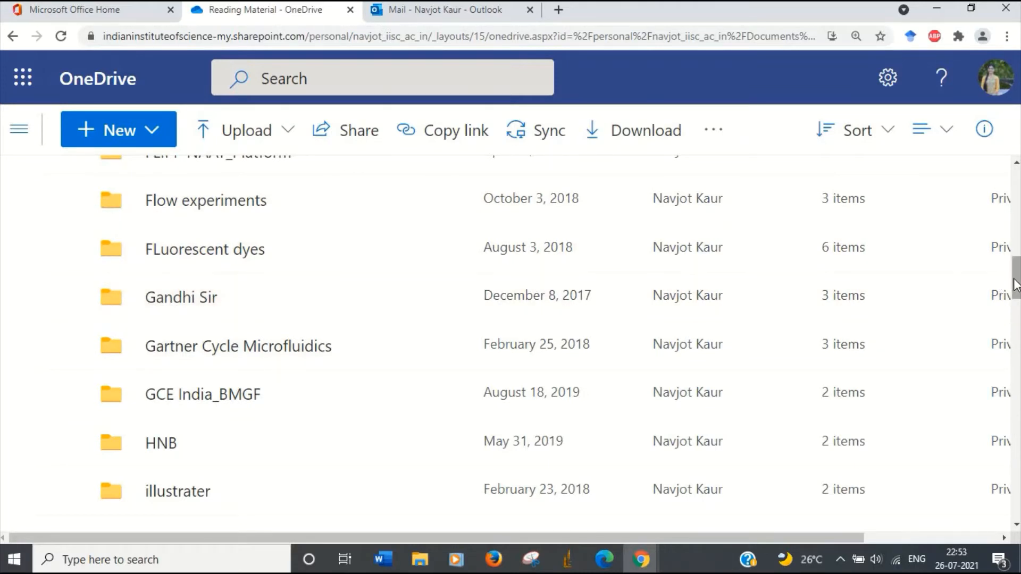
pyautogui.scroll(-3)
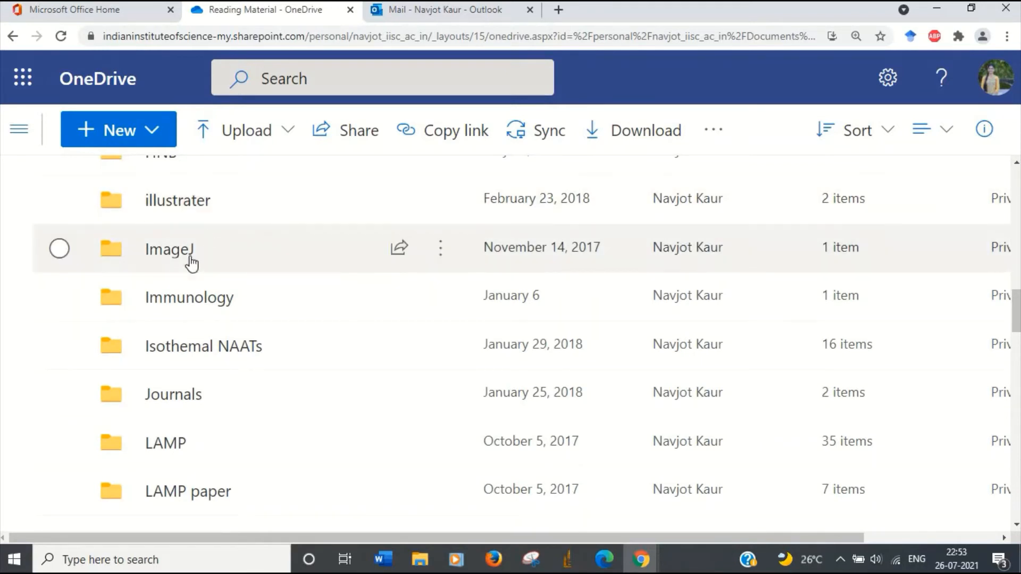
pyautogui.moveTo(169, 248)
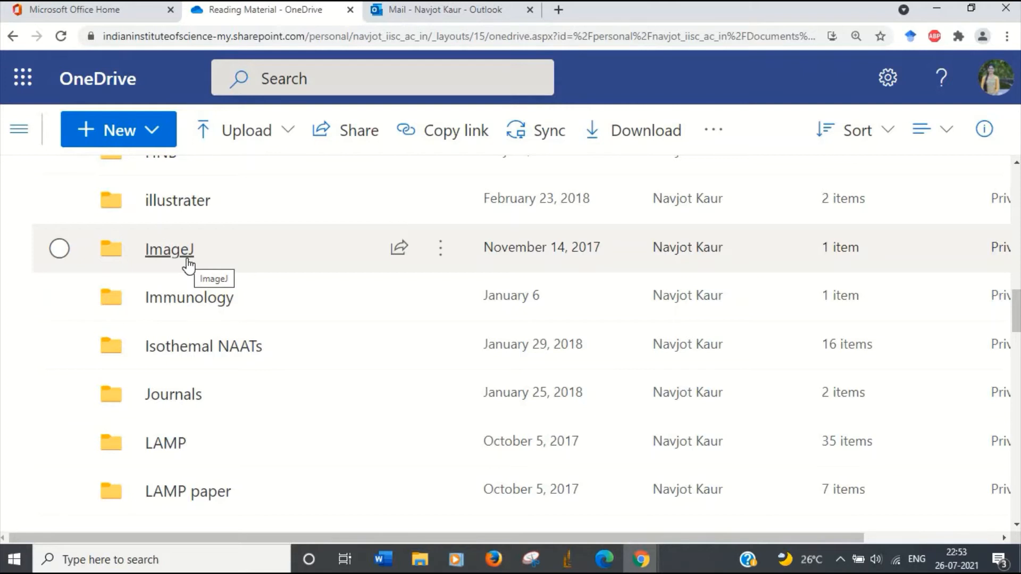
pyautogui.moveTo(188, 267)
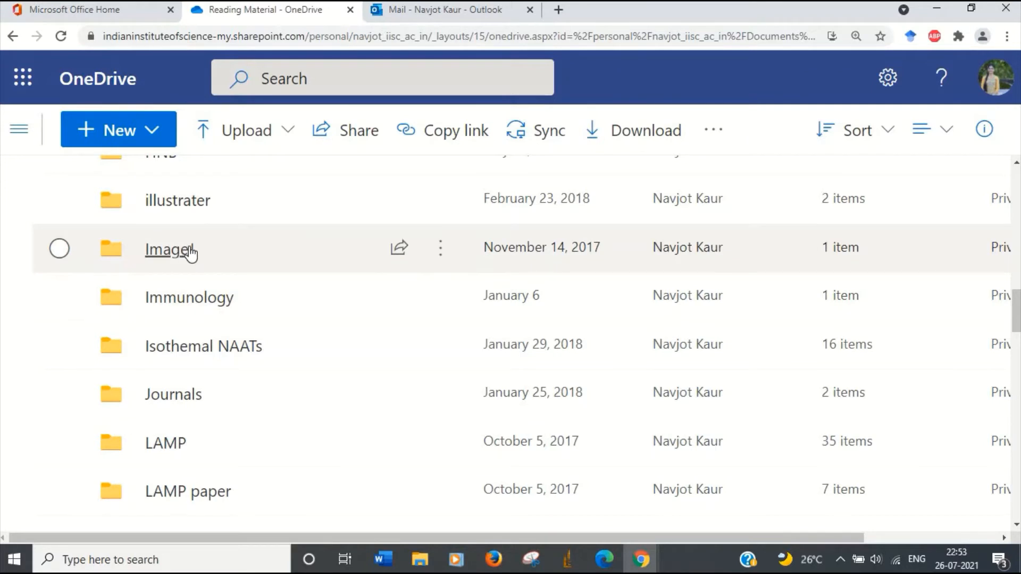
pyautogui.moveTo(189, 249)
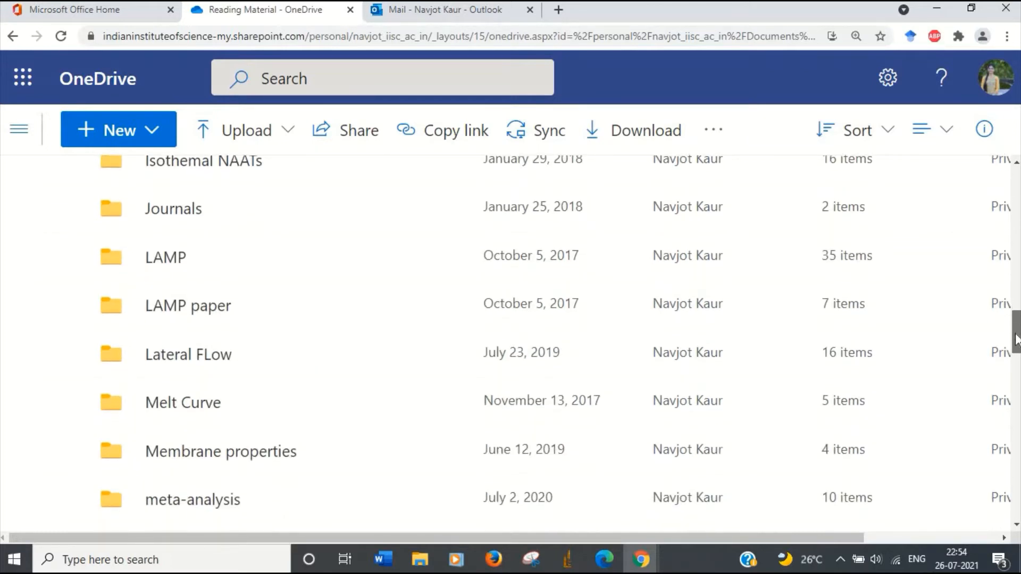
pyautogui.scroll(-3)
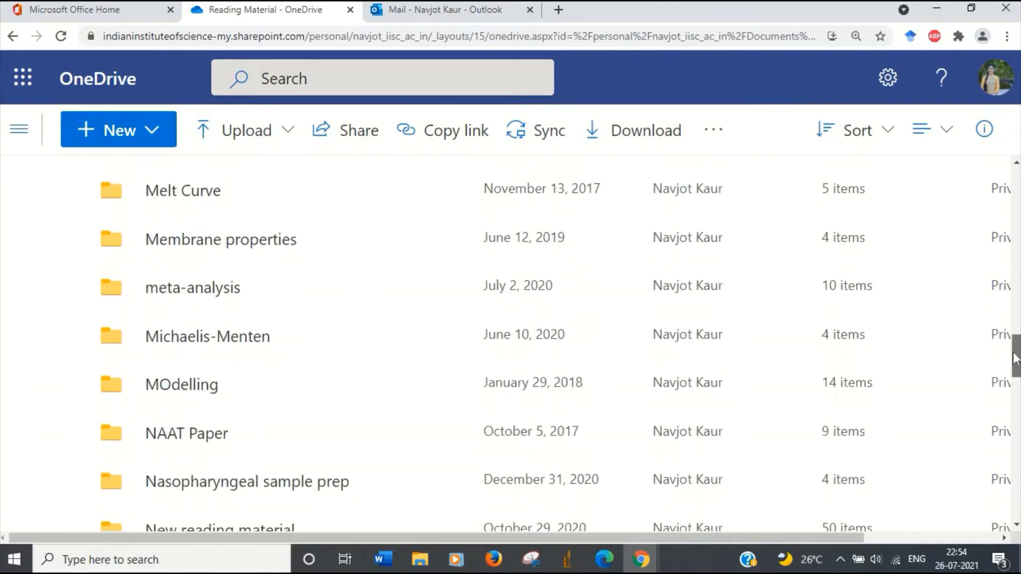
pyautogui.scroll(-3)
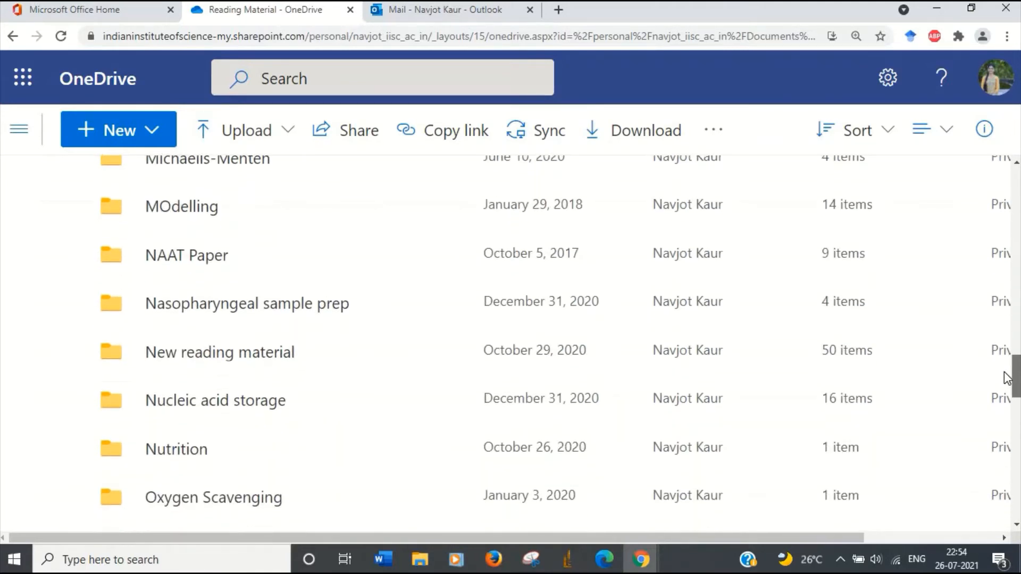
pyautogui.scroll(-3)
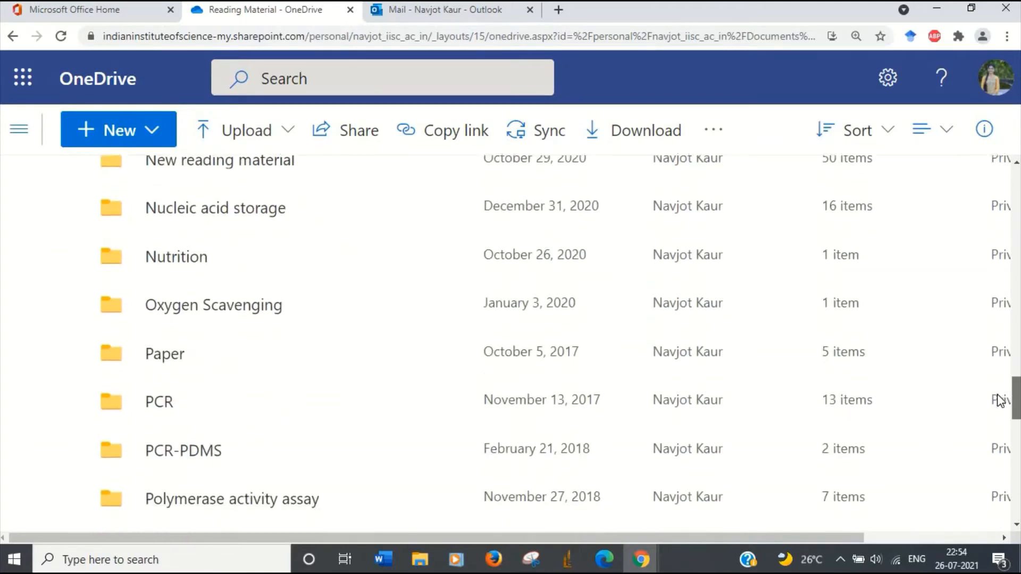
pyautogui.scroll(-3)
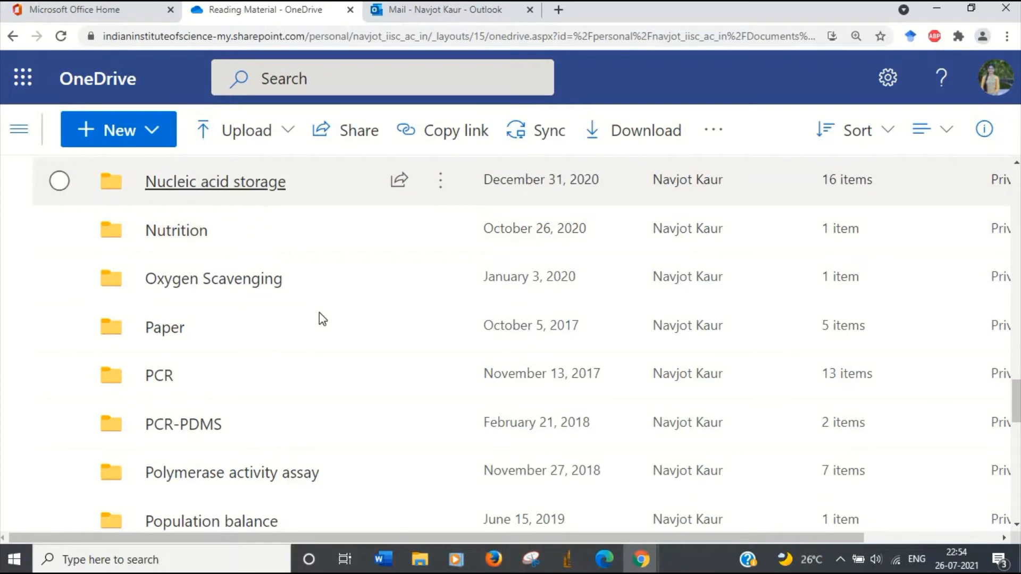
# Open Nucleic acid storage and scroll its PDFs on DNA degradation and storage.
pyautogui.click(215, 182)
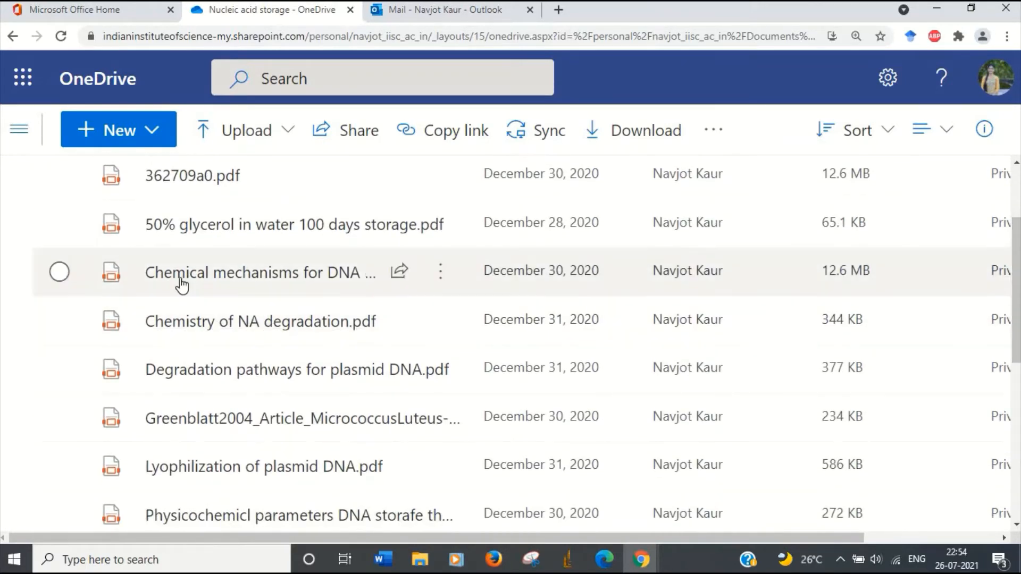
pyautogui.moveTo(452, 294)
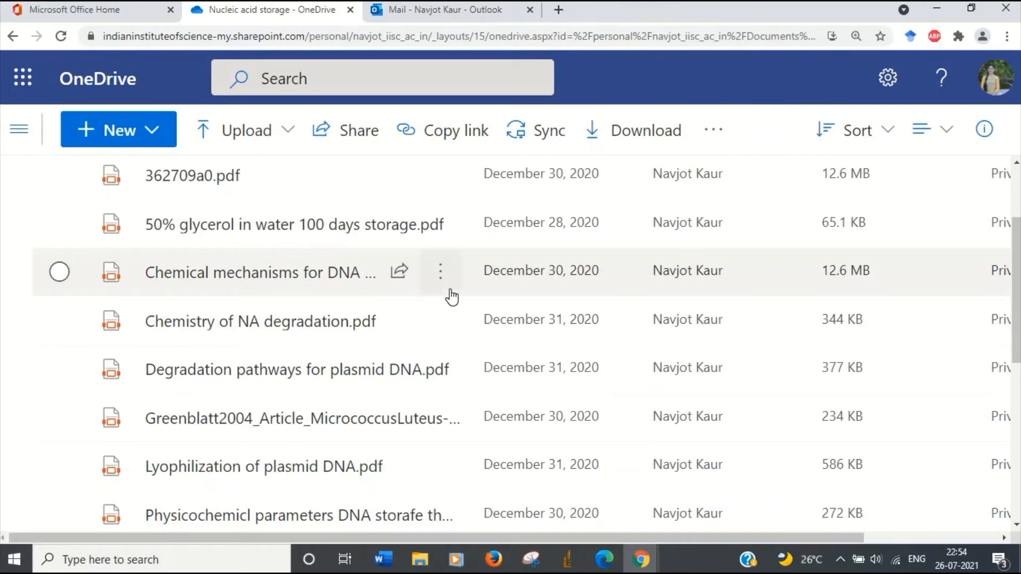
pyautogui.moveTo(260, 338)
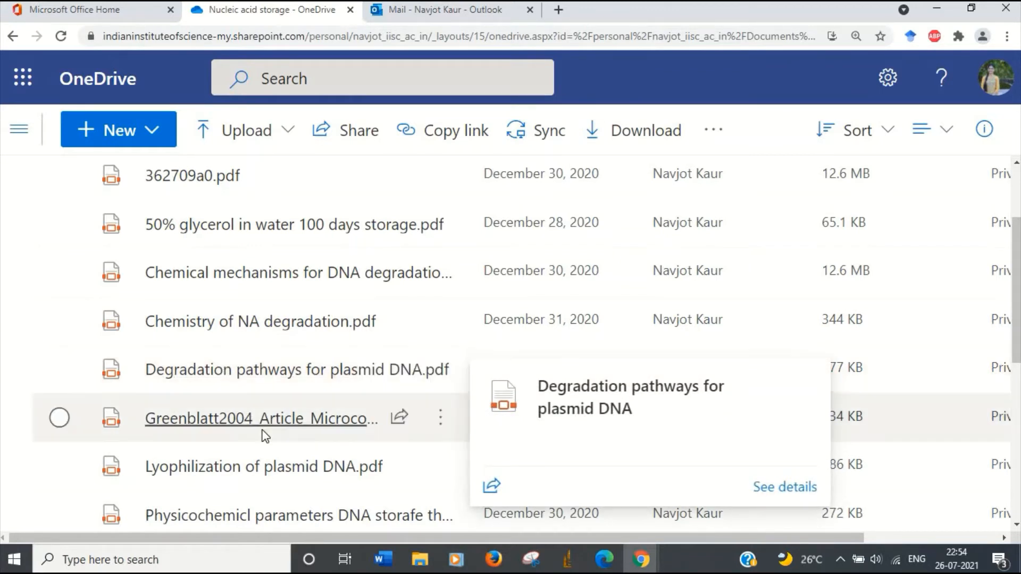
pyautogui.moveTo(263, 467)
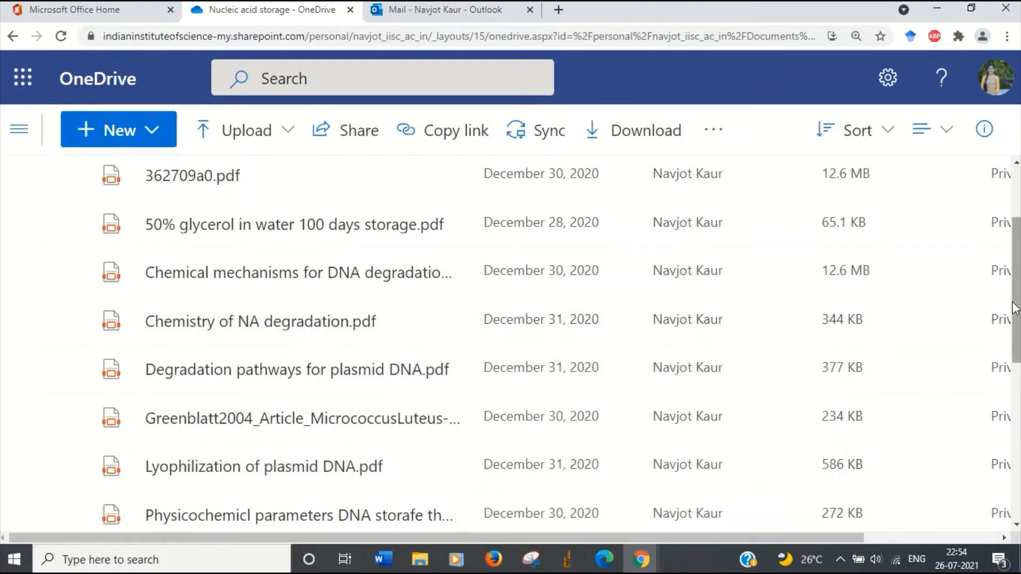
pyautogui.scroll(-3)
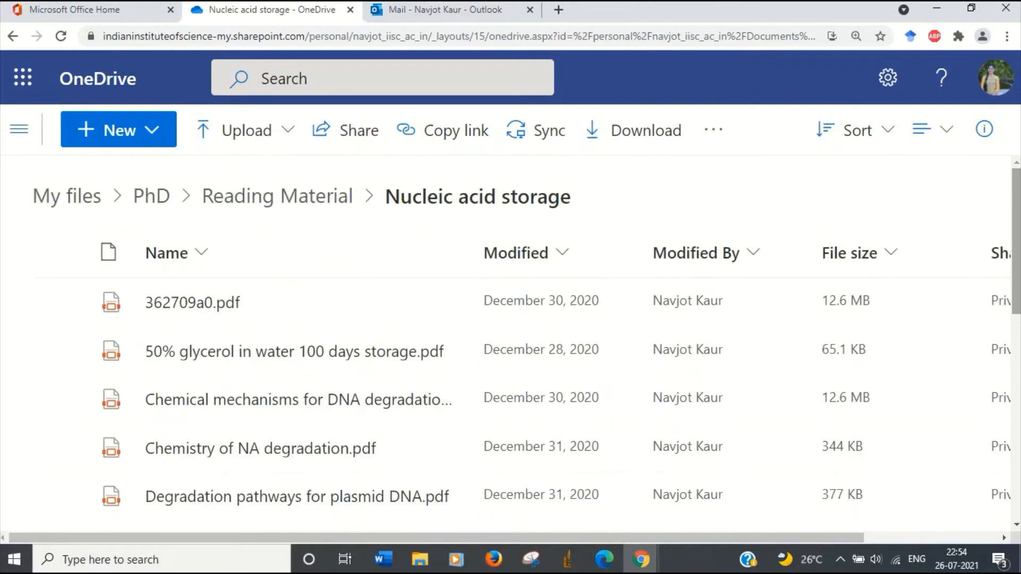
# Go back to Reading Material and scroll past Theory and Valves to Initial Reading.
pyautogui.click(278, 197)
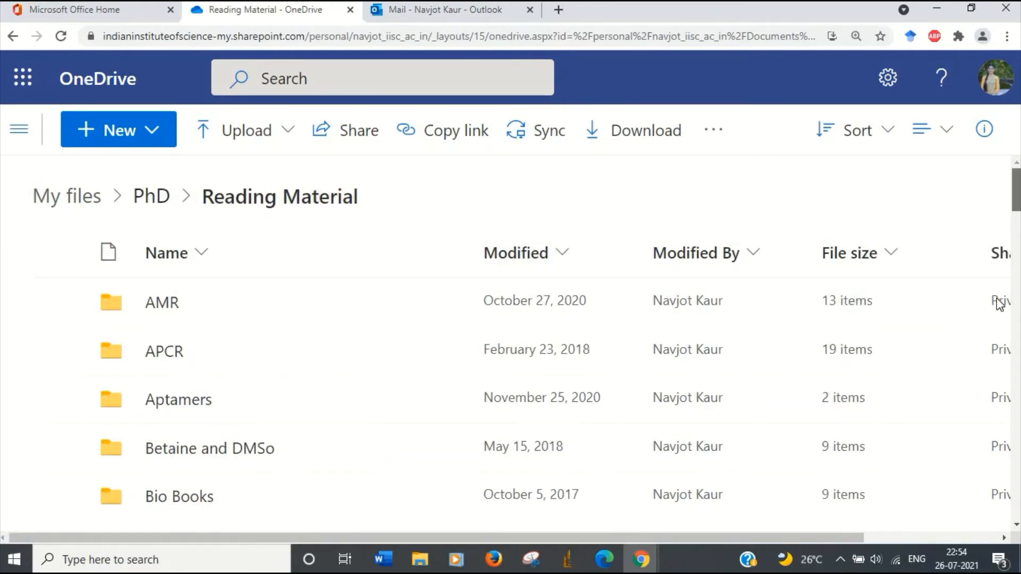
pyautogui.scroll(-3)
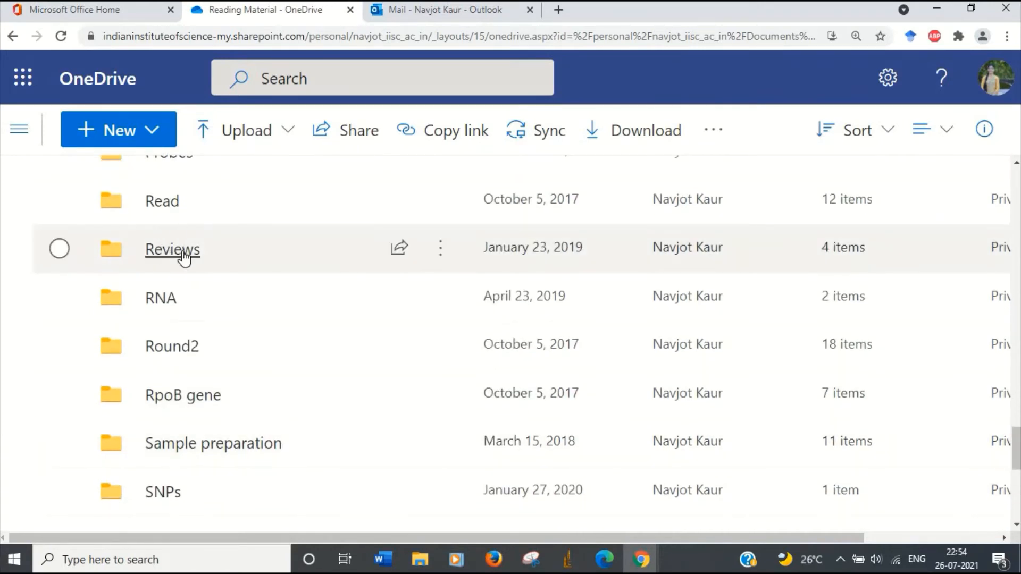
pyautogui.moveTo(190, 338)
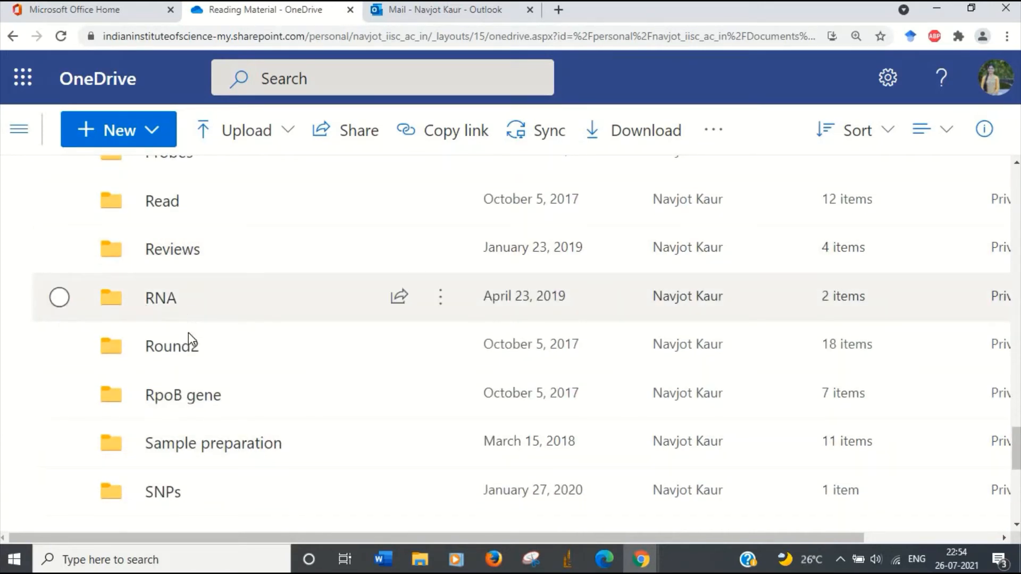
pyautogui.moveTo(213, 443)
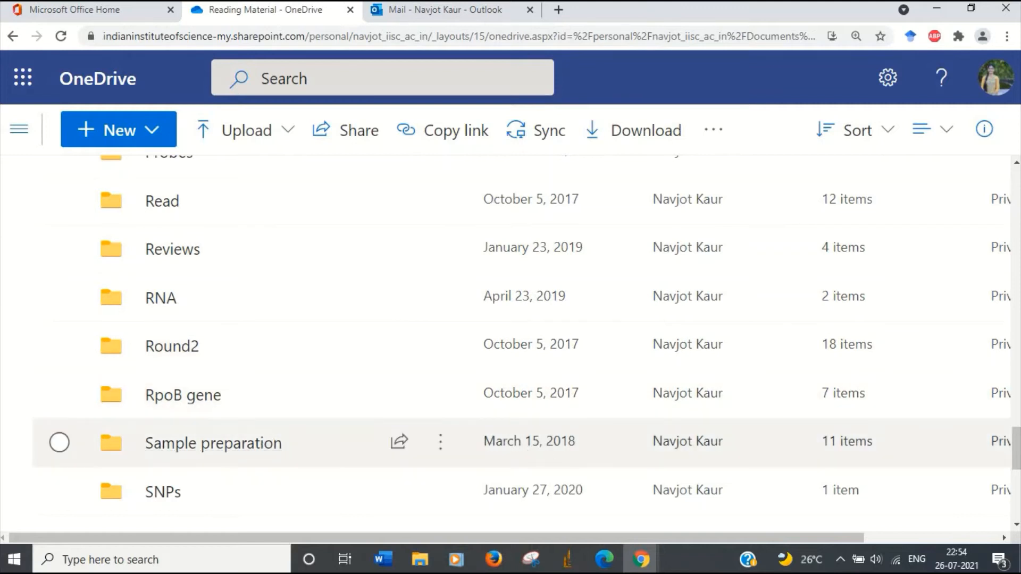
pyautogui.scroll(-3)
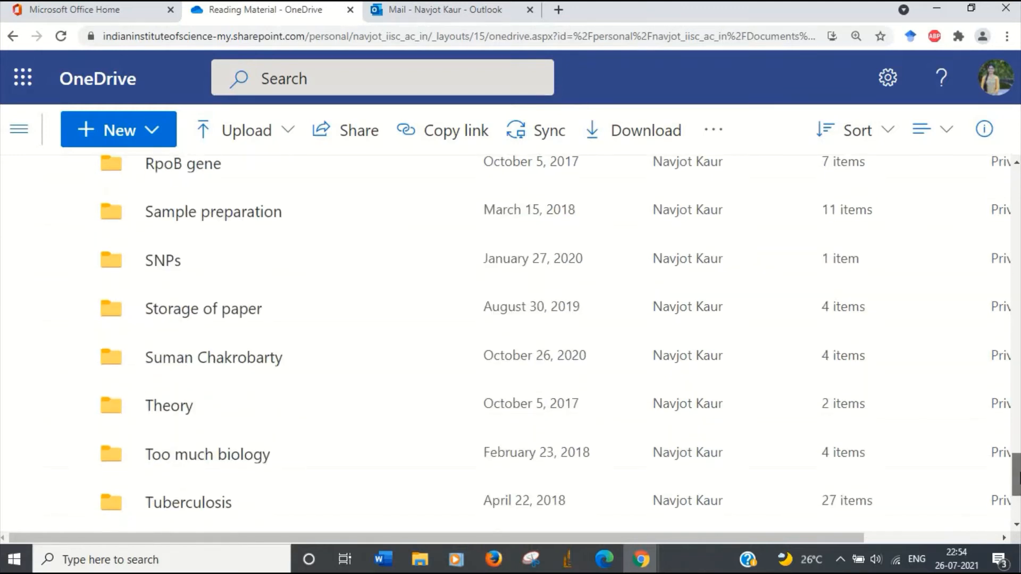
pyautogui.scroll(-3)
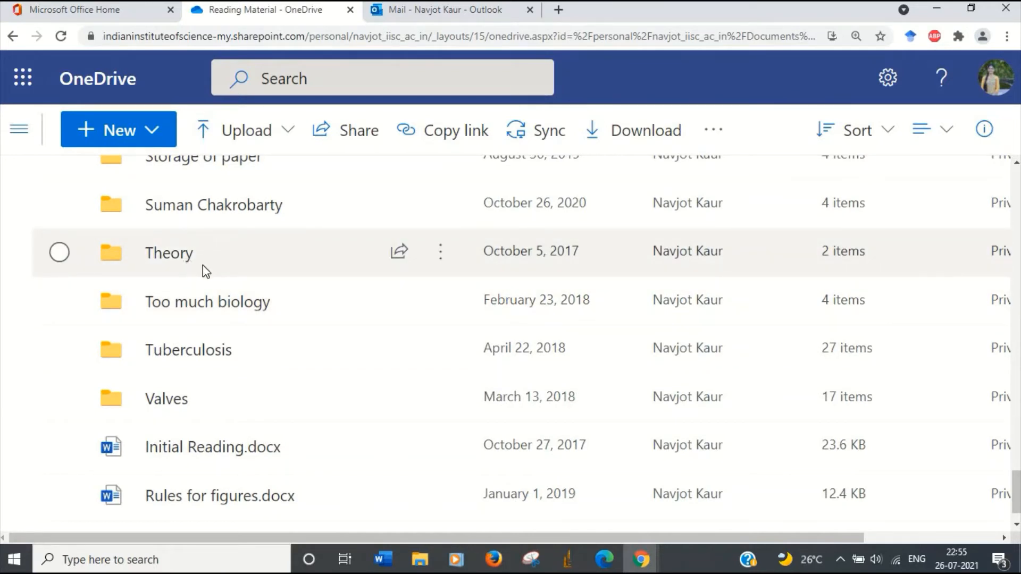
pyautogui.moveTo(207, 302)
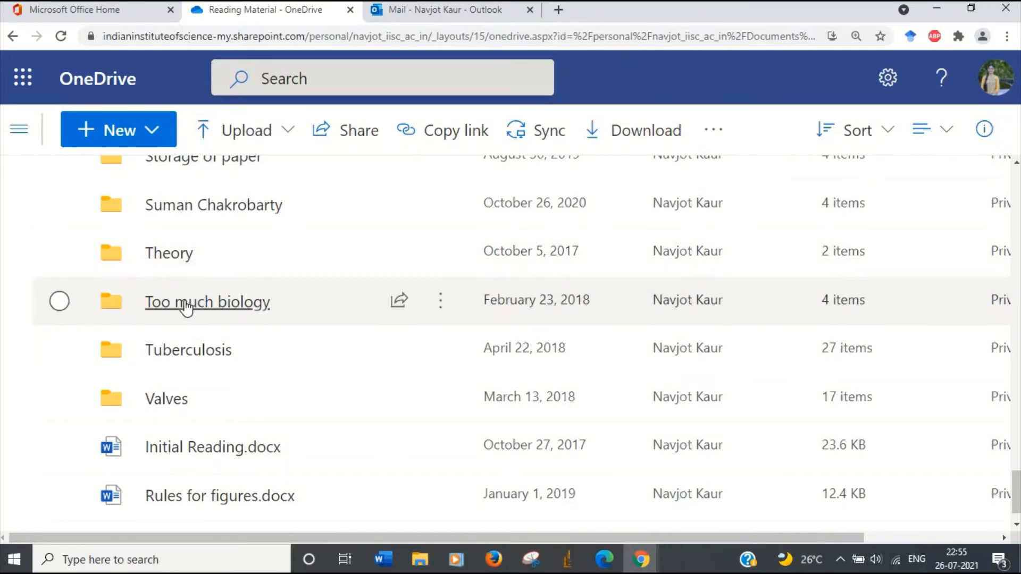
pyautogui.moveTo(233, 297)
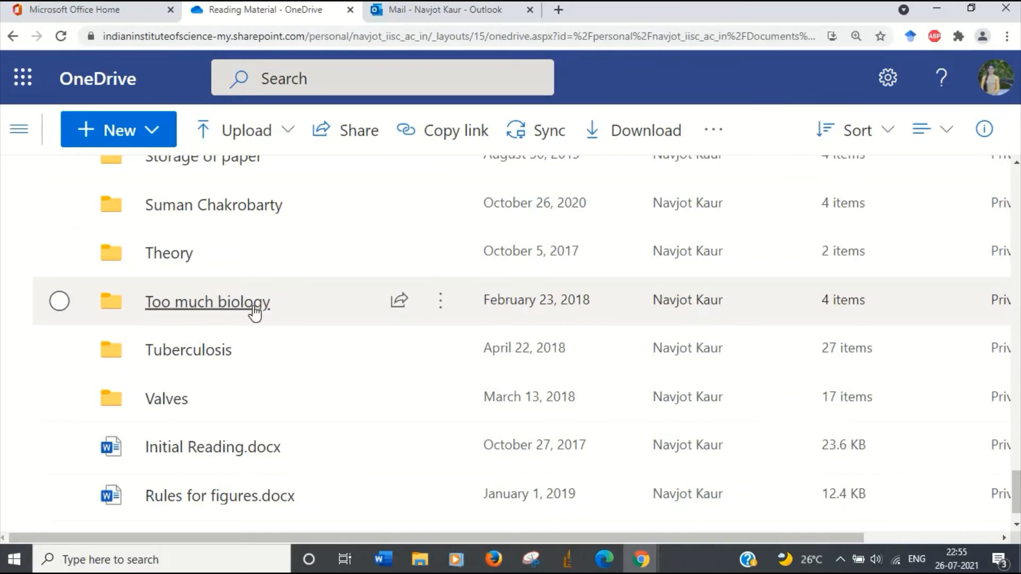
pyautogui.moveTo(630, 317)
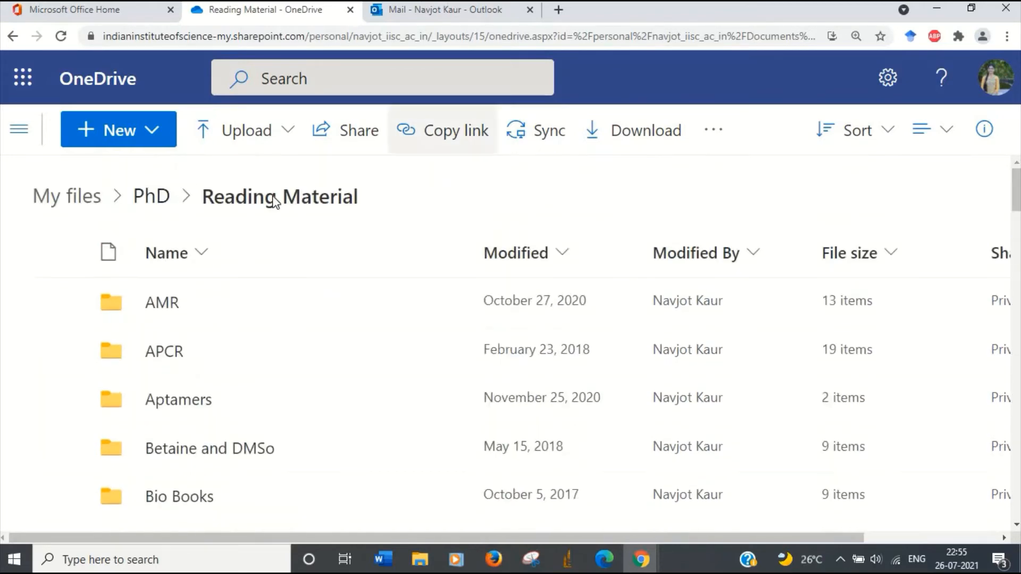
# Go up to the PhD folder and scroll down its subfolder list.
pyautogui.click(151, 197)
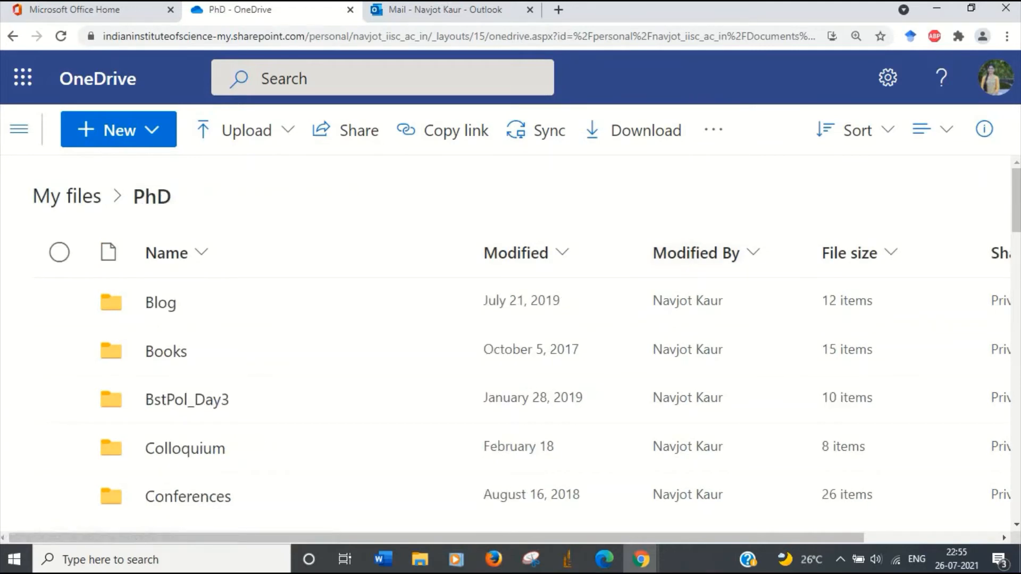
pyautogui.scroll(-3)
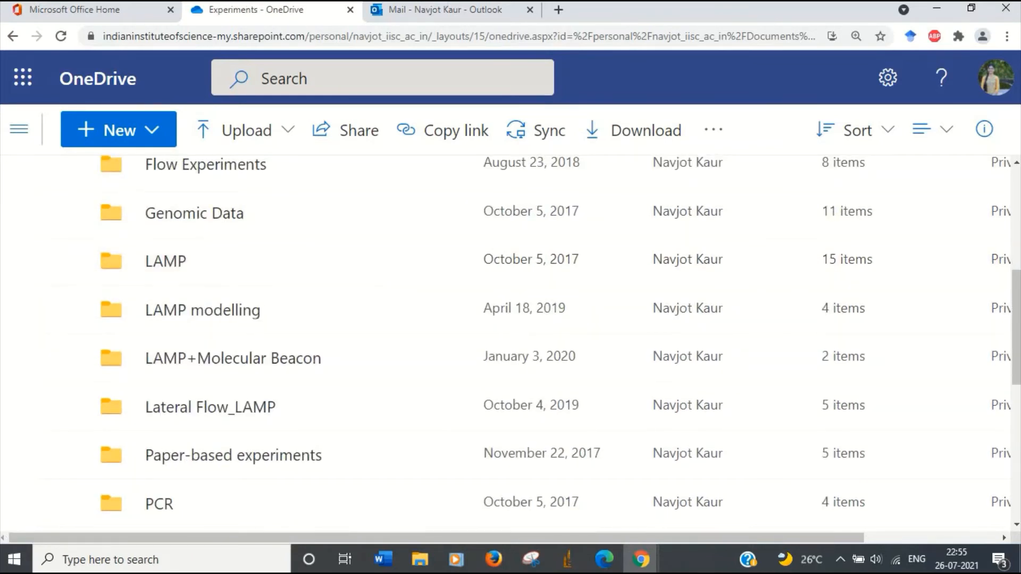
pyautogui.moveTo(206, 165)
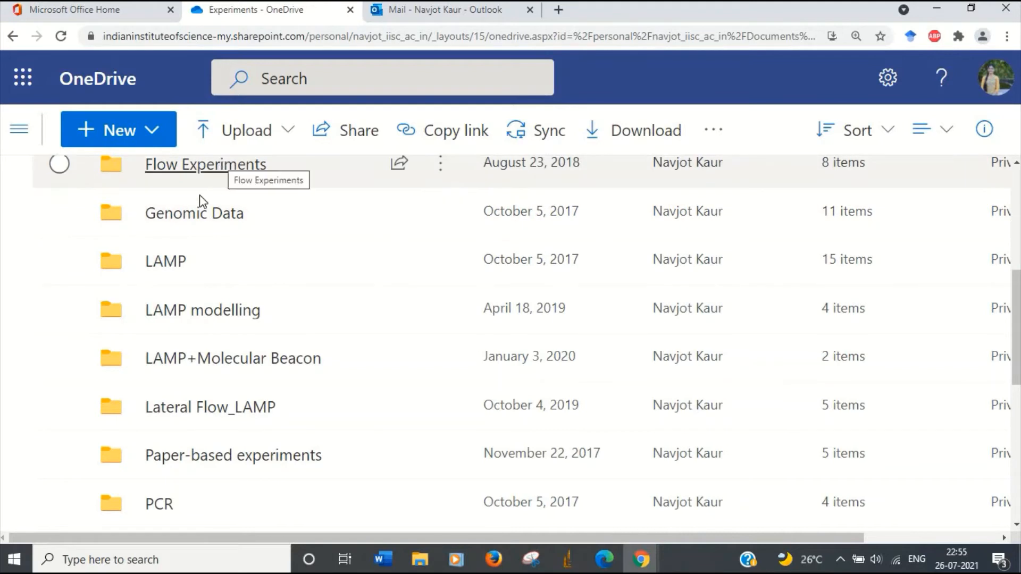
pyautogui.moveTo(165, 260)
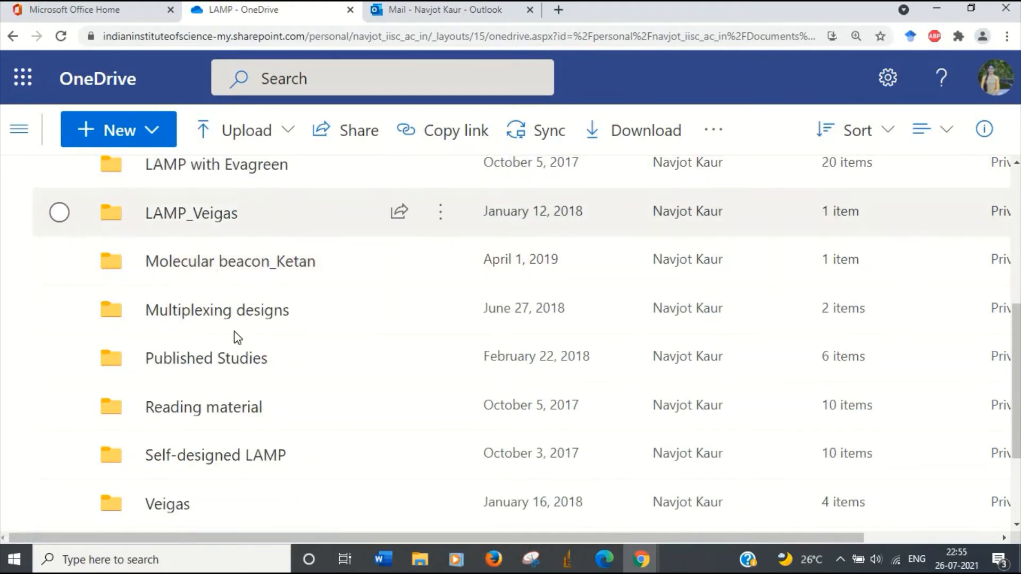
pyautogui.moveTo(205, 357)
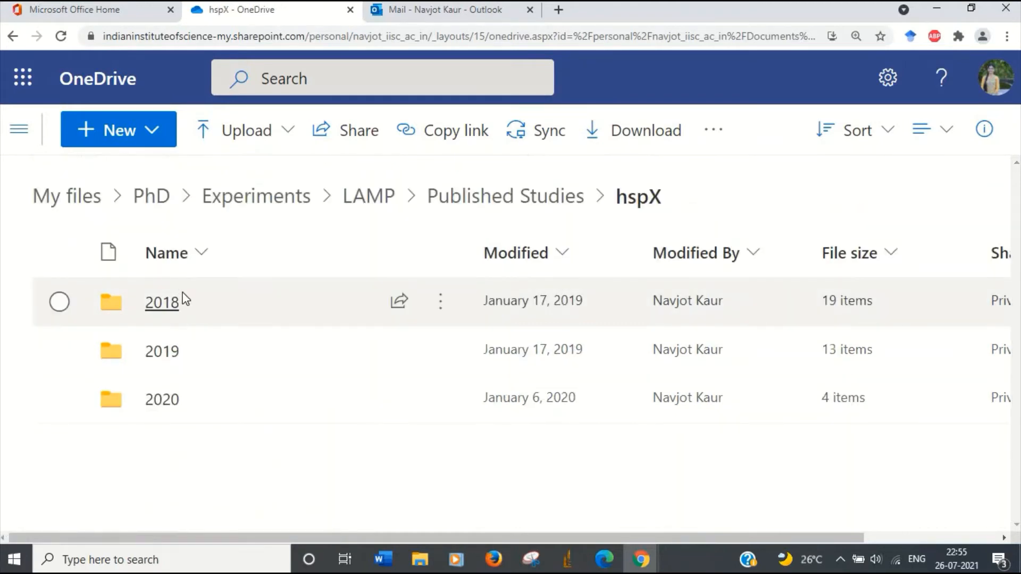
pyautogui.moveTo(169, 314)
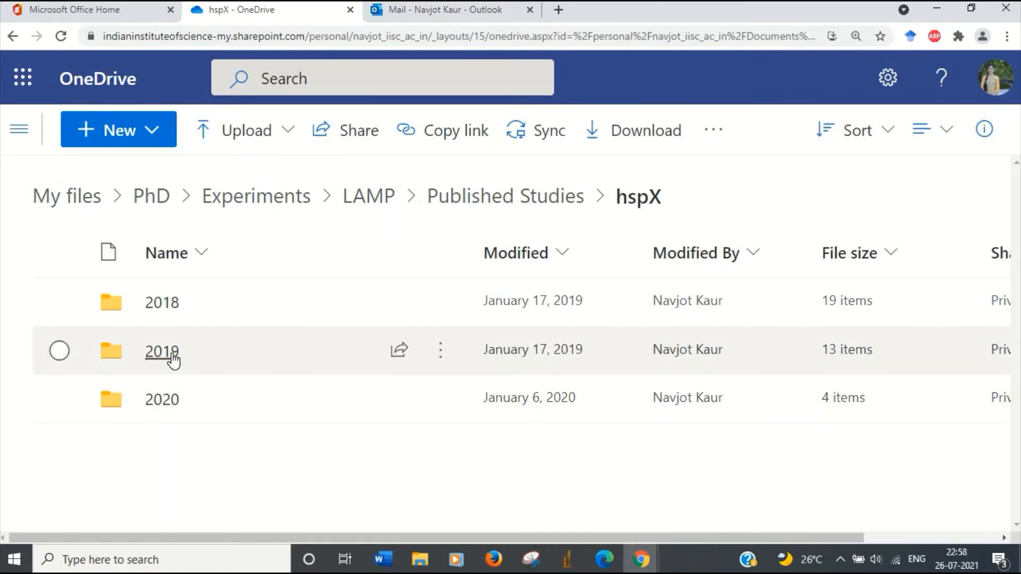
pyautogui.click(161, 351)
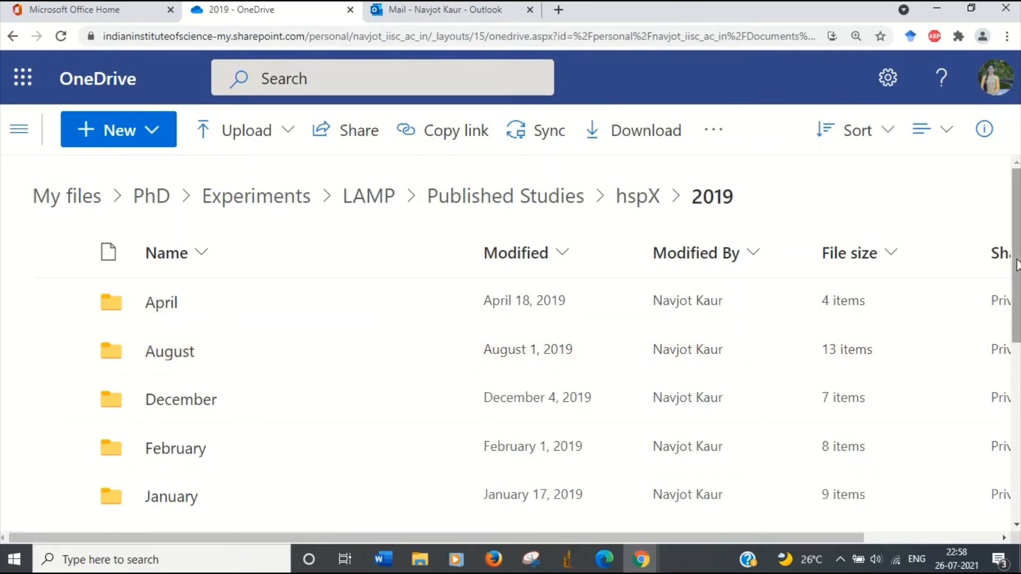
pyautogui.scroll(-3)
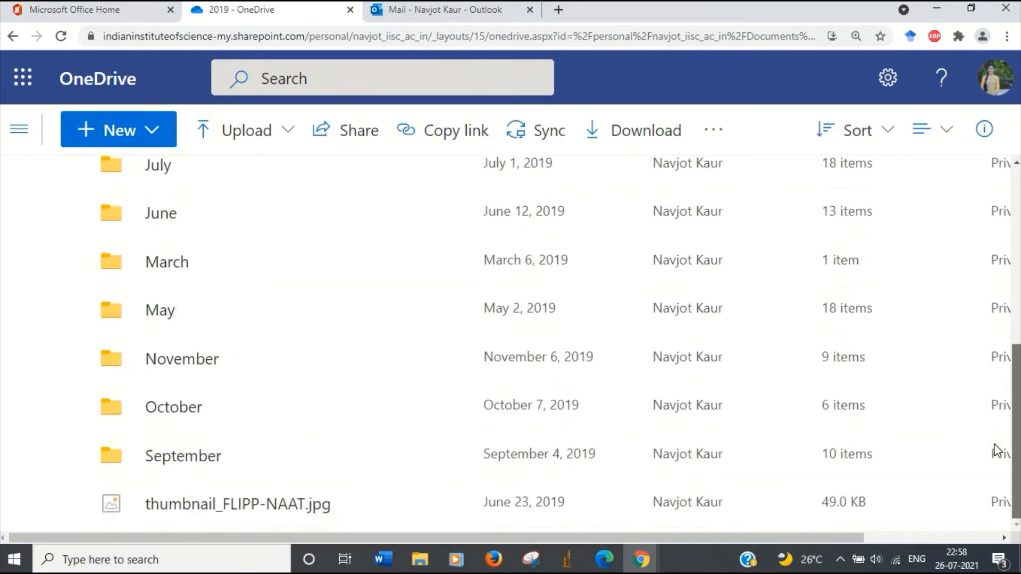
pyautogui.scroll(3)
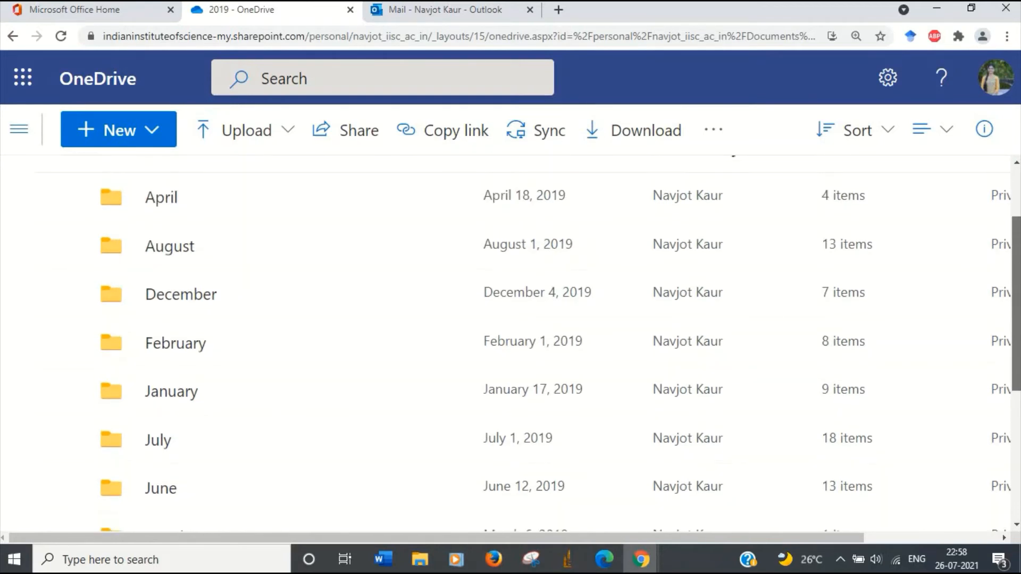
pyautogui.scroll(-3)
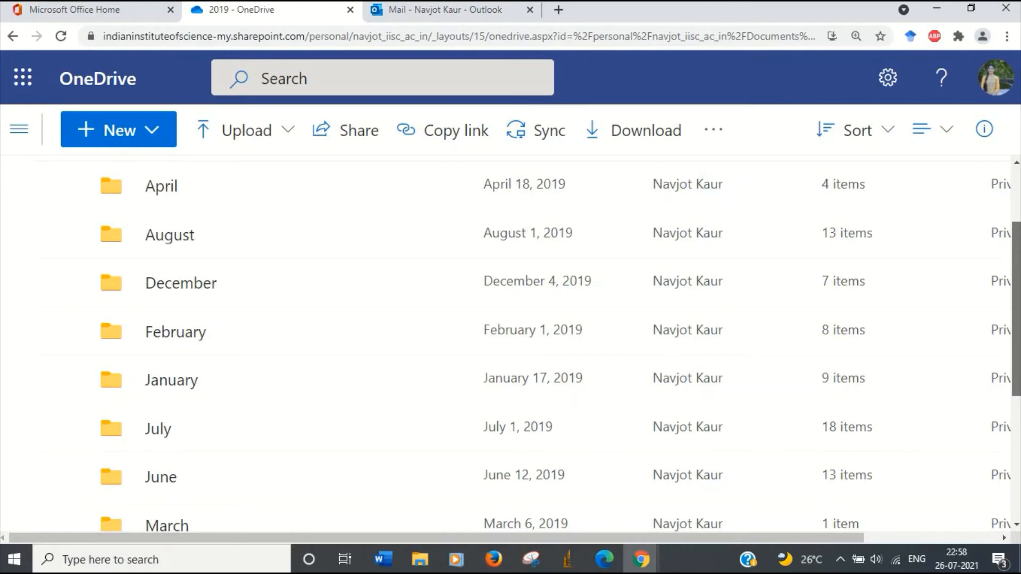
pyautogui.moveTo(241, 365)
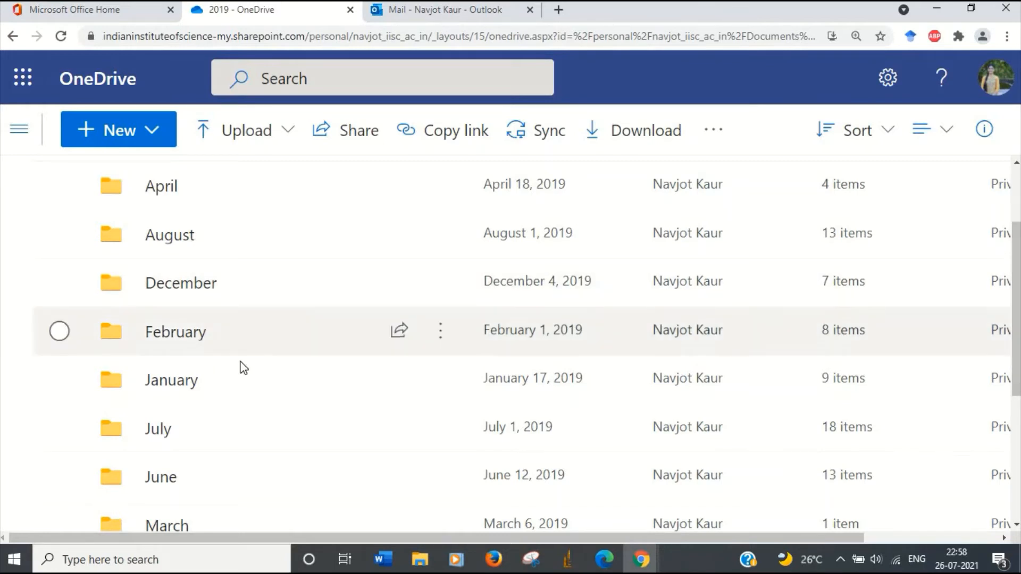
pyautogui.moveTo(170, 380)
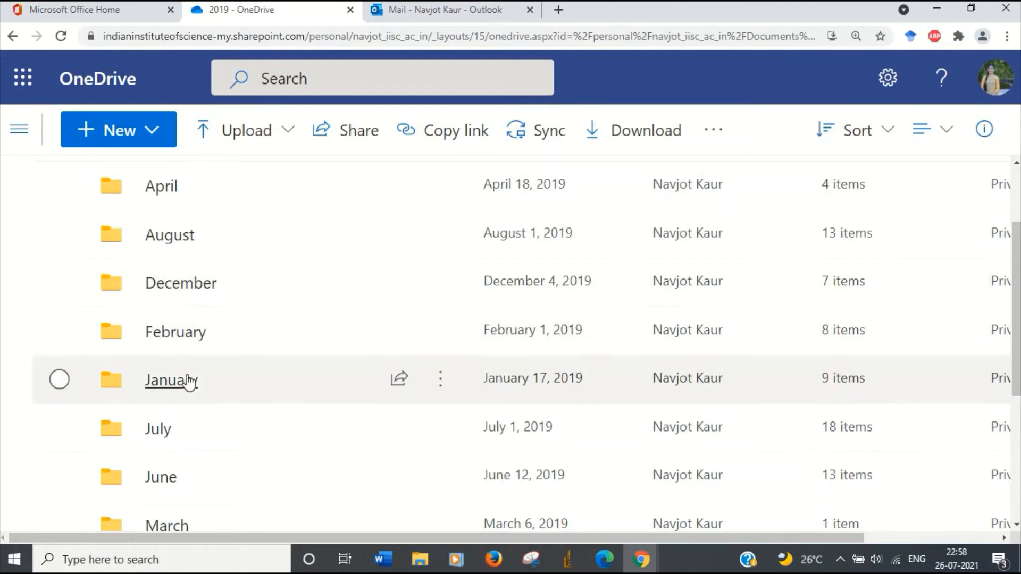
pyautogui.moveTo(183, 387)
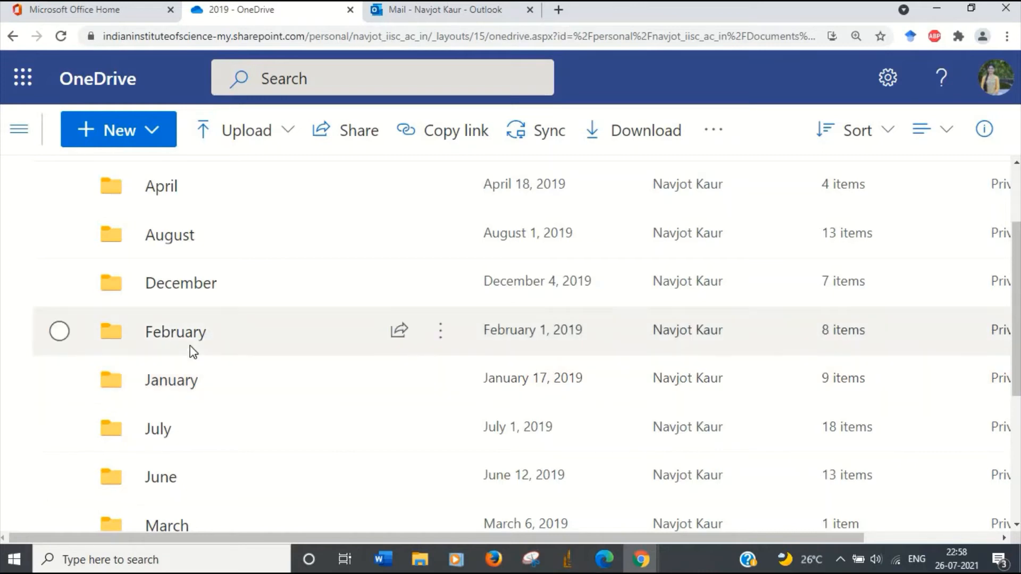
pyautogui.click(59, 332)
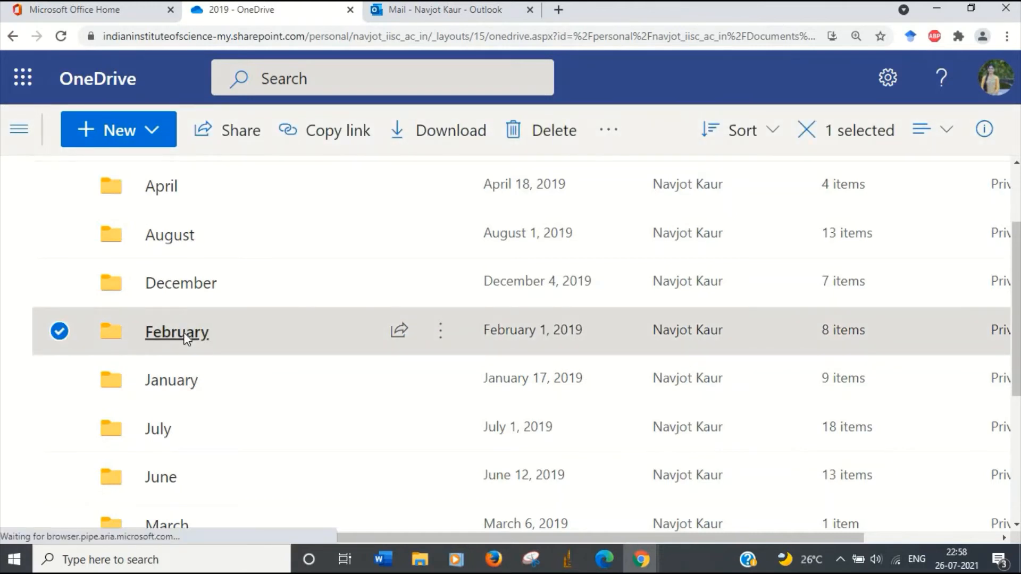
pyautogui.doubleClick(176, 332)
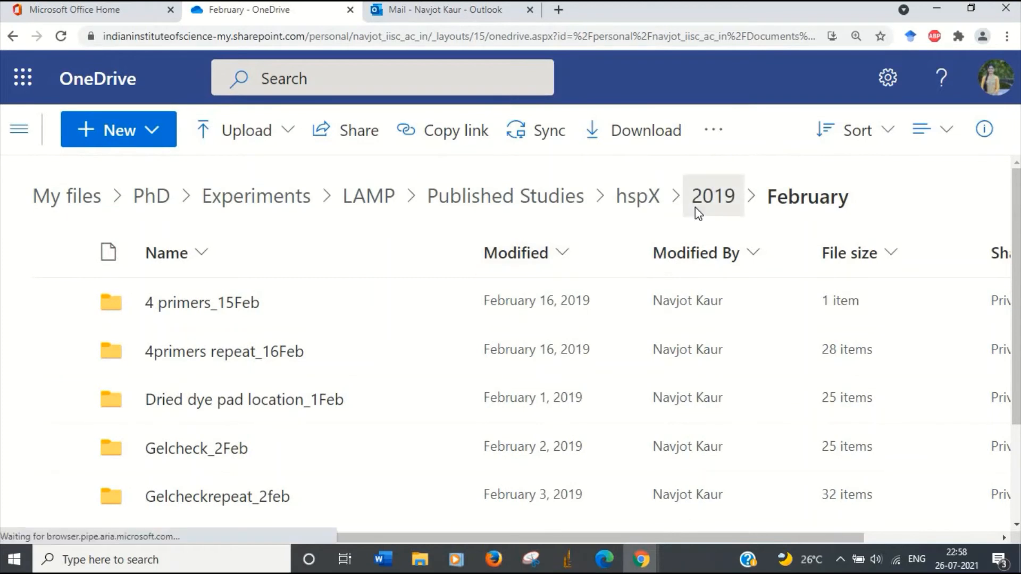
pyautogui.click(711, 197)
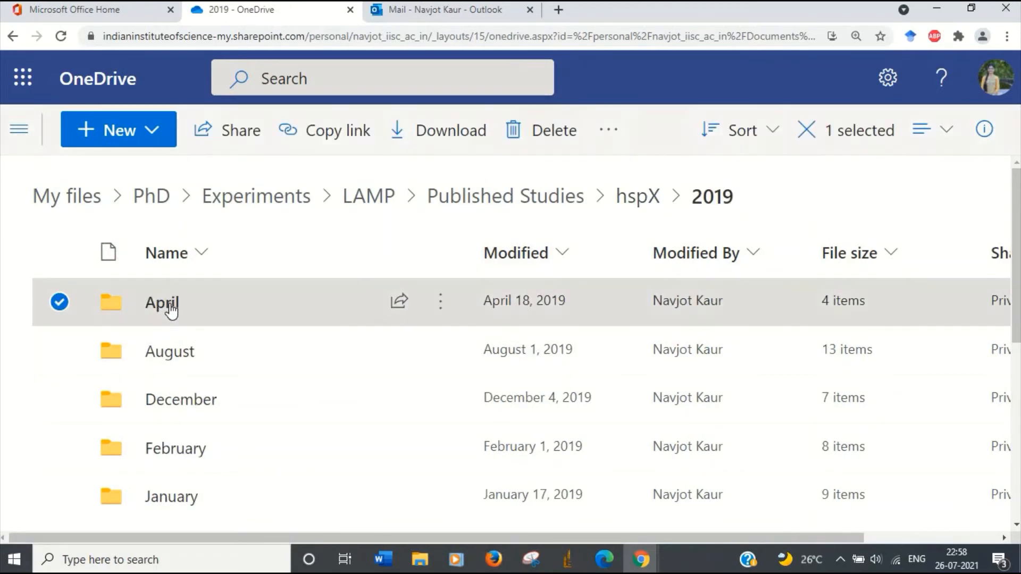
pyautogui.doubleClick(161, 300)
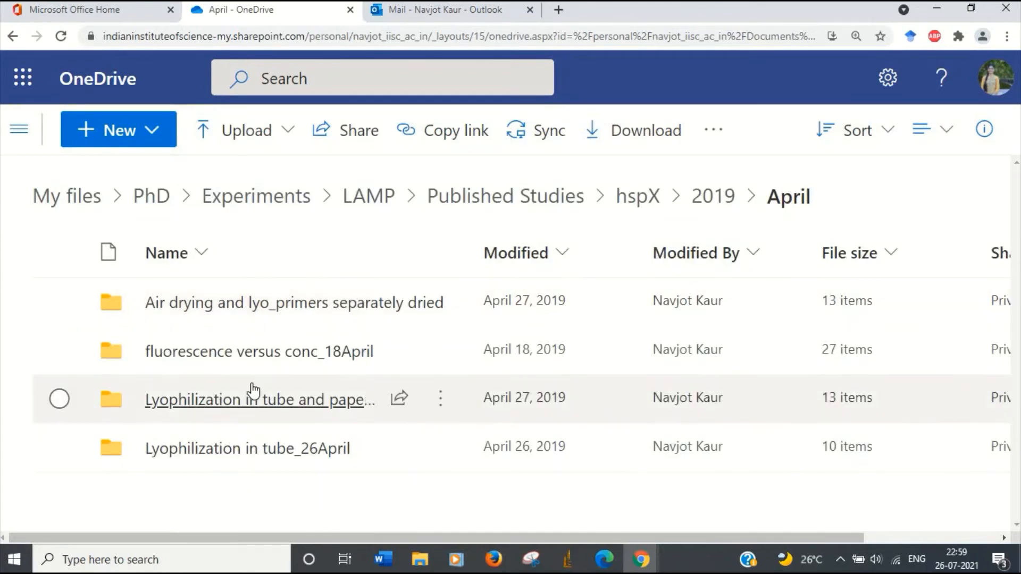
pyautogui.moveTo(254, 400)
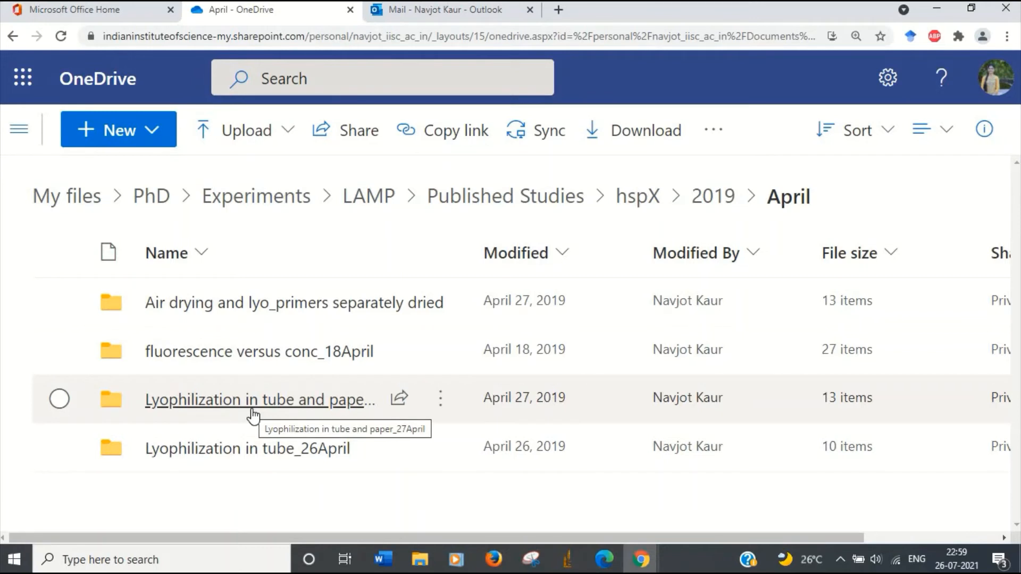
pyautogui.moveTo(360, 391)
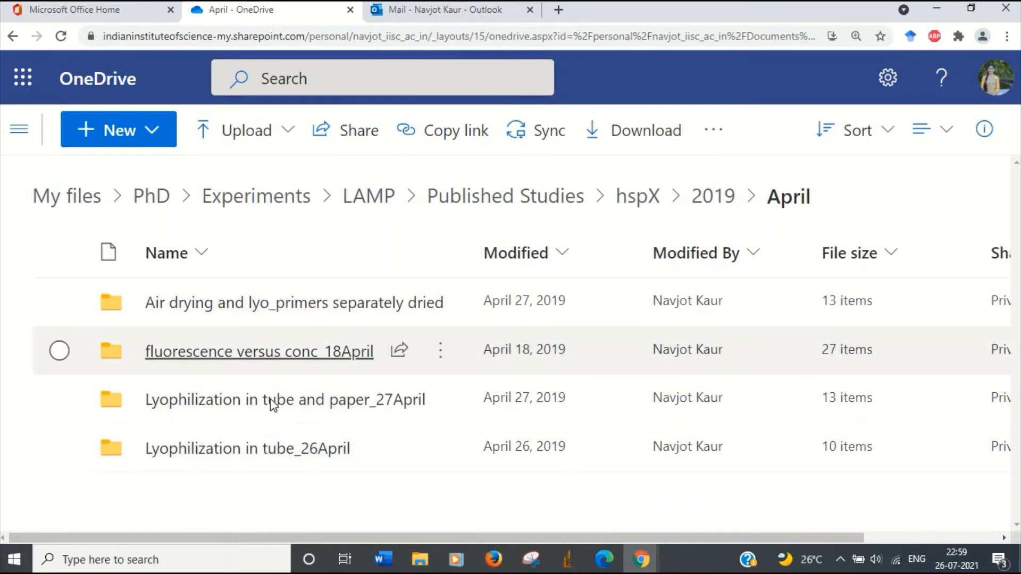
pyautogui.moveTo(331, 466)
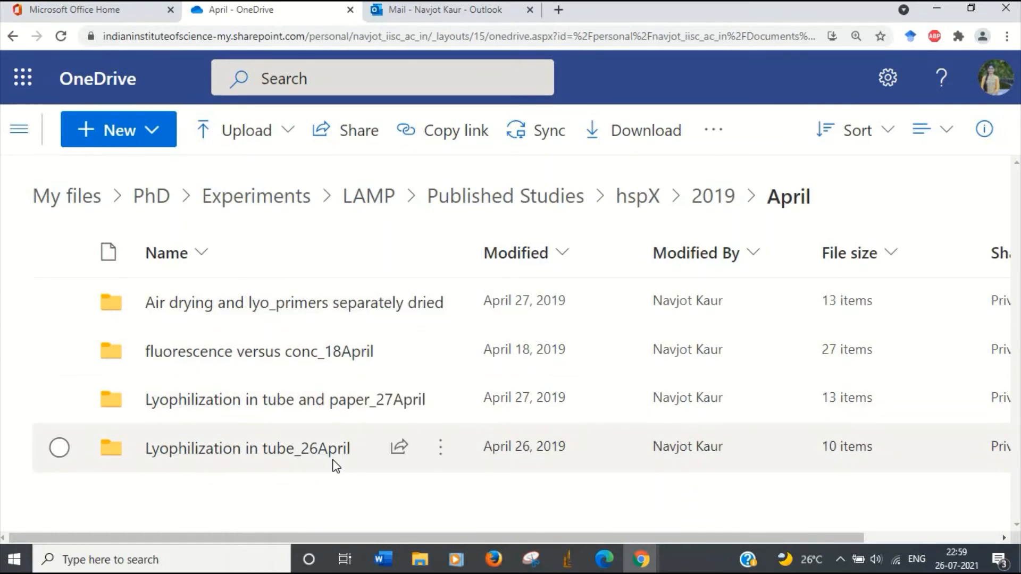
pyautogui.moveTo(374, 436)
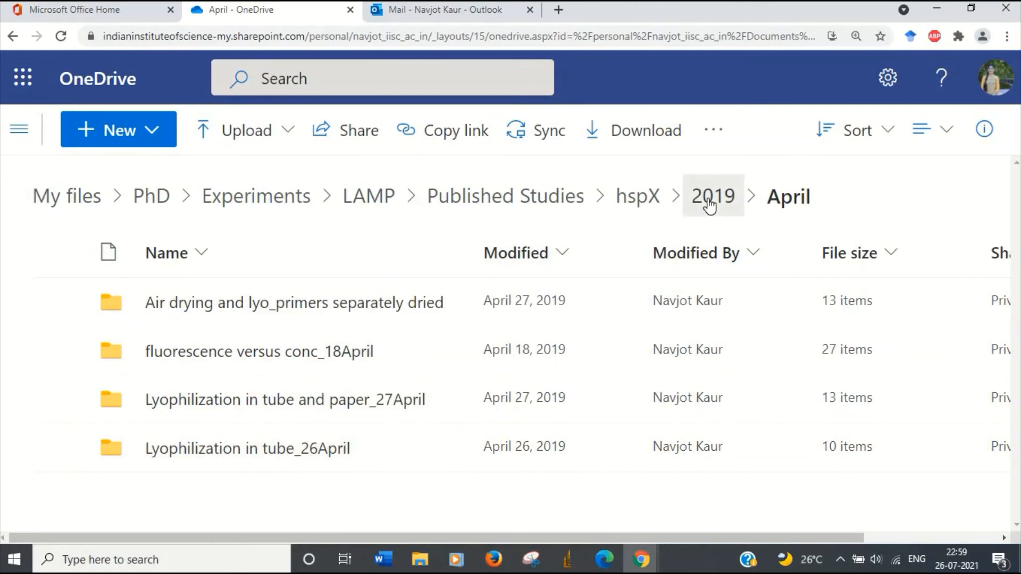
pyautogui.click(711, 197)
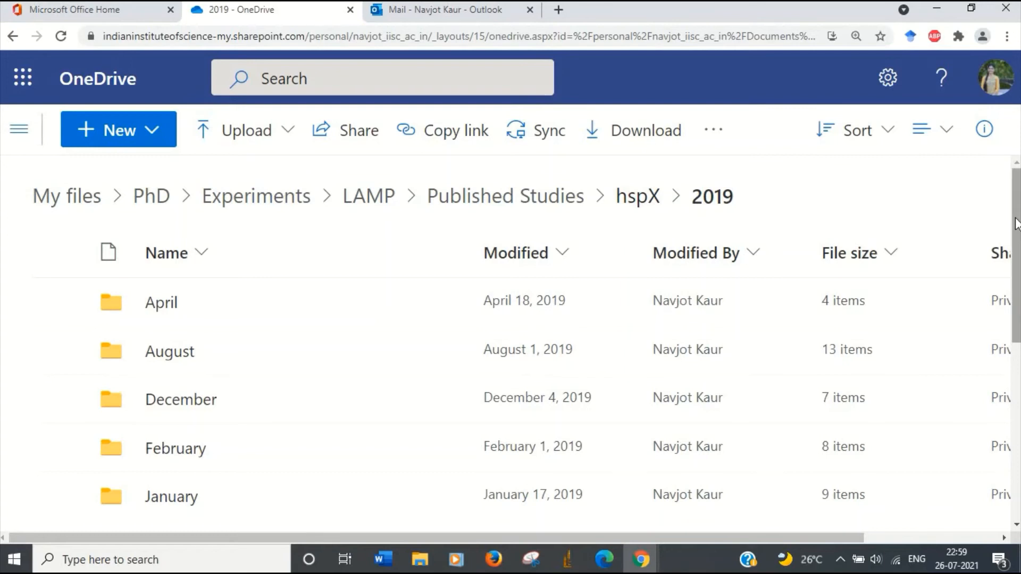
# Scroll down the folder list and open the July folder.
pyautogui.scroll(-3)
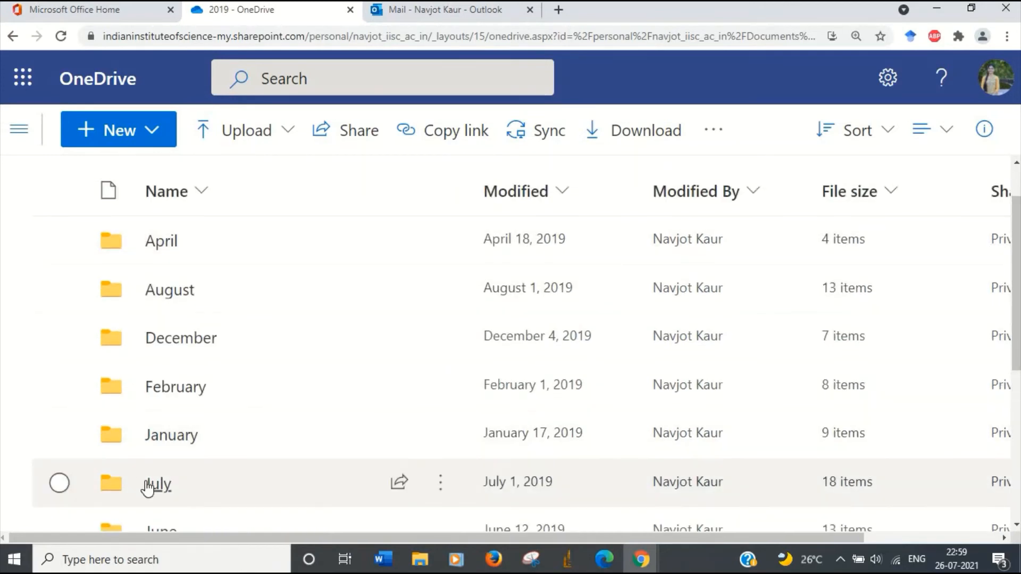
pyautogui.doubleClick(156, 484)
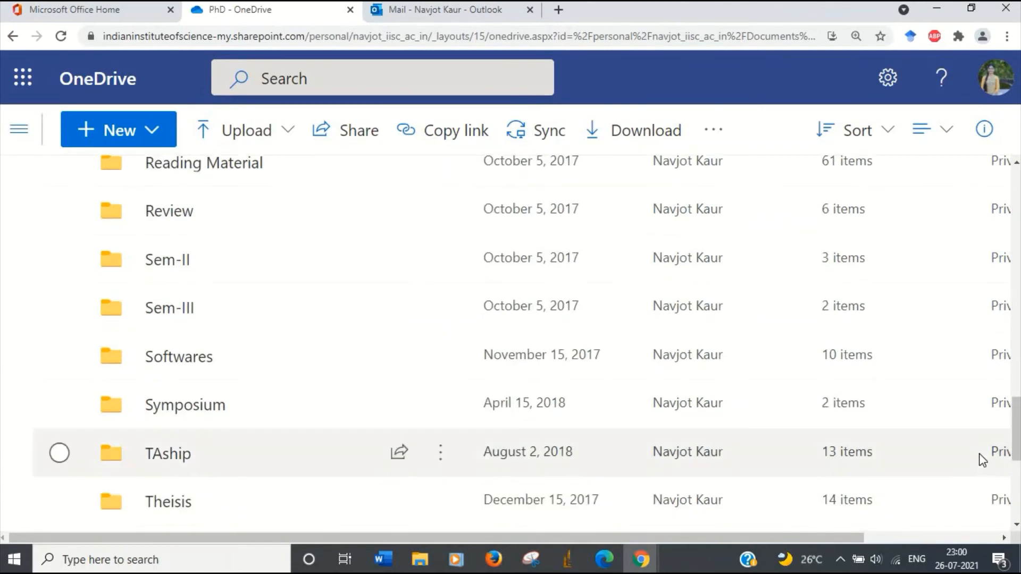
pyautogui.moveTo(168, 260)
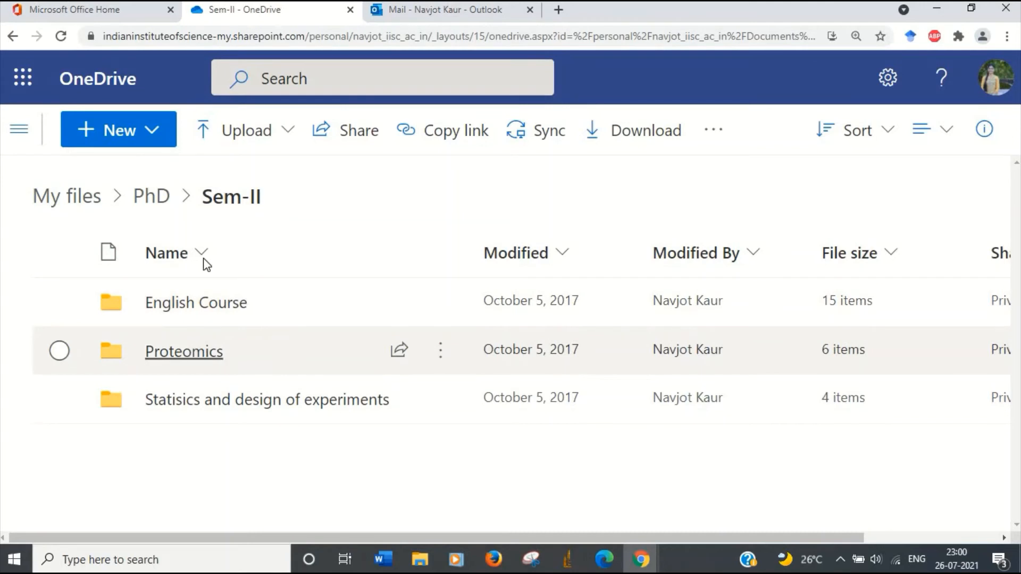
# From PhD, open Sem-III's Genetics course folder, then return to the PhD folder.
pyautogui.click(151, 197)
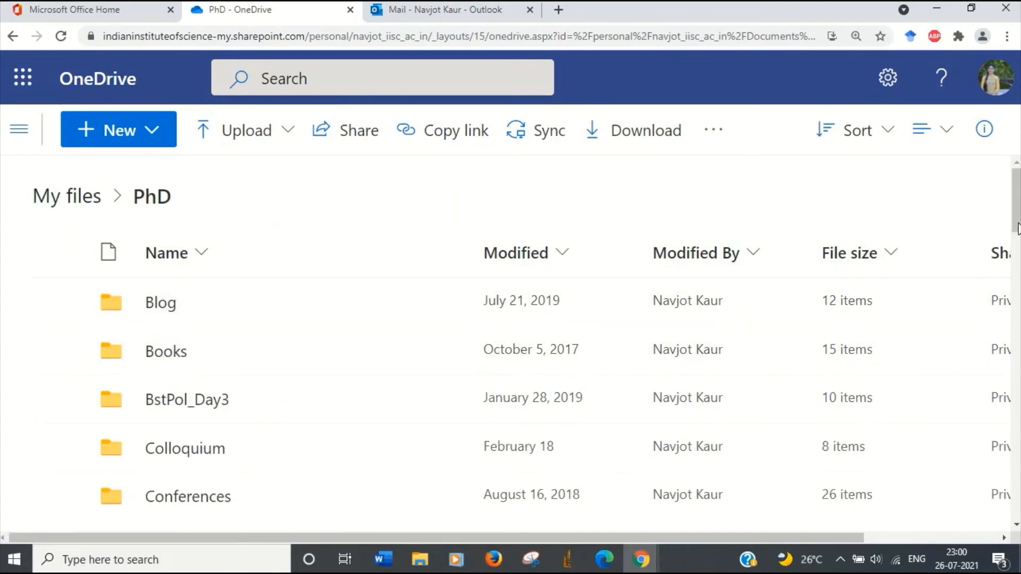
pyautogui.scroll(-3)
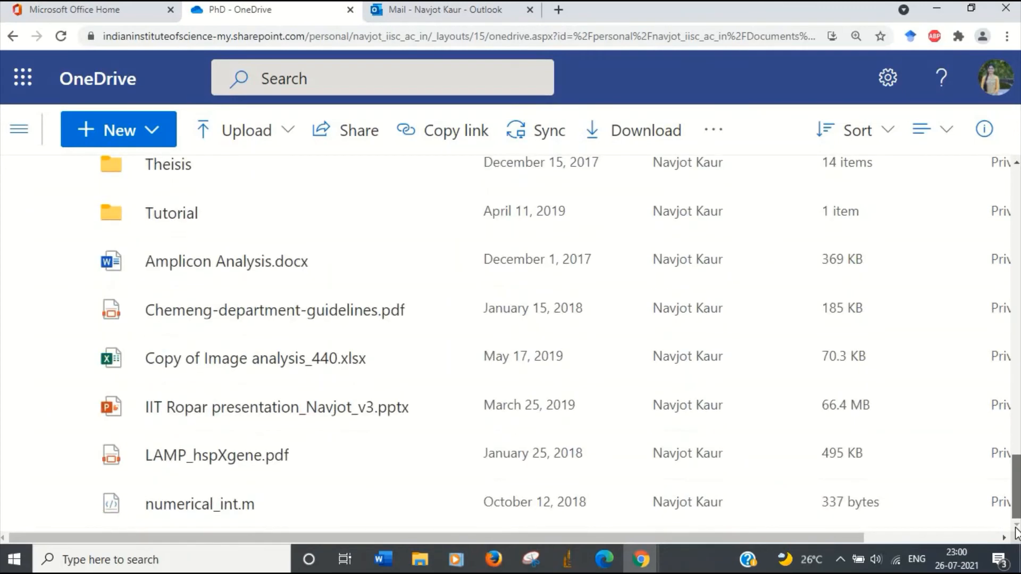
pyautogui.scroll(3)
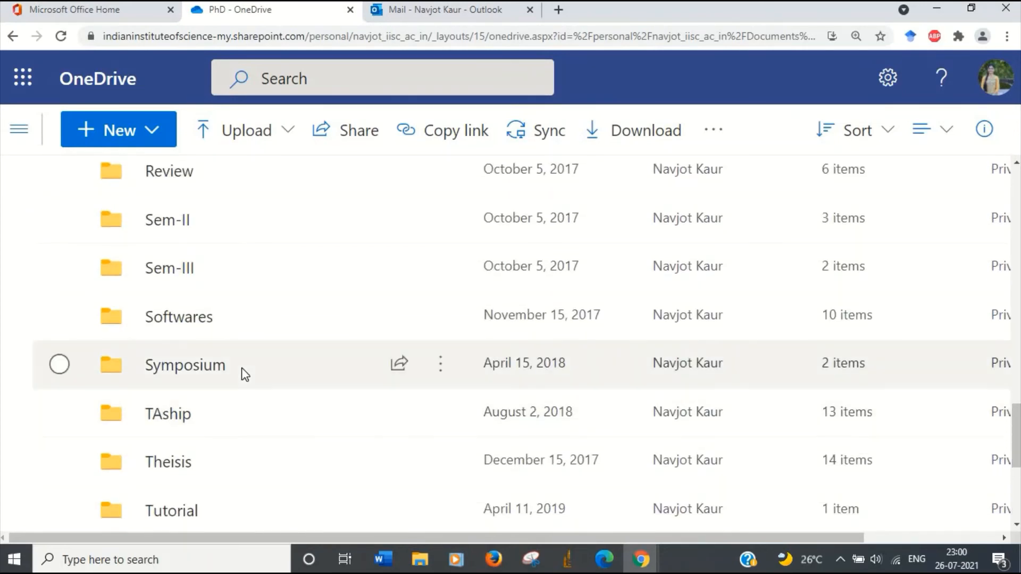
pyautogui.doubleClick(169, 268)
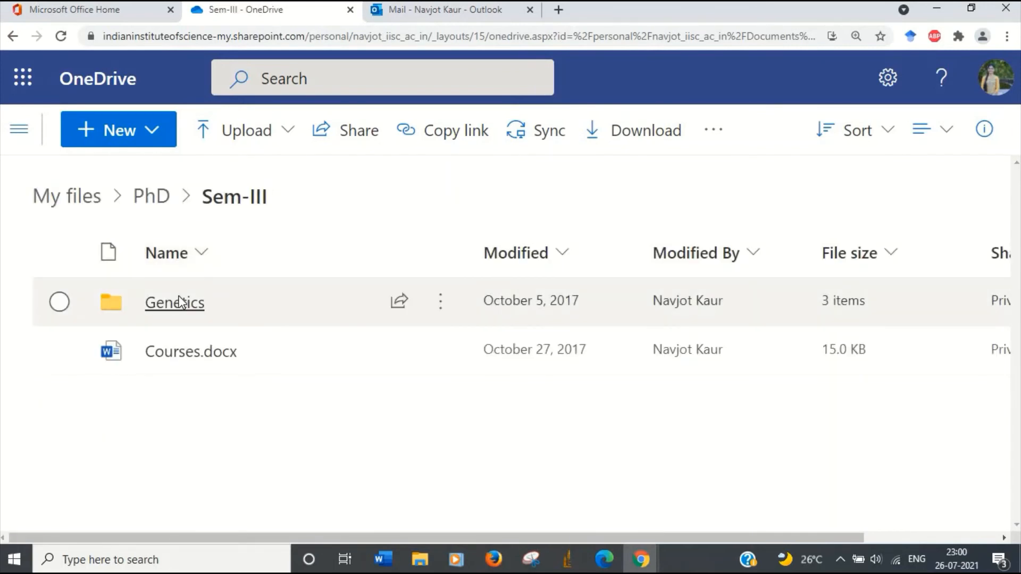
pyautogui.click(174, 302)
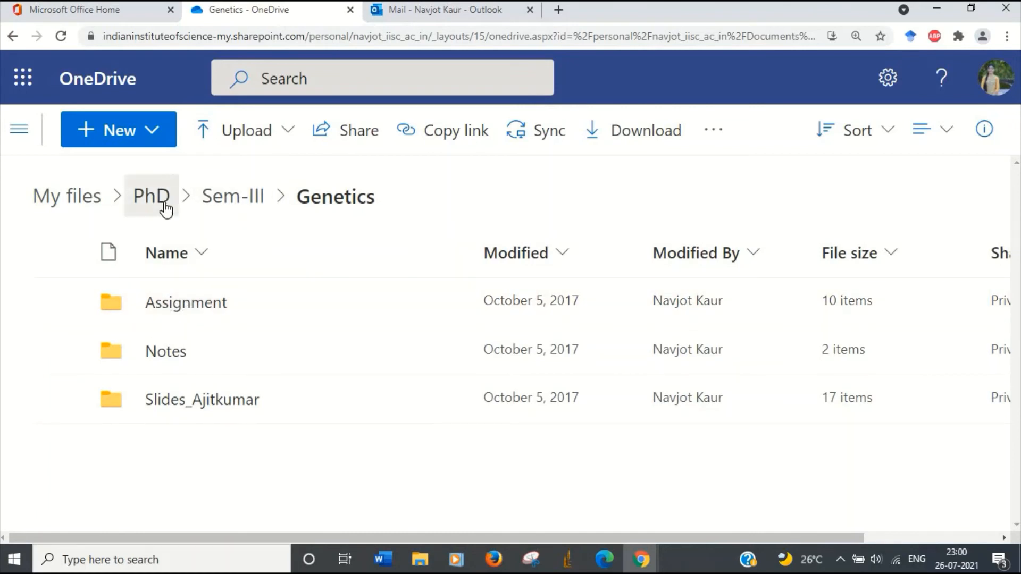
pyautogui.click(152, 196)
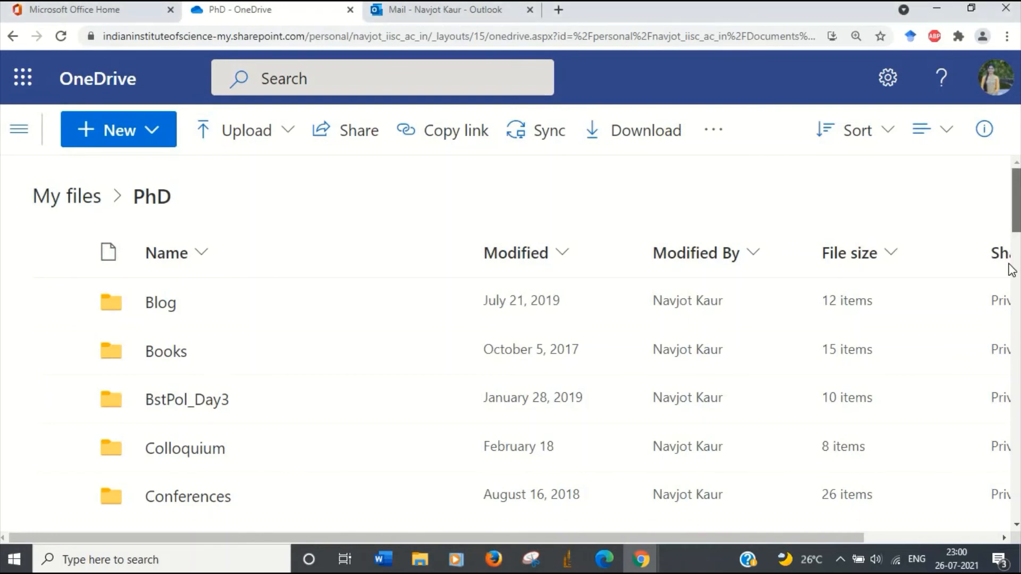
# Scroll through the folder listings down to Experiments subfolders like PCR and Sequencing.
pyautogui.scroll(-3)
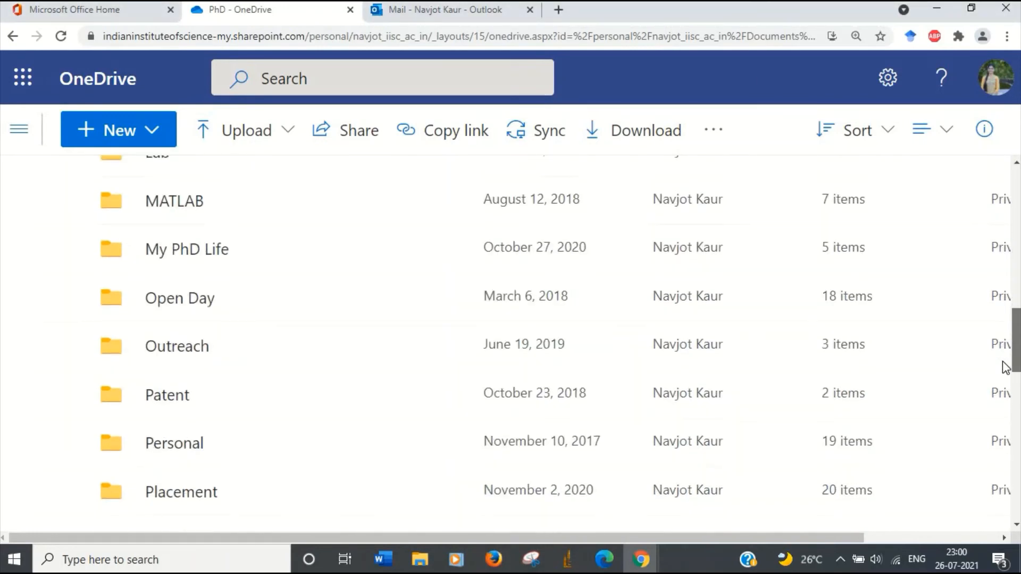
pyautogui.scroll(-3)
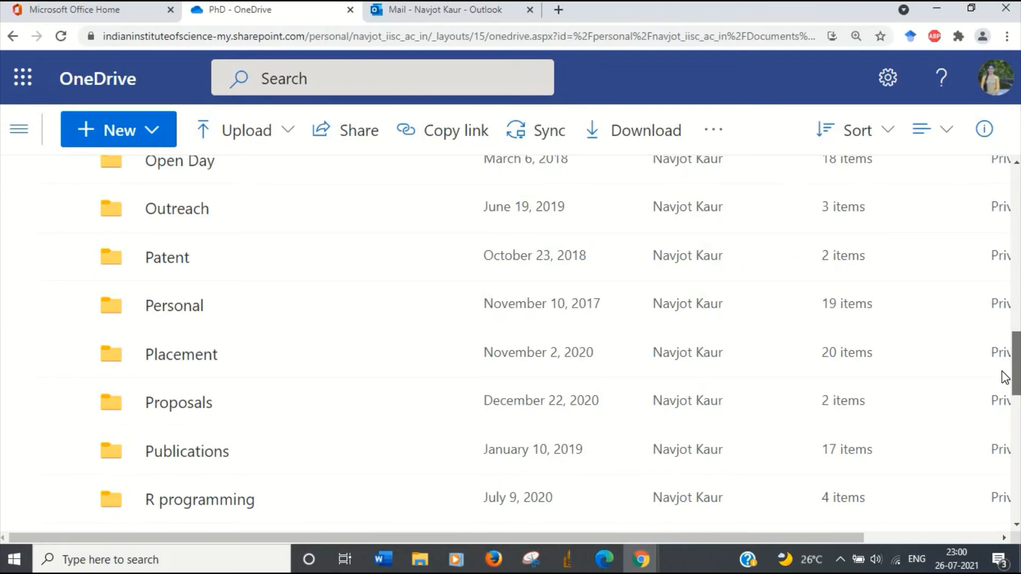
pyautogui.scroll(-3)
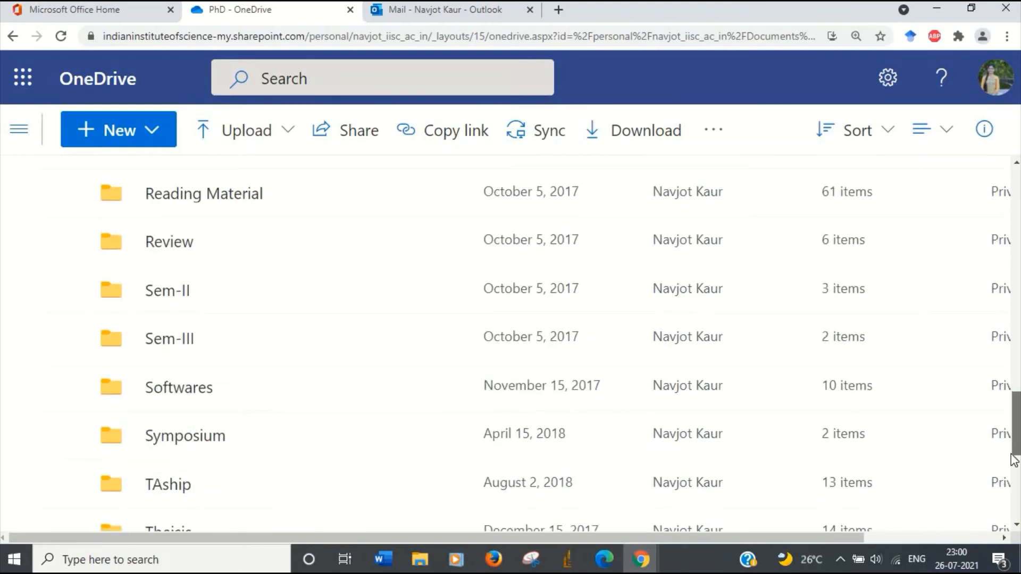
pyautogui.scroll(-3)
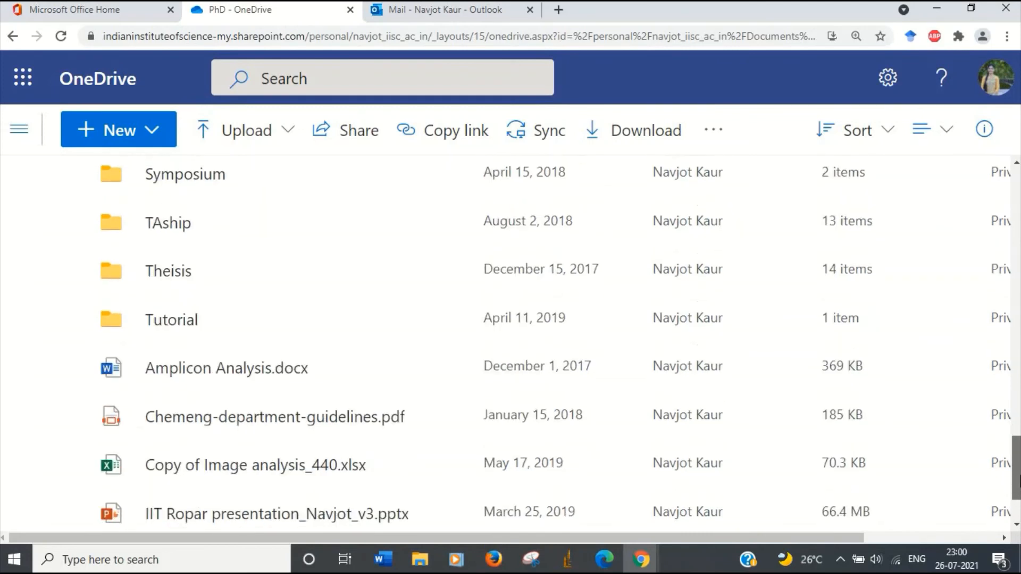
pyautogui.scroll(3)
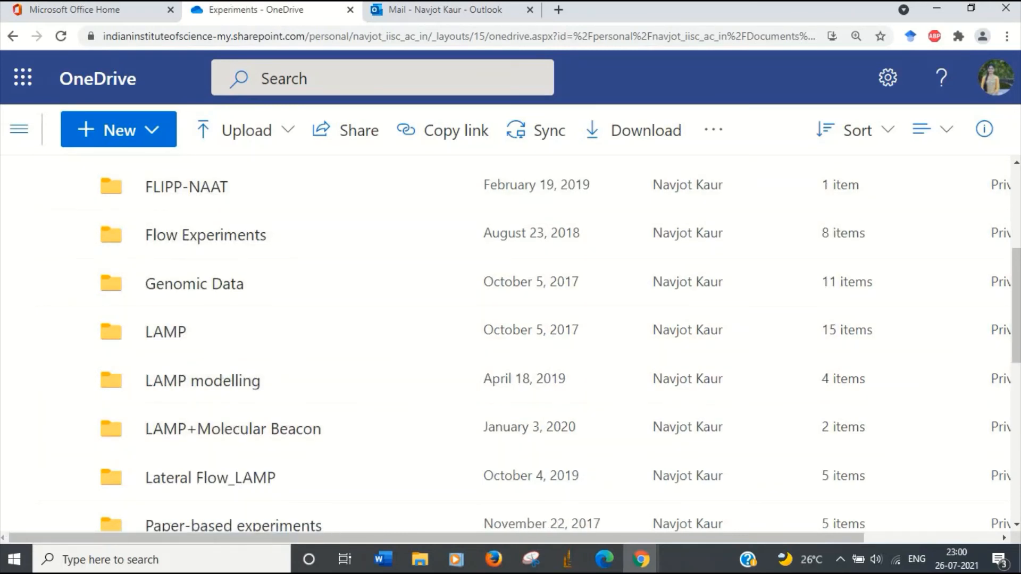
pyautogui.scroll(-3)
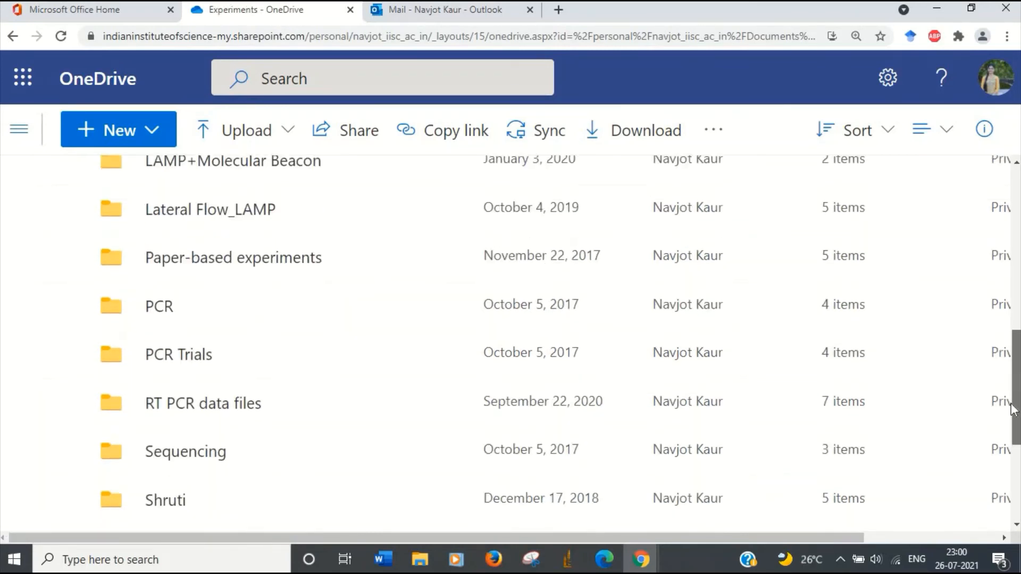
pyautogui.scroll(-3)
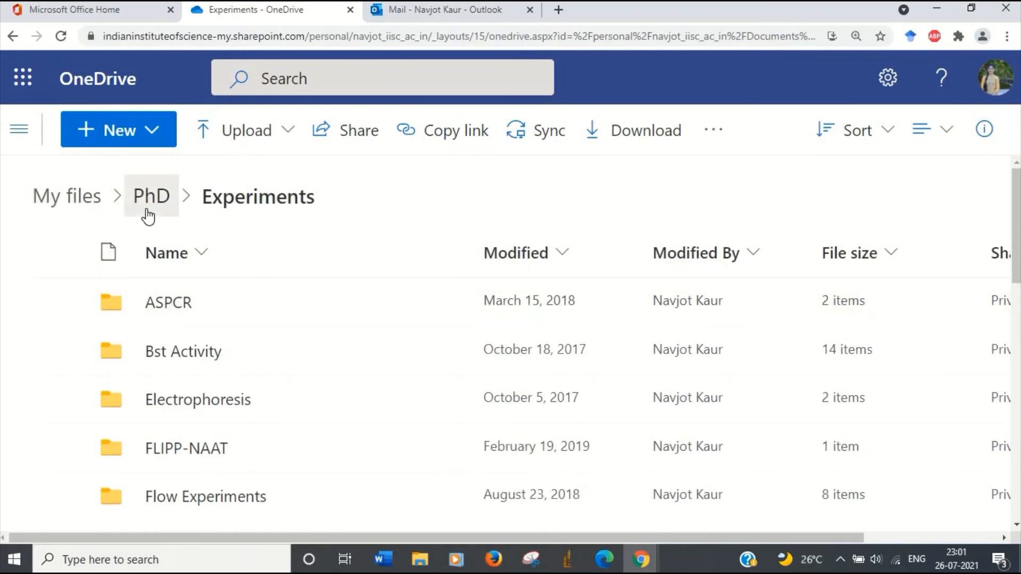
# Return to the PhD folder via its breadcrumb and scroll down to the IISc and ImageJ folders.
pyautogui.click(151, 196)
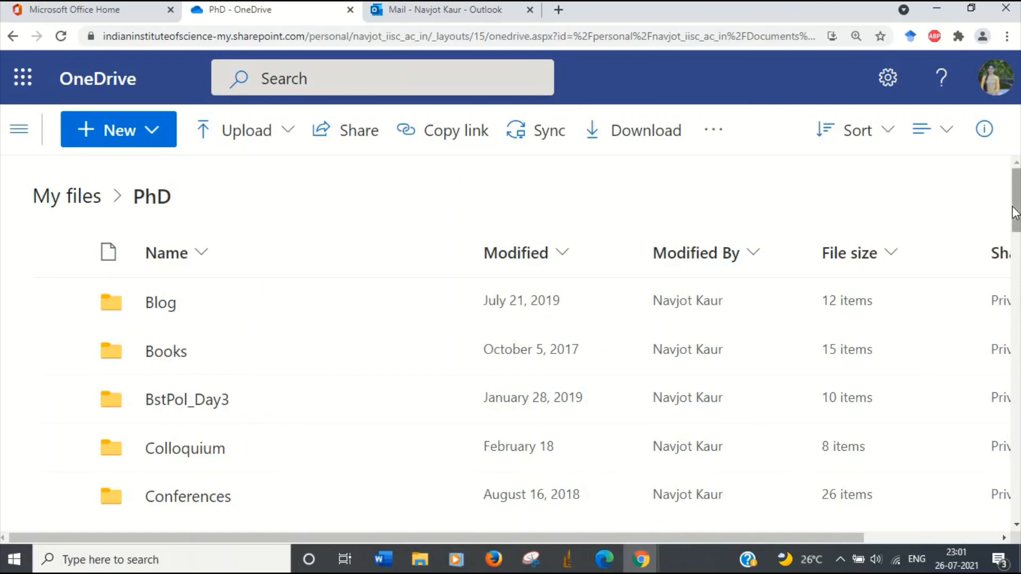
pyautogui.scroll(-3)
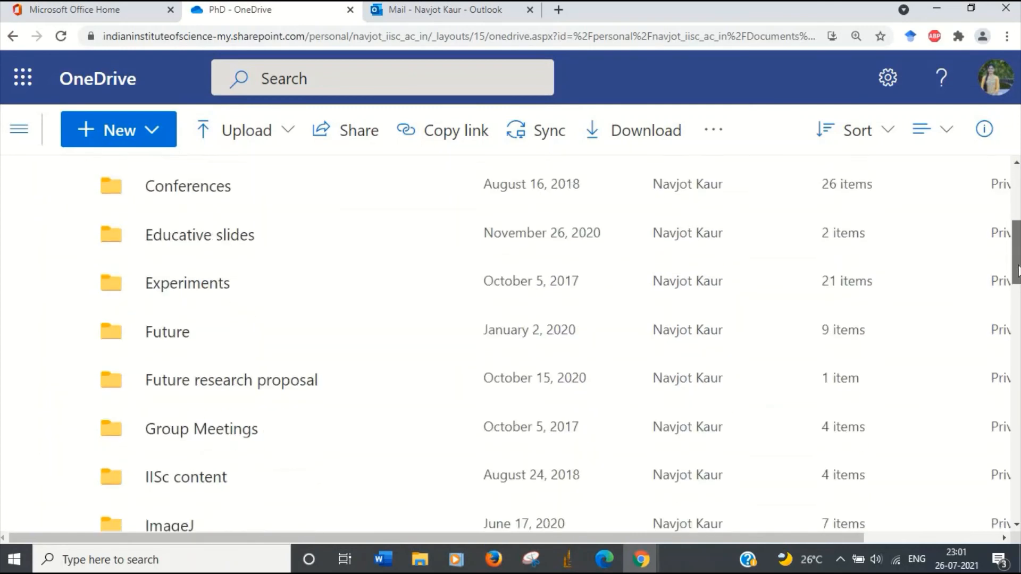